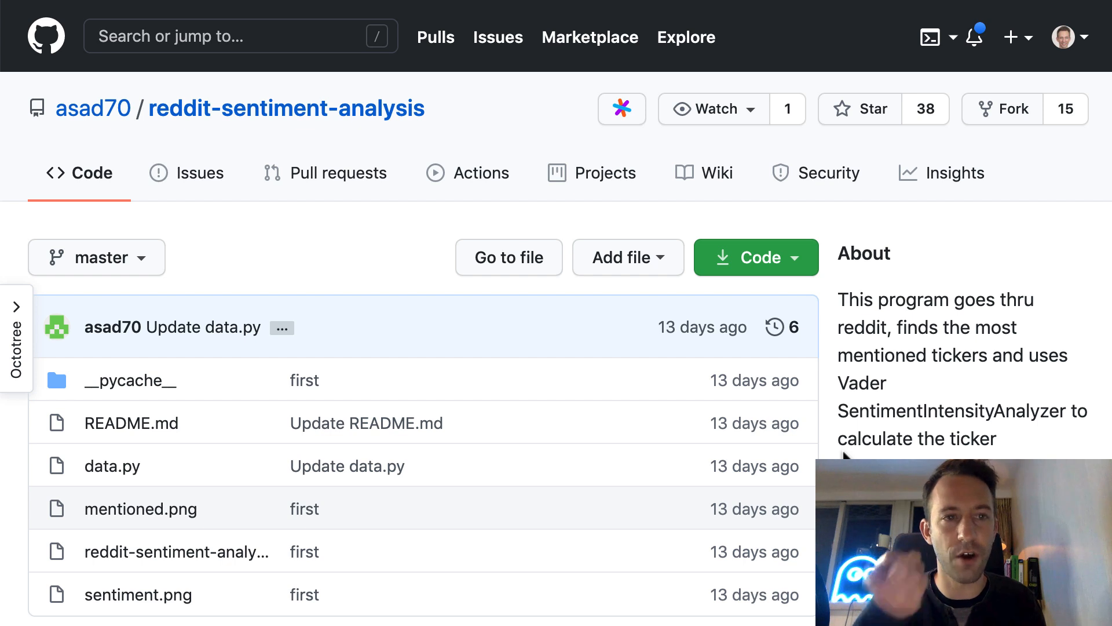
mouse_move(134, 192)
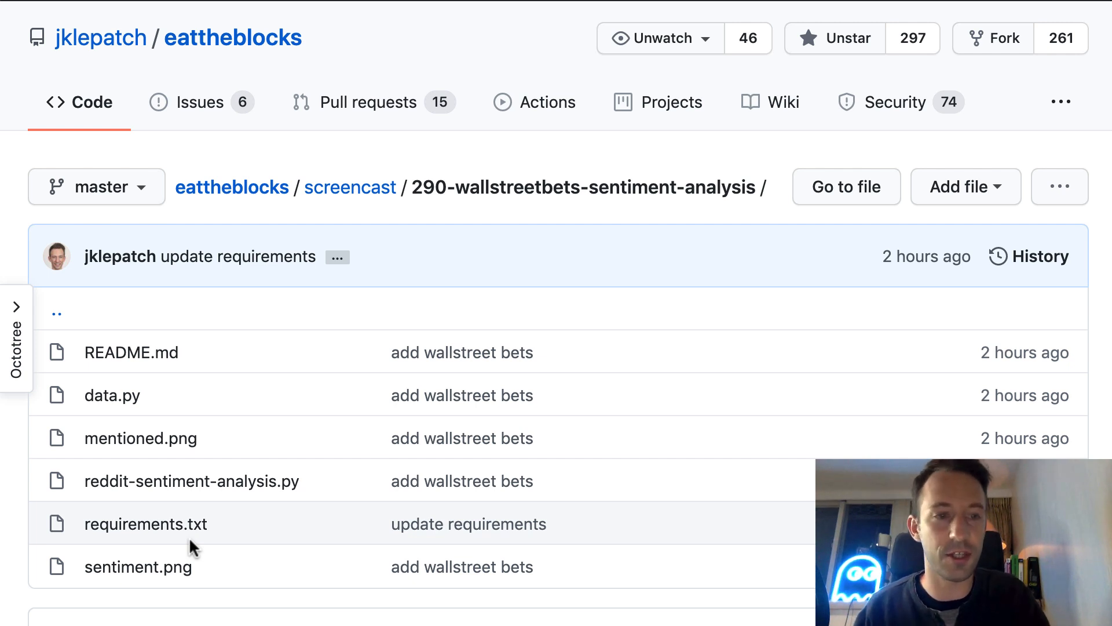
mouse_move(112, 395)
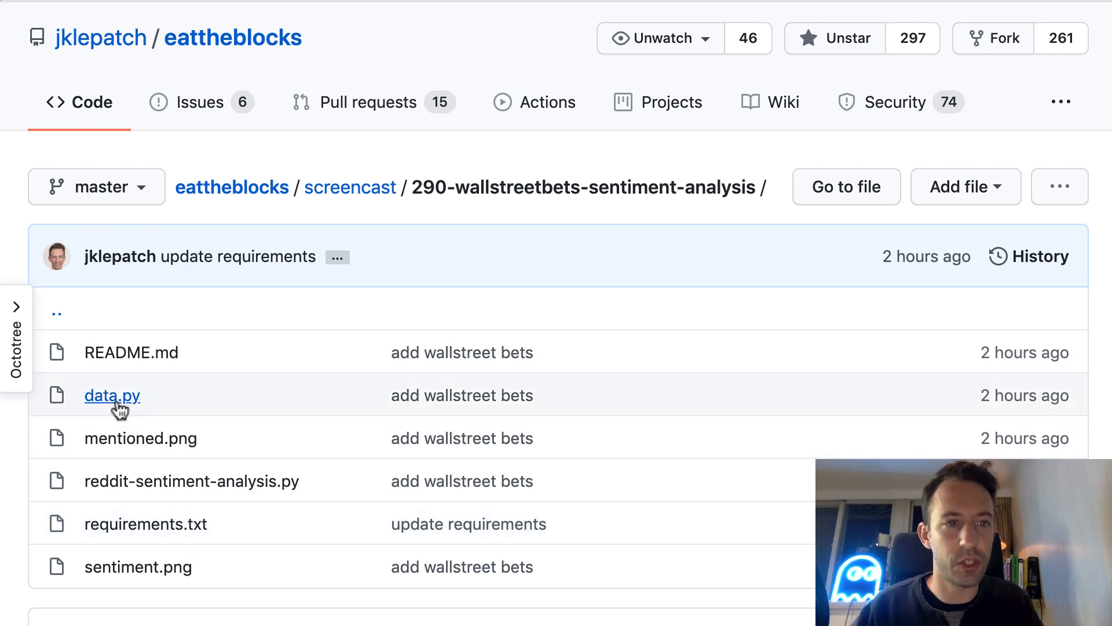
click(111, 395)
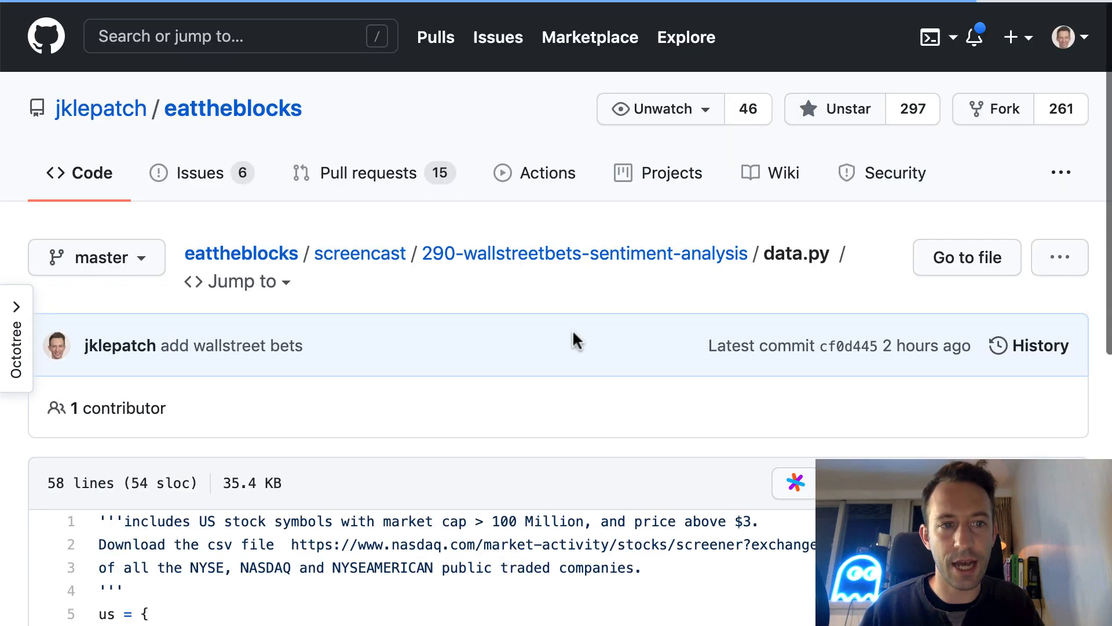
scroll(down, 3)
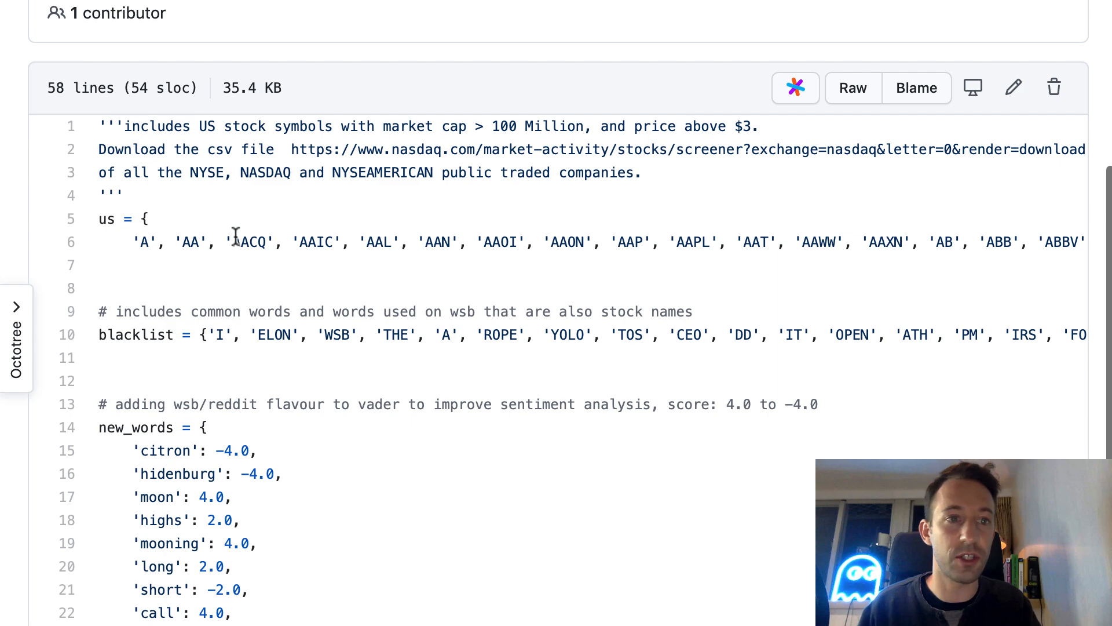
mouse_move(206, 241)
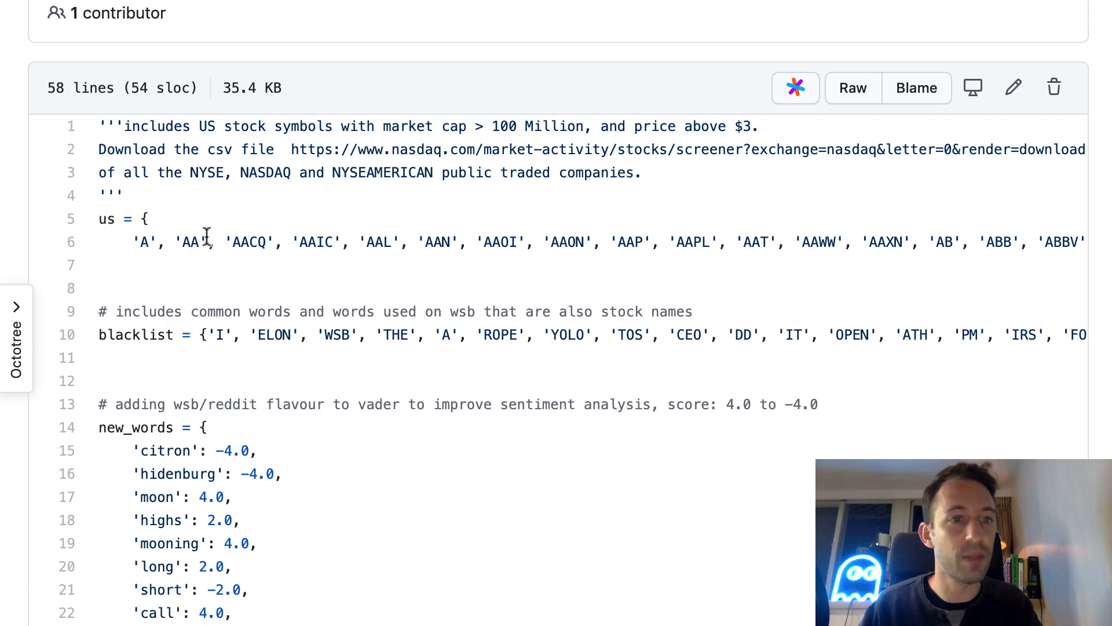
scroll(down, 3)
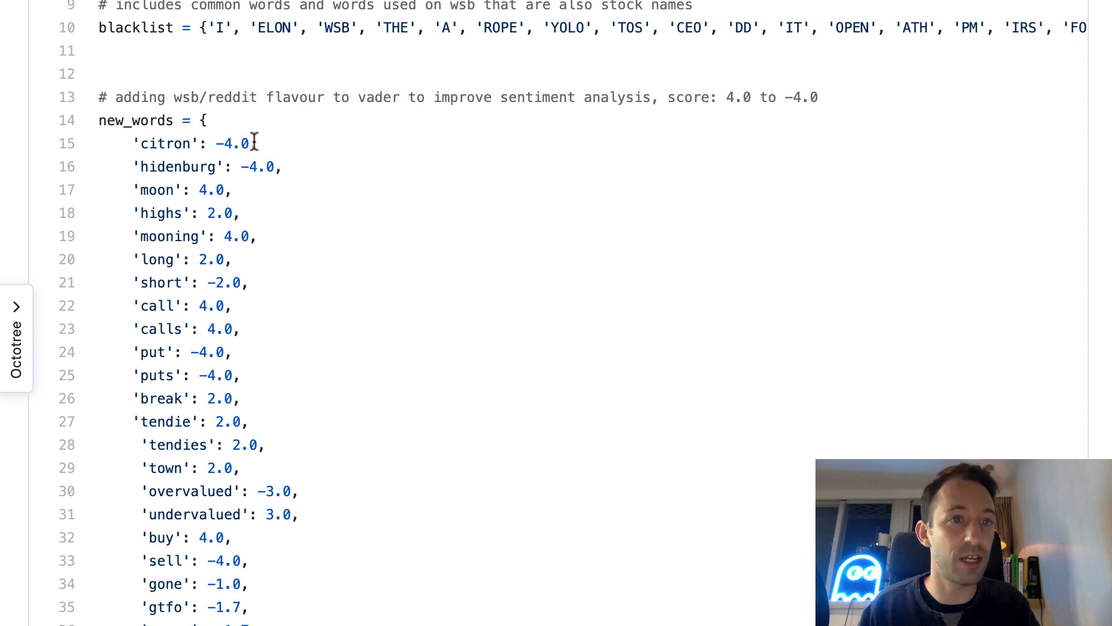
mouse_move(199, 143)
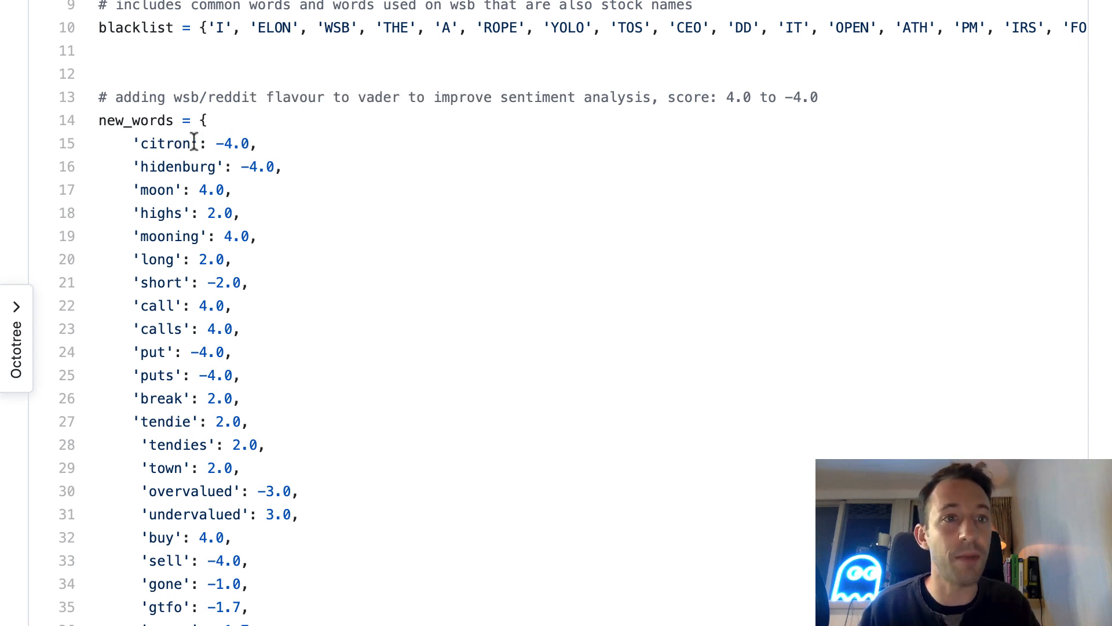
mouse_move(234, 143)
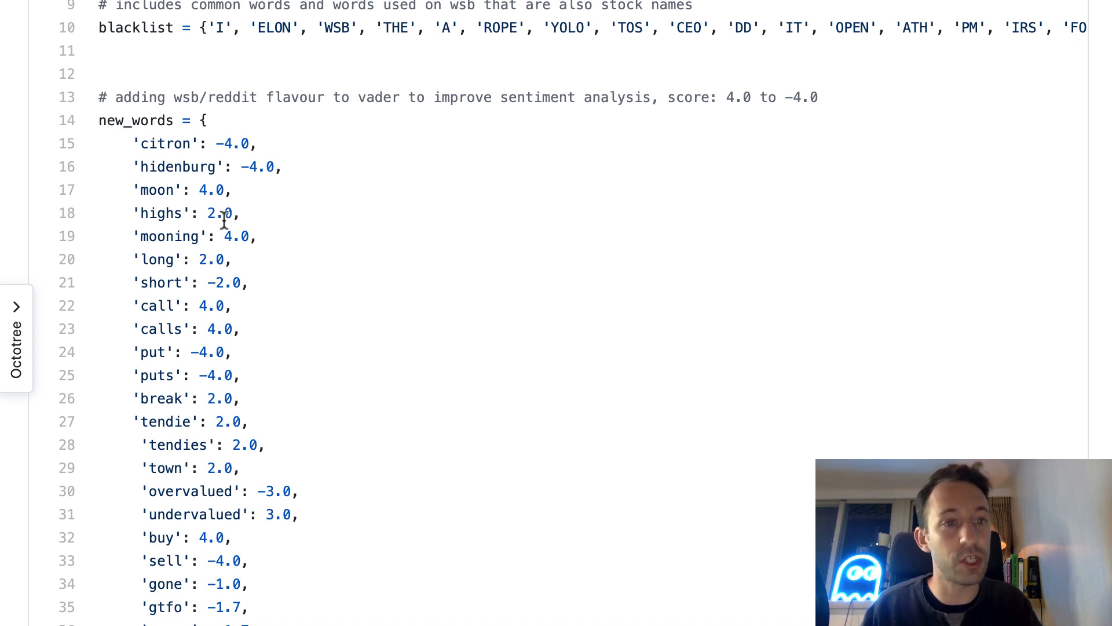
mouse_move(213, 537)
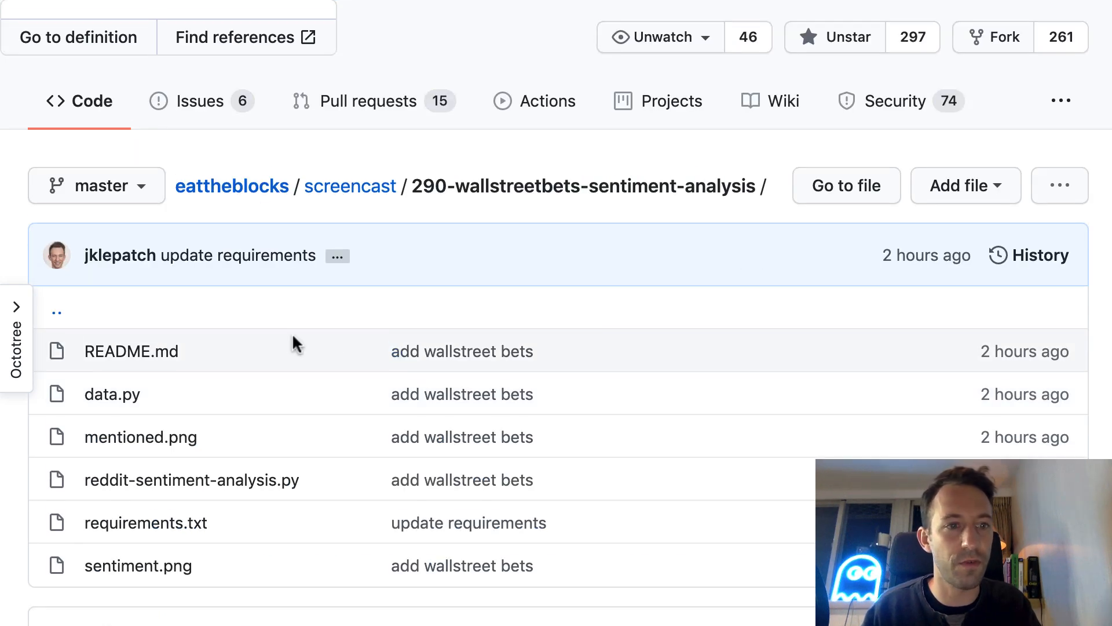
Step: Open reddit-sentiment-analysis.py on GitHub and scroll to its imports and praw.Reddit credentials
scroll(down, 3)
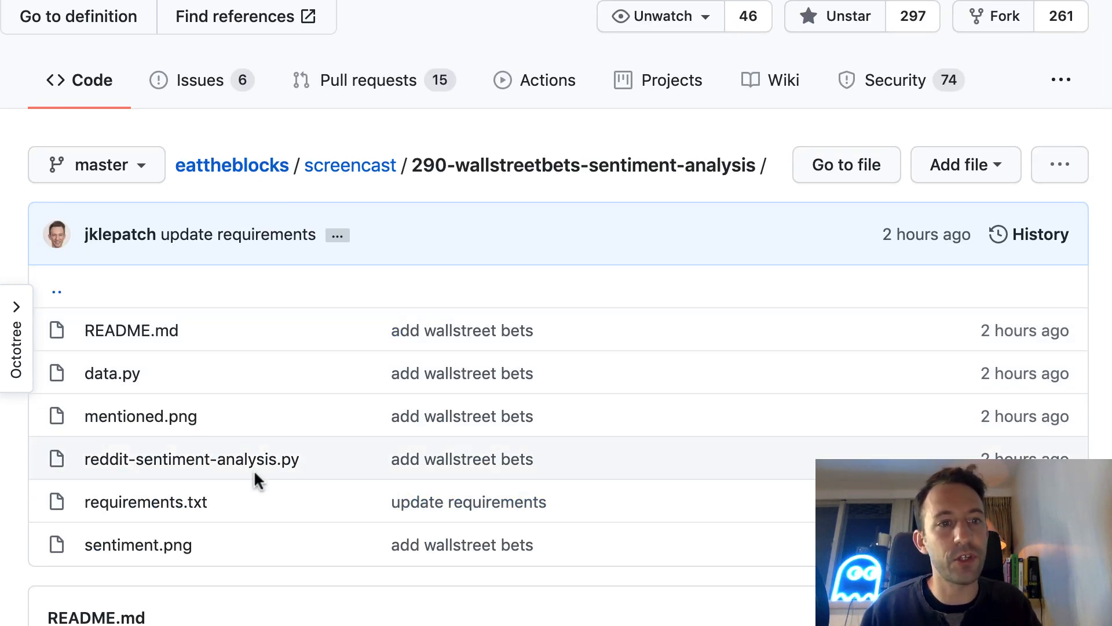
mouse_move(192, 458)
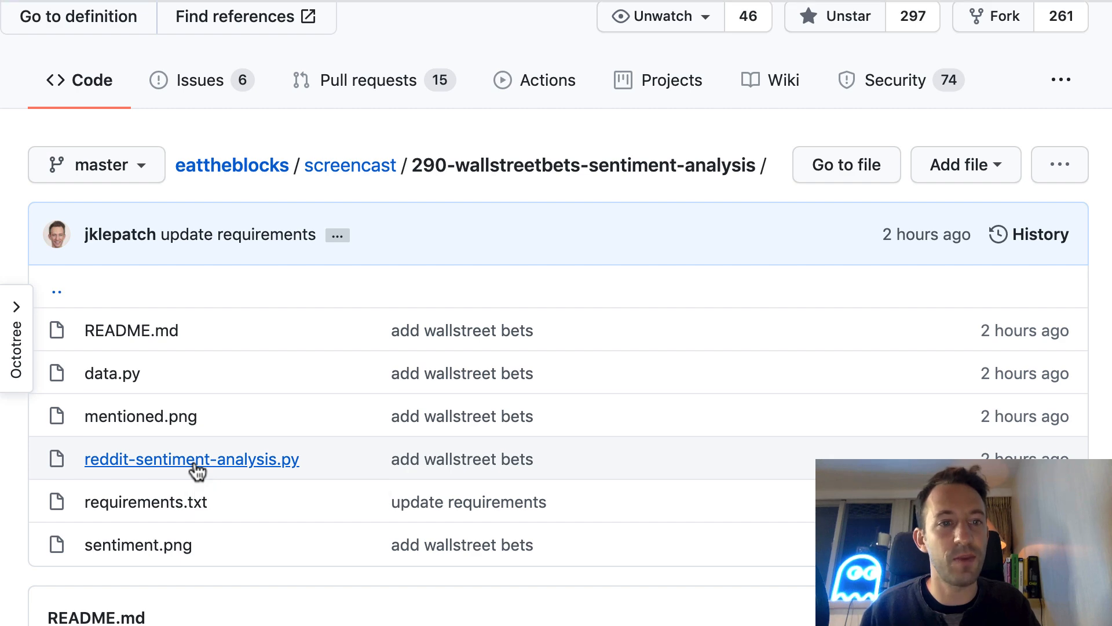
click(192, 459)
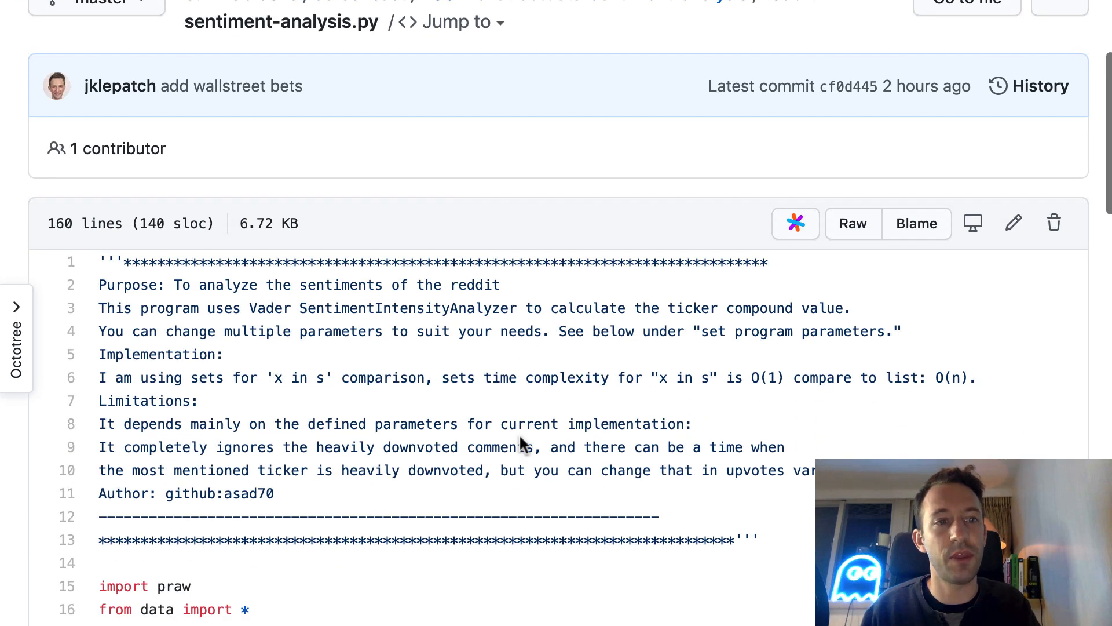
scroll(down, 3)
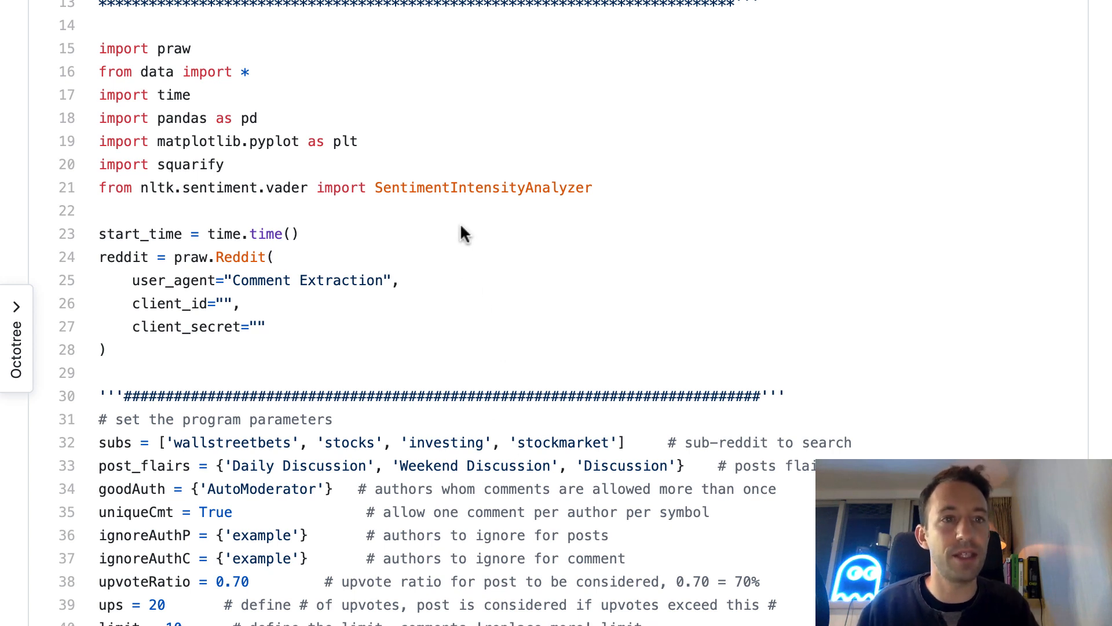
mouse_move(198, 58)
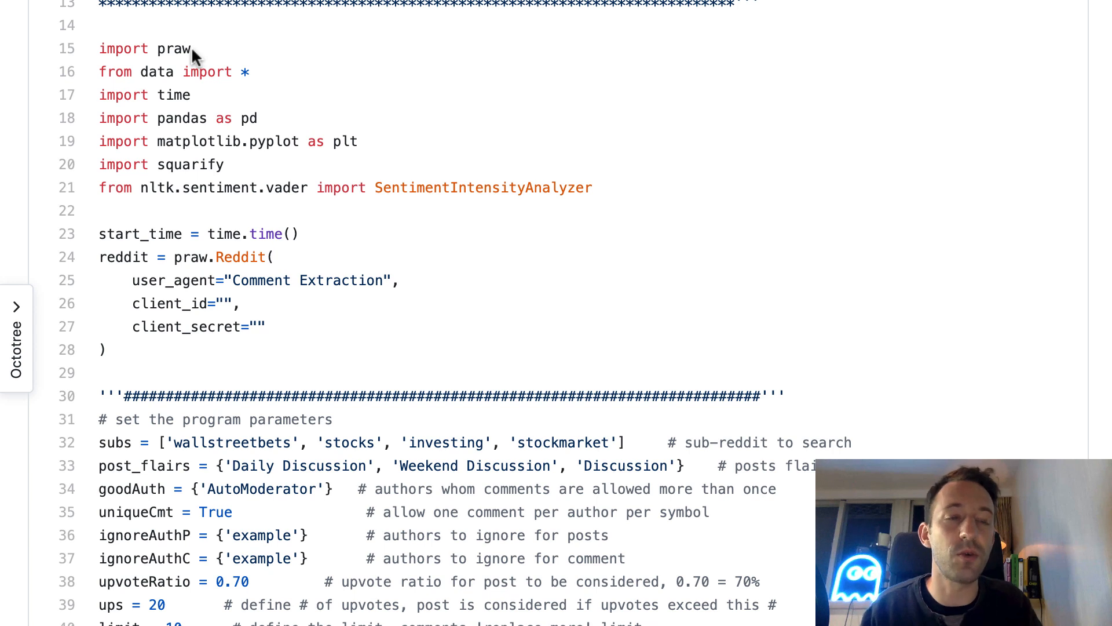
mouse_move(287, 63)
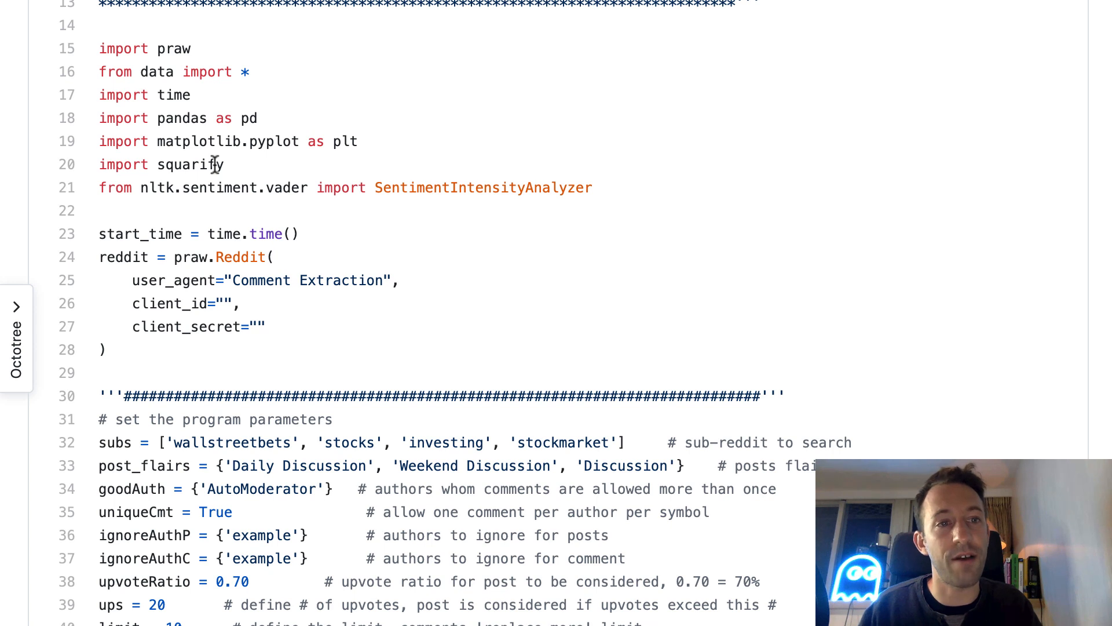
mouse_move(177, 155)
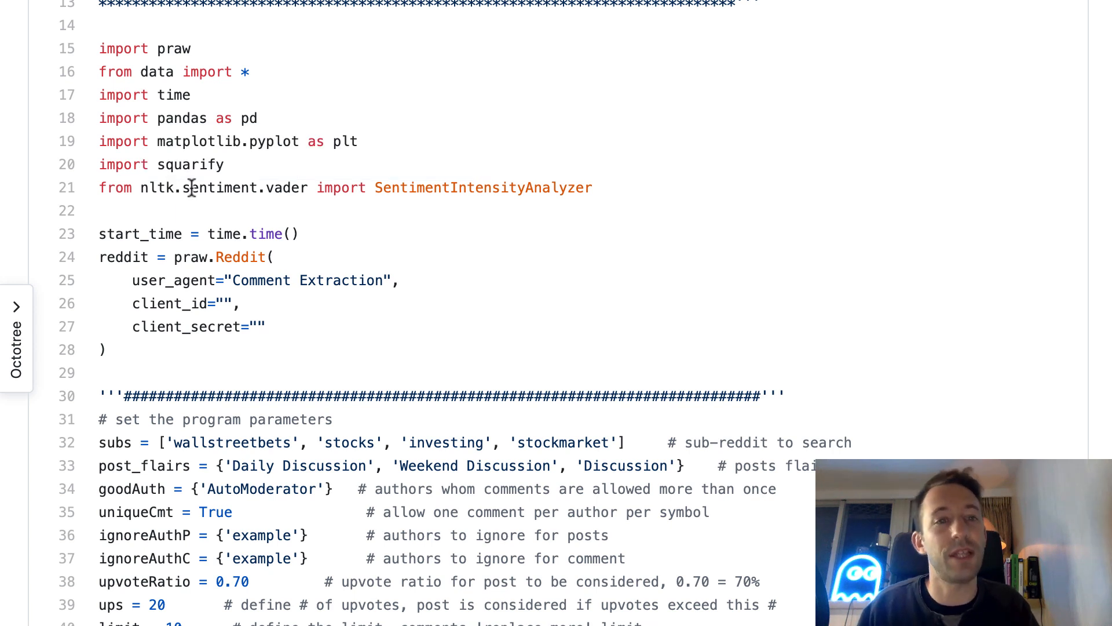
mouse_move(474, 216)
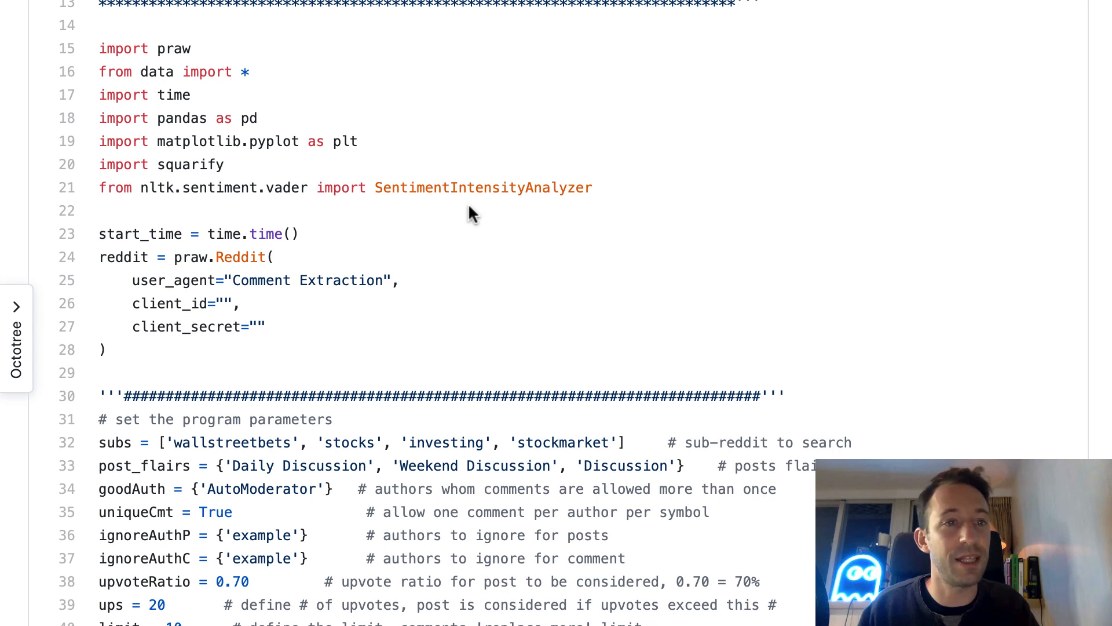
scroll(down, 3)
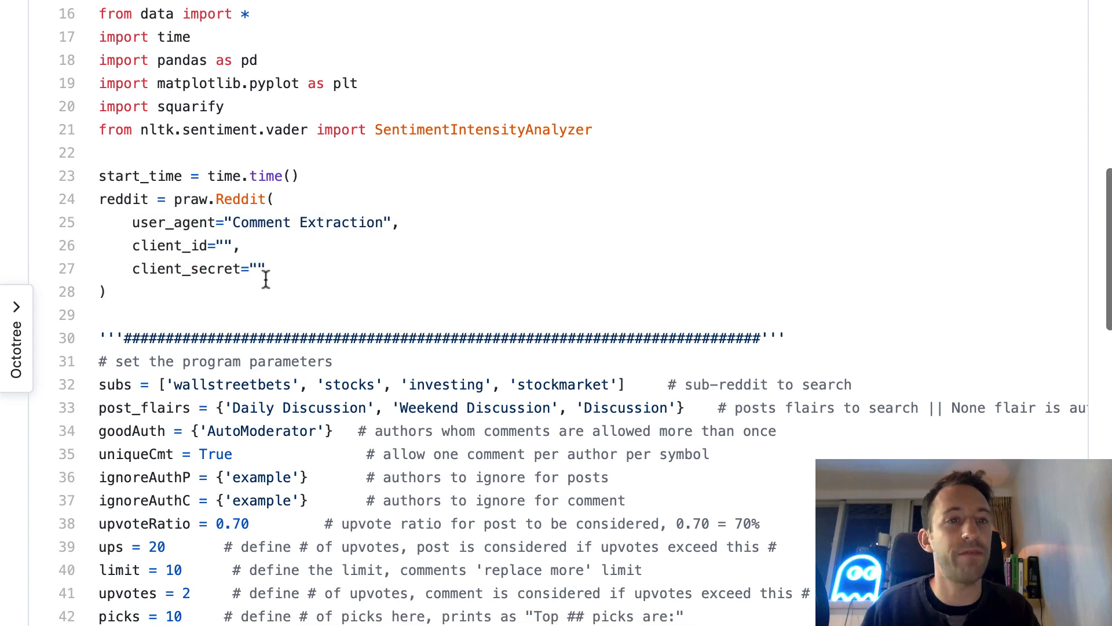
mouse_move(244, 263)
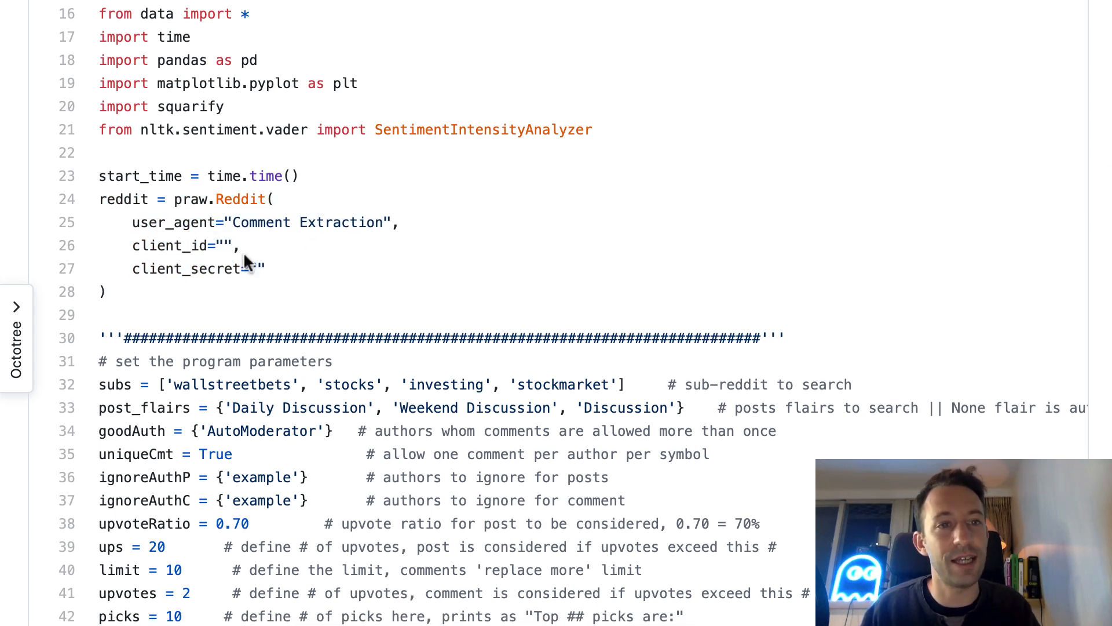
scroll(down, 3)
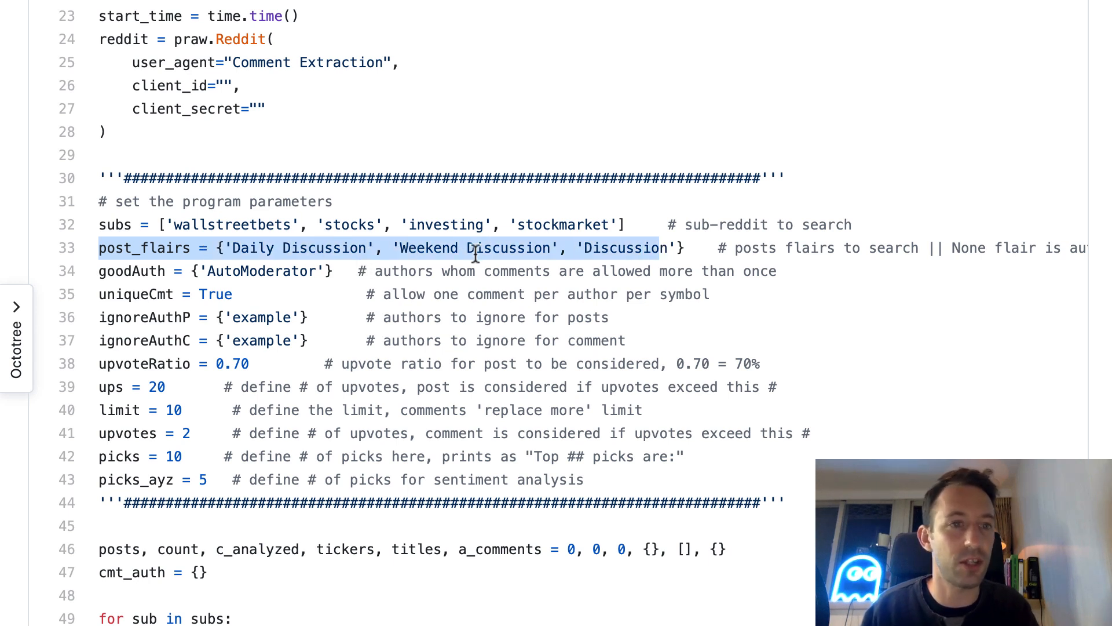
scroll(down, 3)
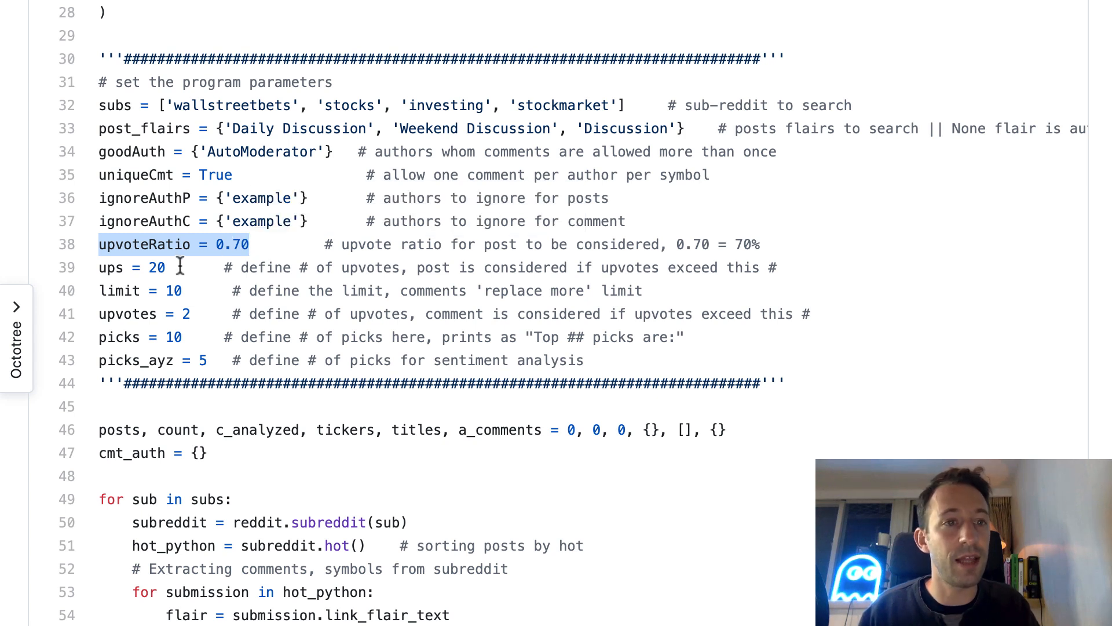
double_click(156, 268)
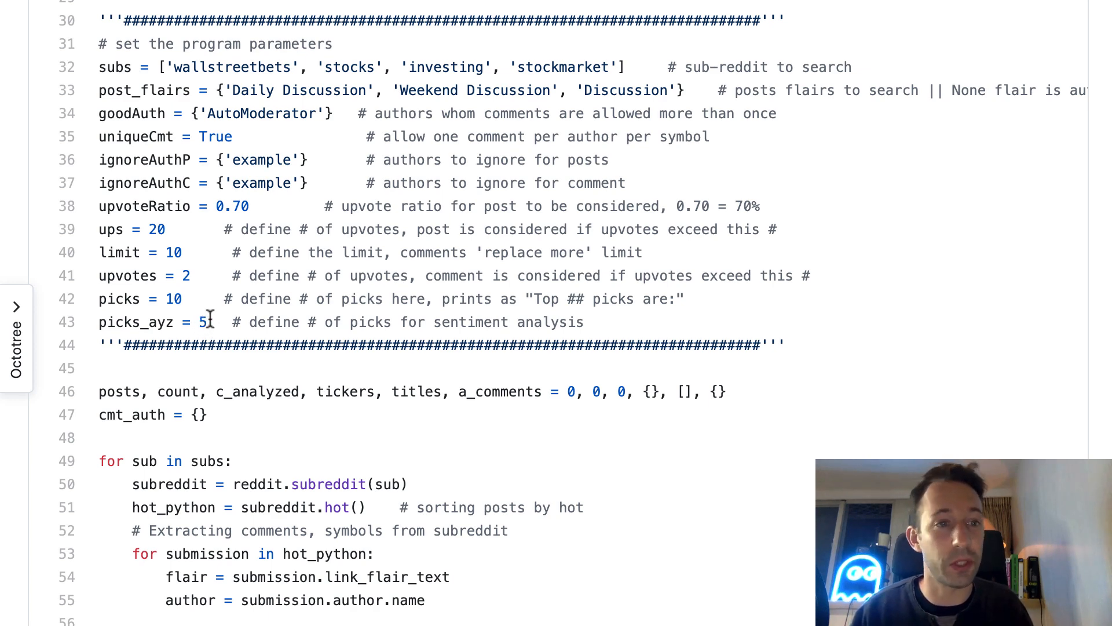
scroll(down, 3)
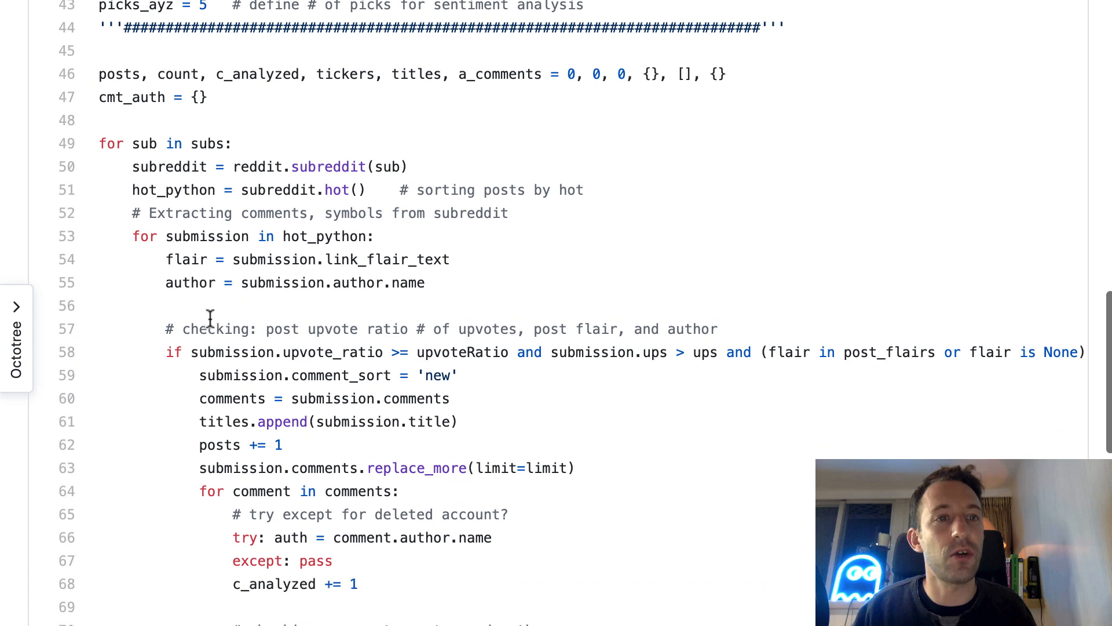
scroll(down, 3)
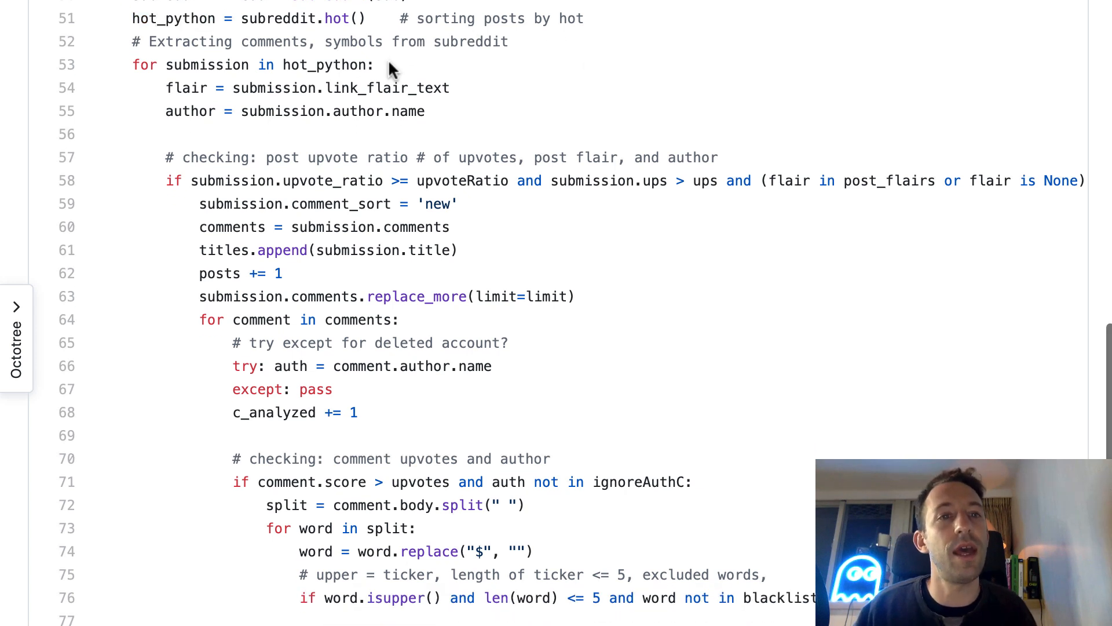
mouse_move(494, 118)
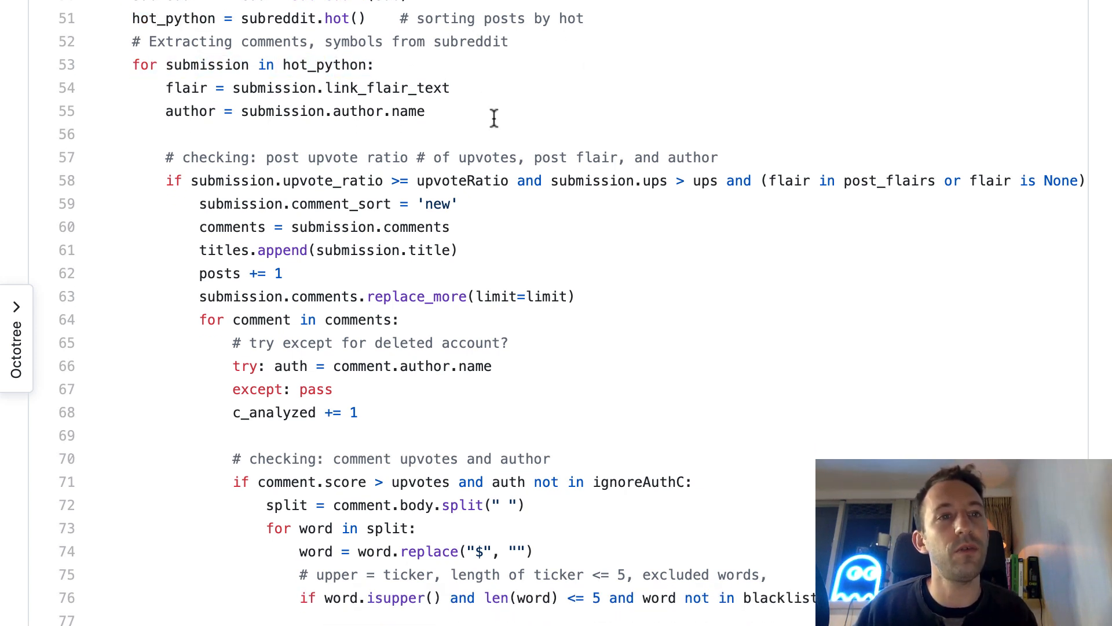
scroll(down, 3)
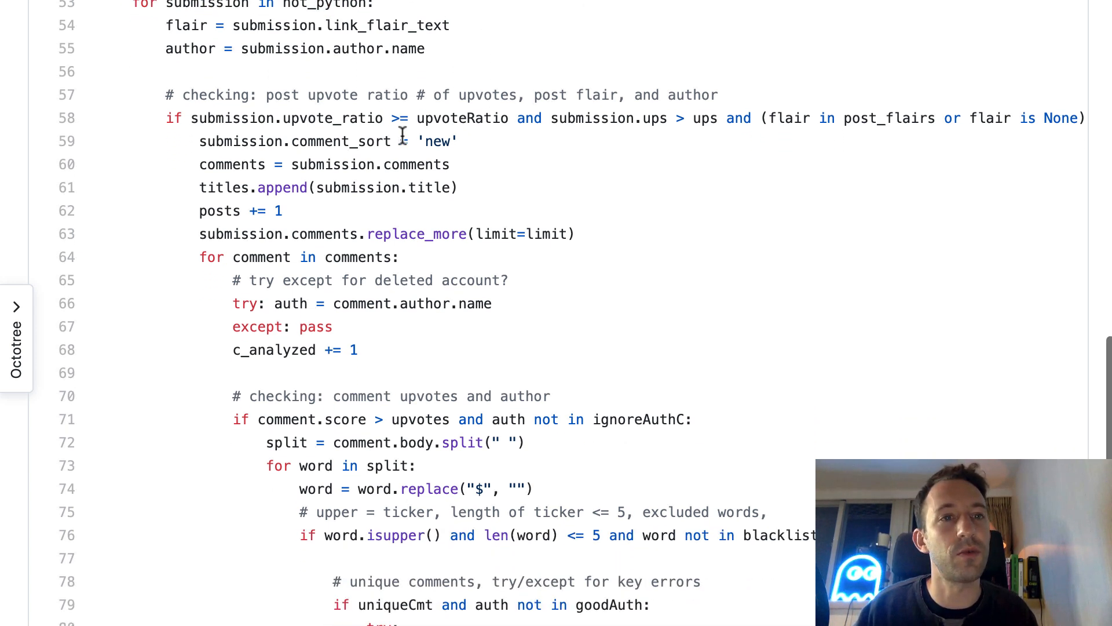
scroll(down, 3)
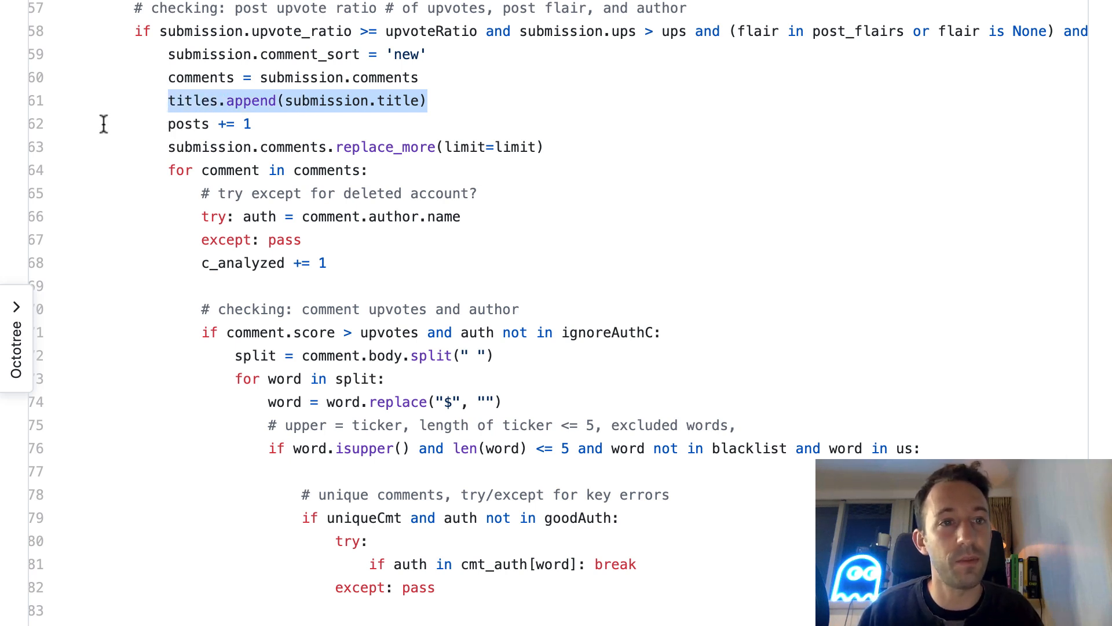
scroll(down, 3)
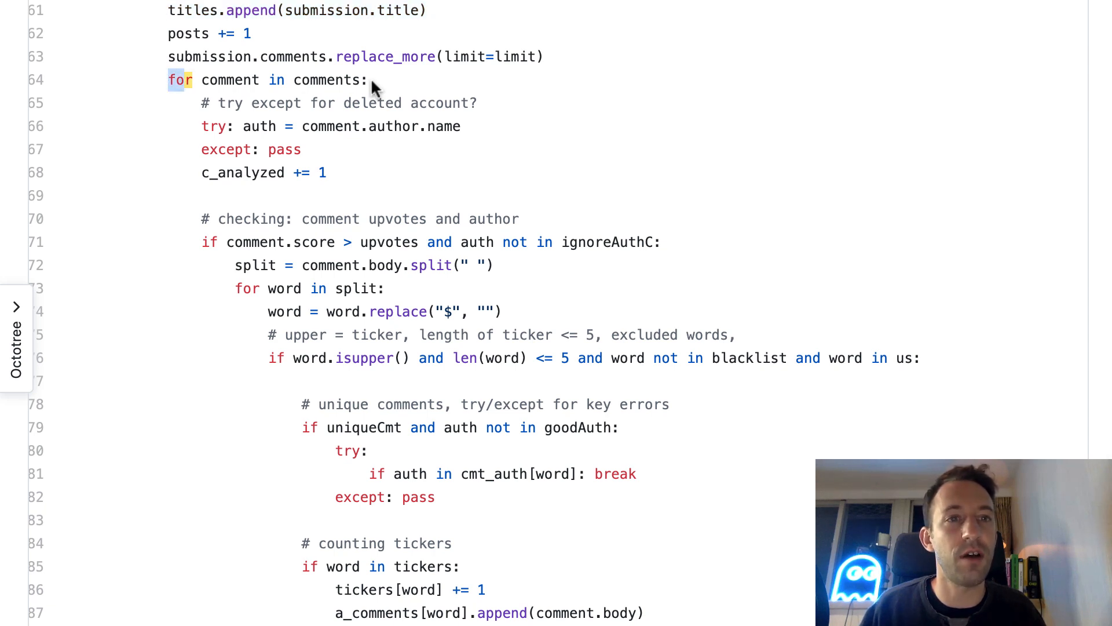
scroll(down, 3)
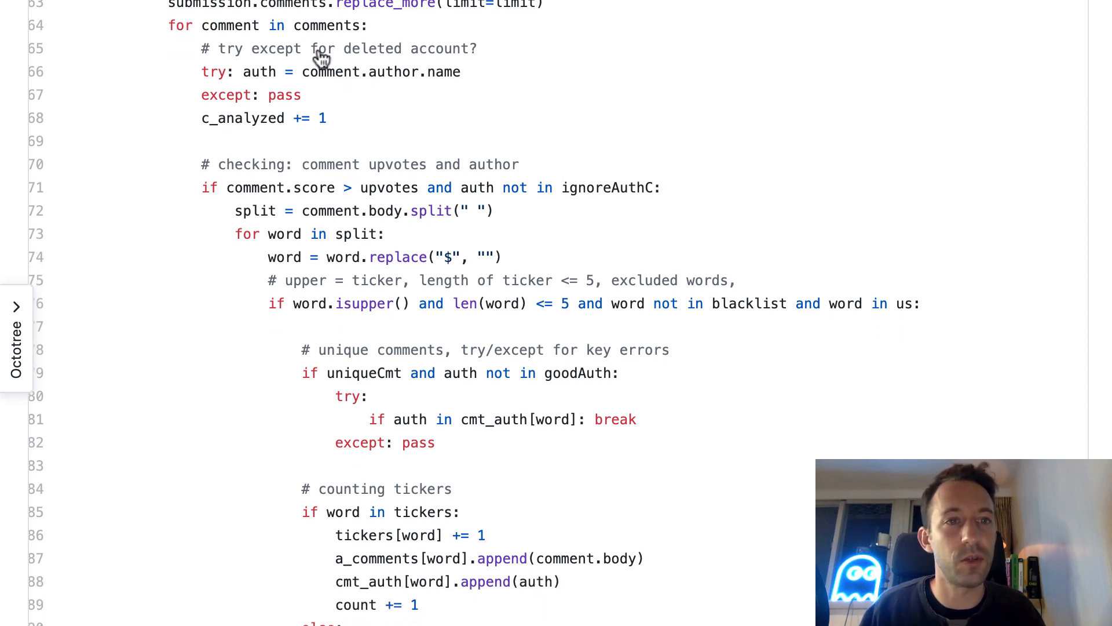
mouse_move(718, 197)
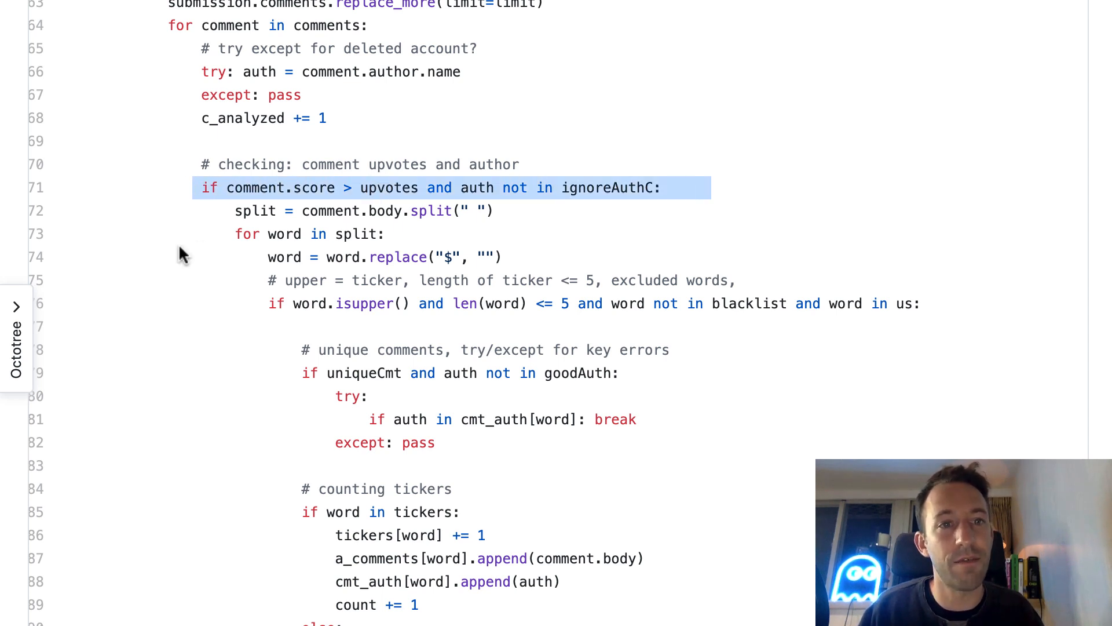
scroll(down, 3)
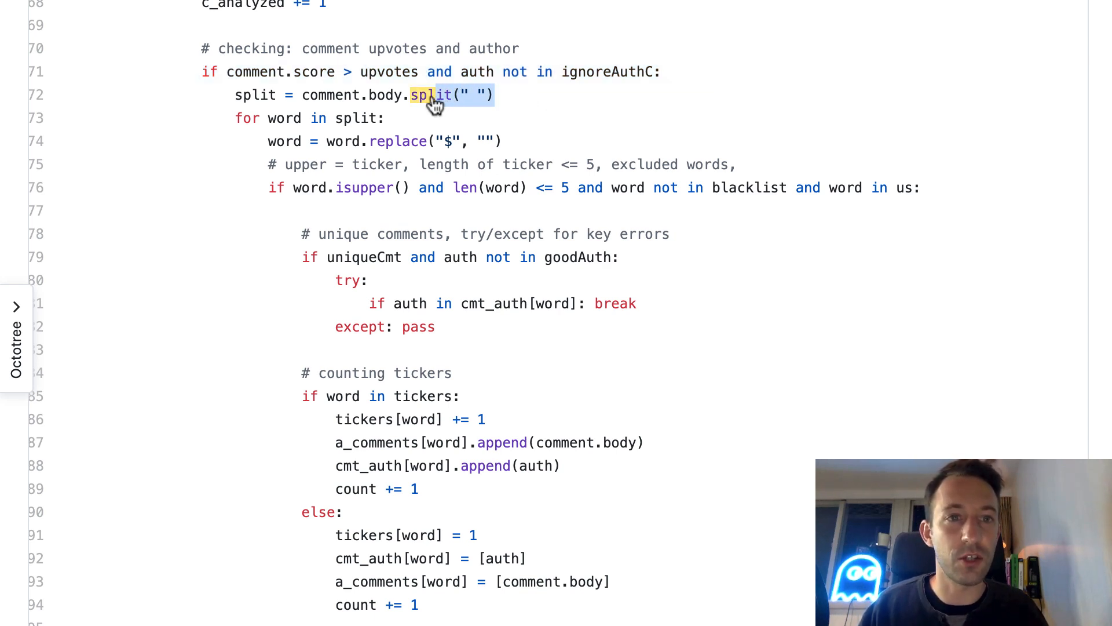
mouse_move(516, 106)
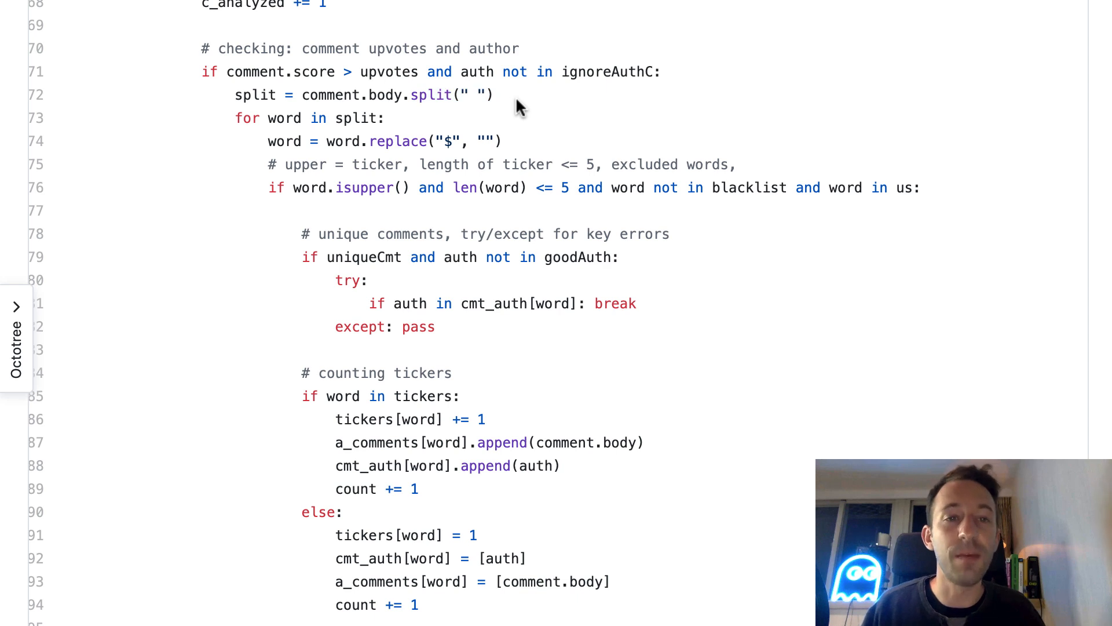
mouse_move(278, 95)
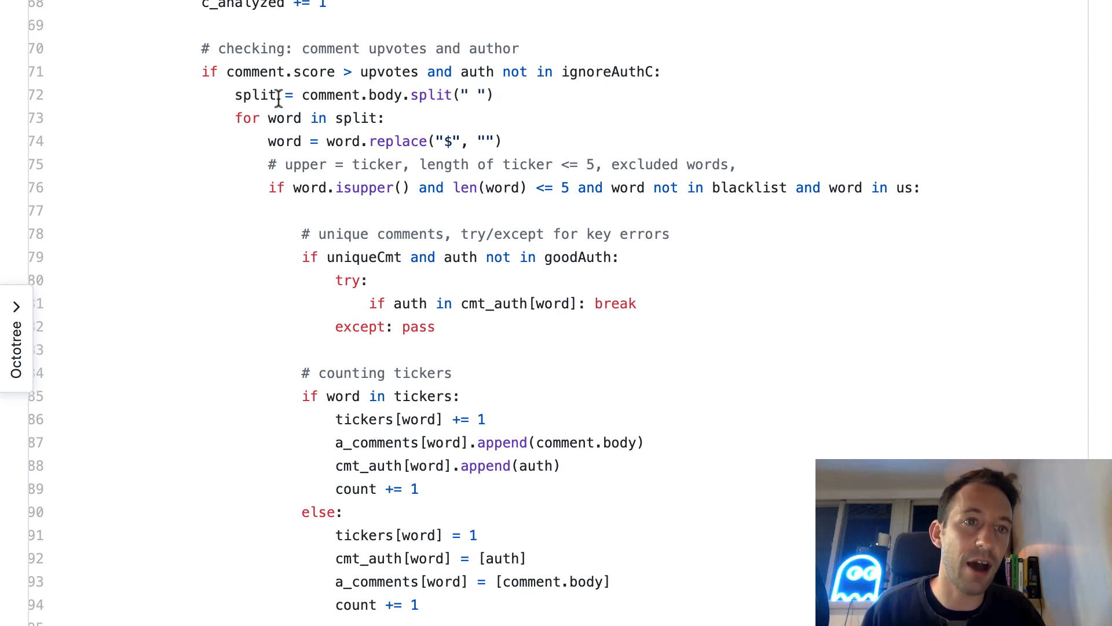
click(256, 95)
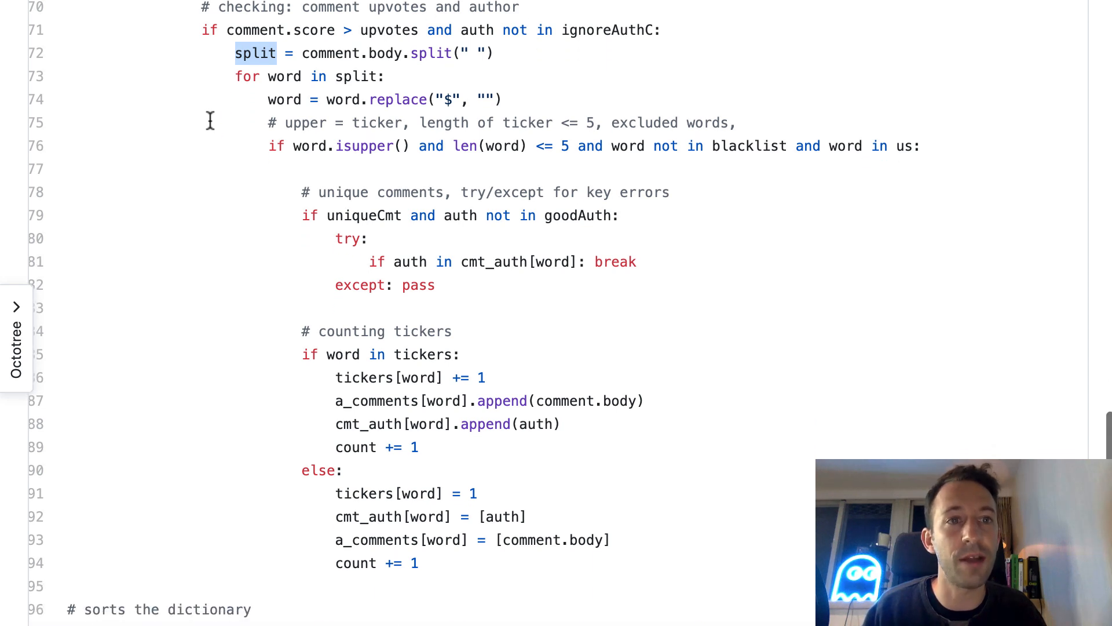
scroll(down, 3)
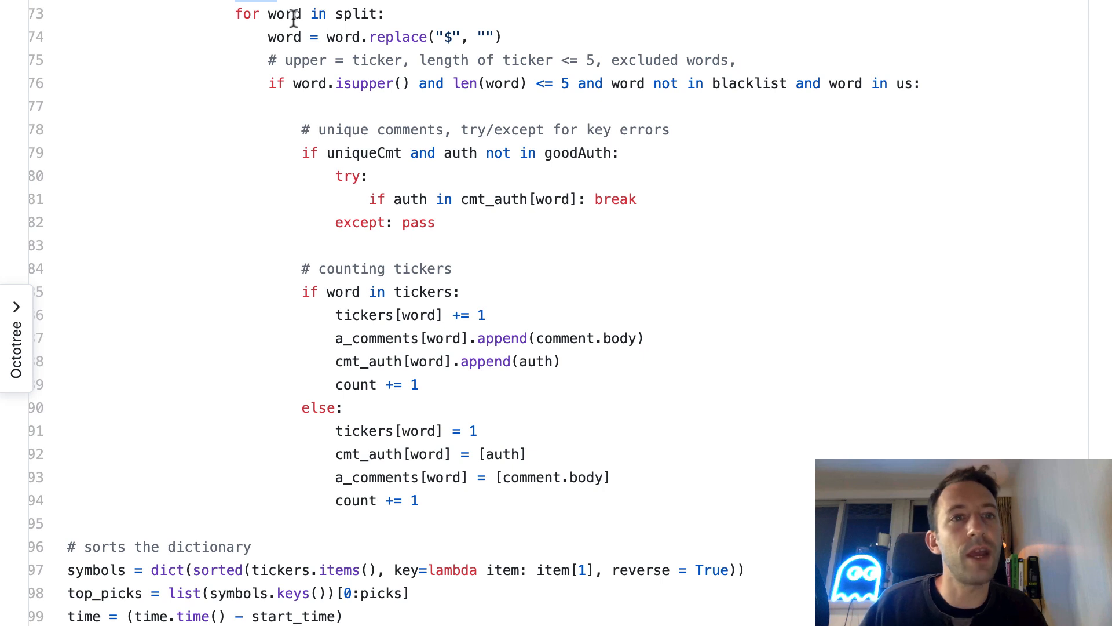
mouse_move(358, 13)
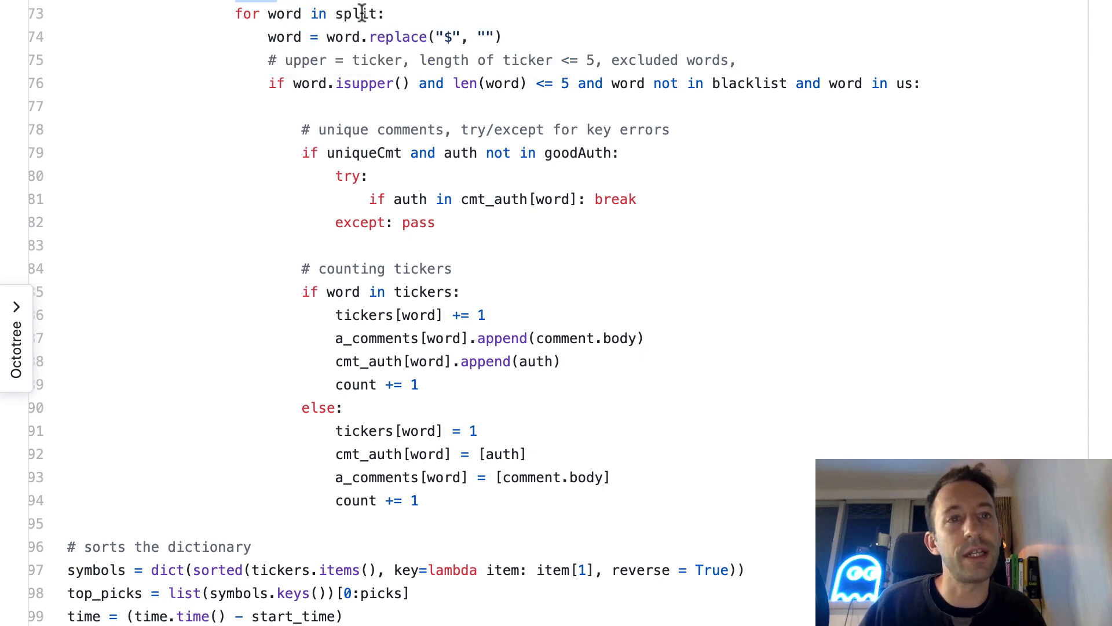
mouse_move(448, 37)
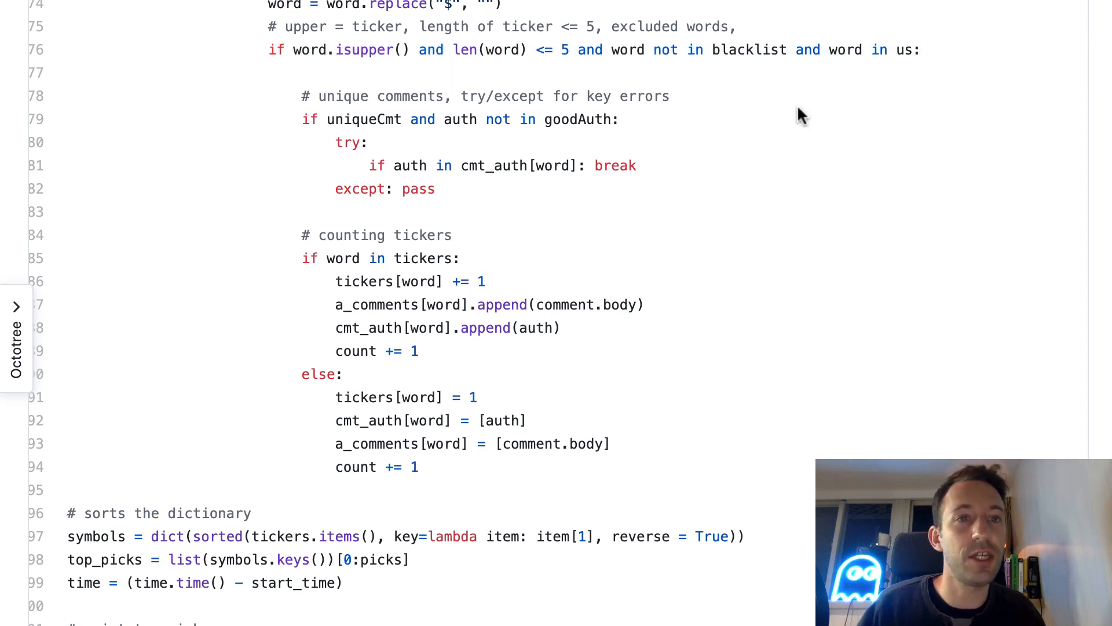
scroll(down, 3)
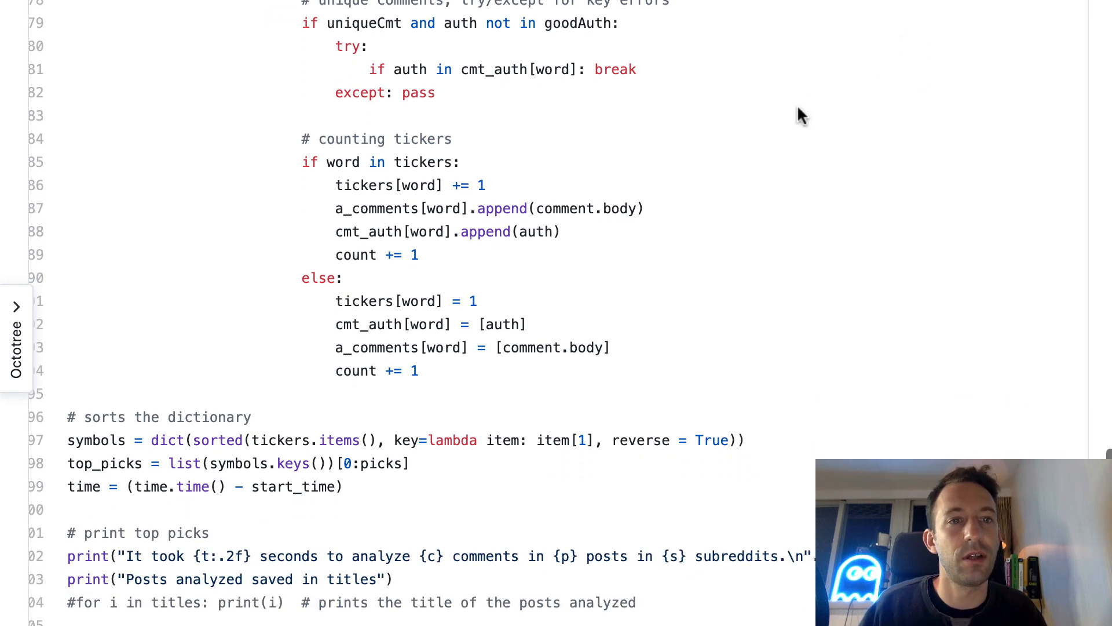
scroll(down, 3)
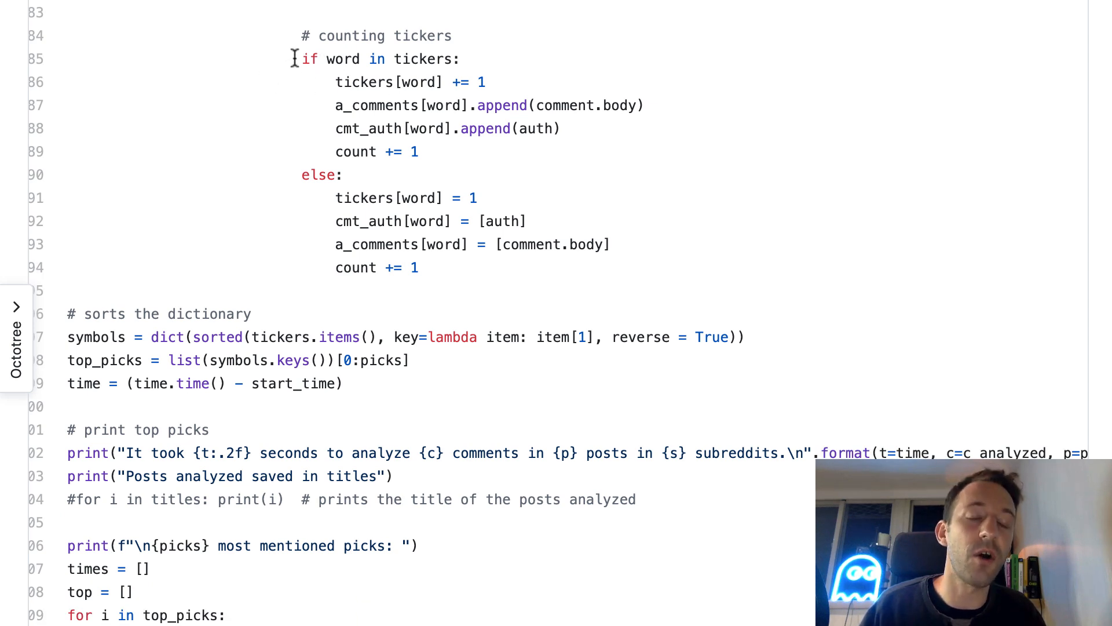
click(420, 59)
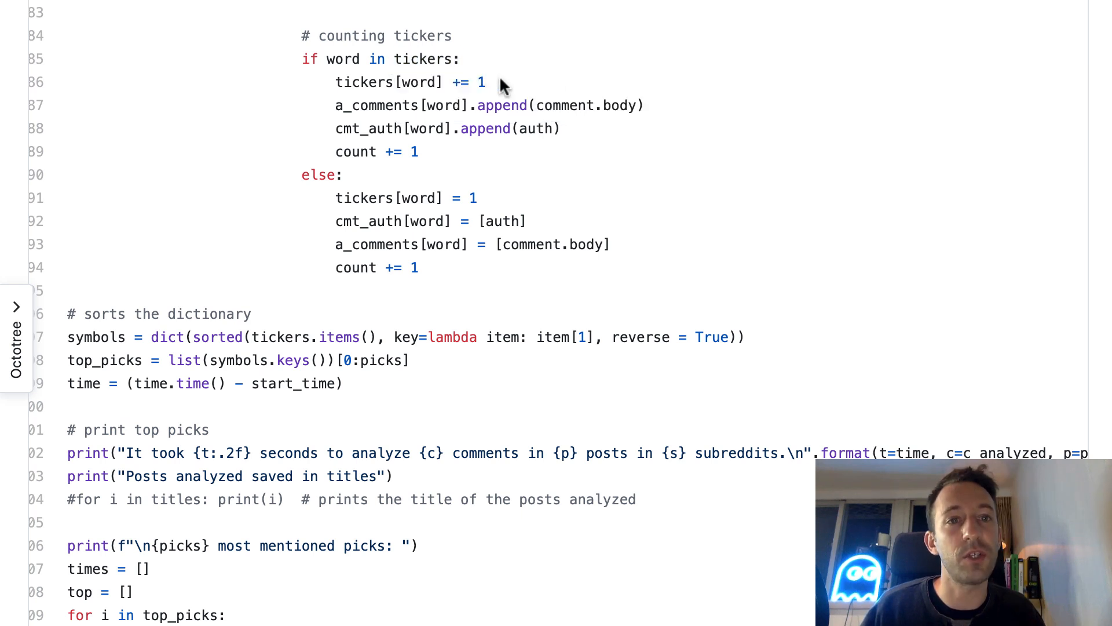
mouse_move(293, 101)
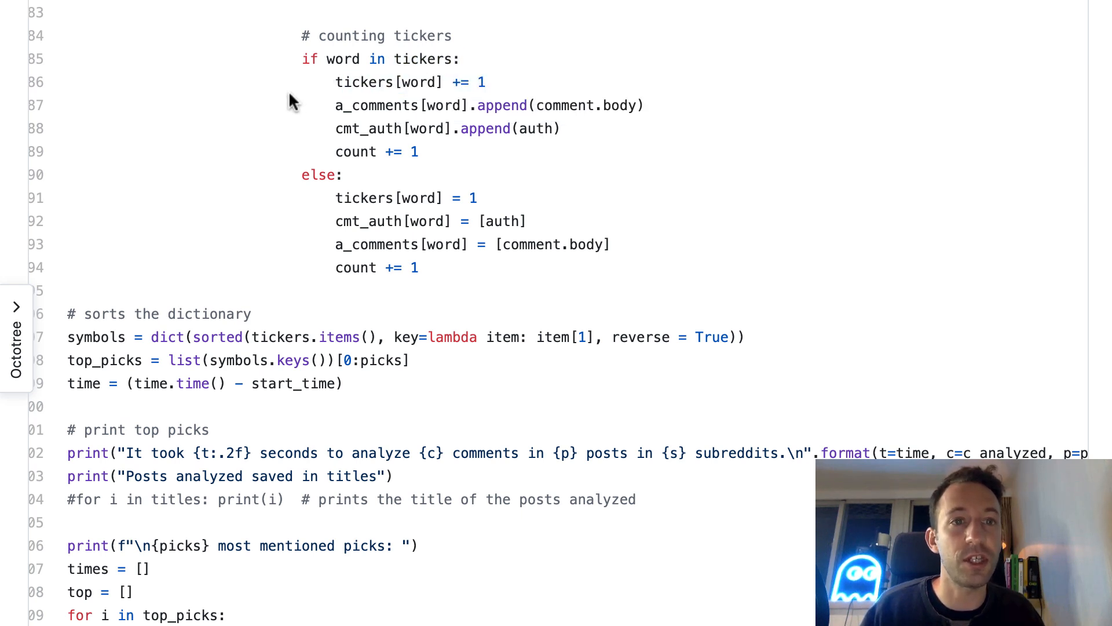
double_click(371, 104)
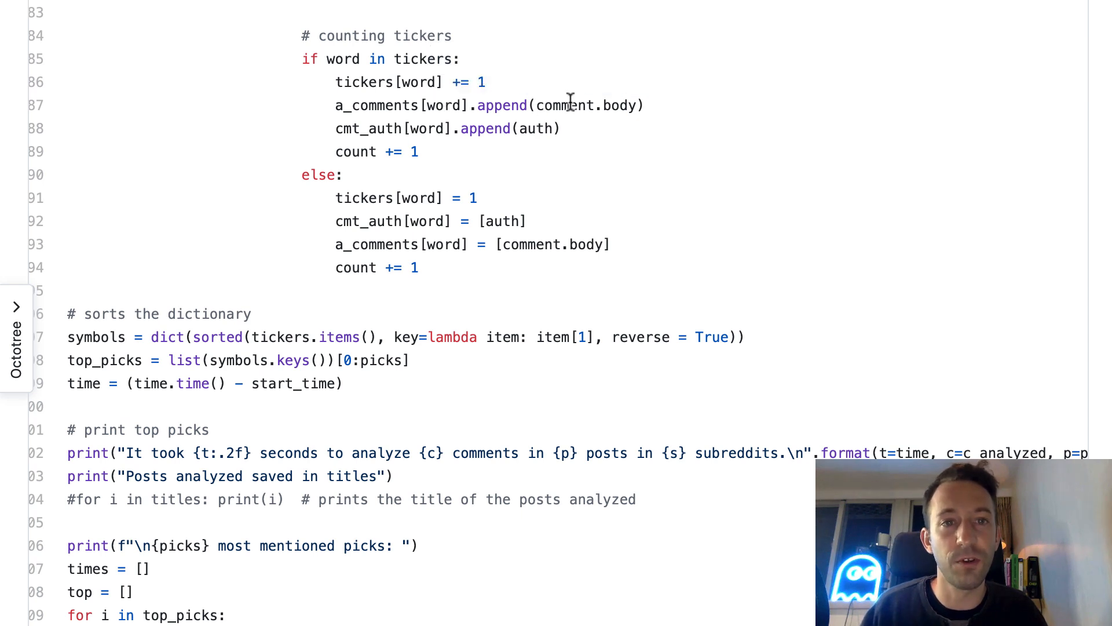
mouse_move(496, 95)
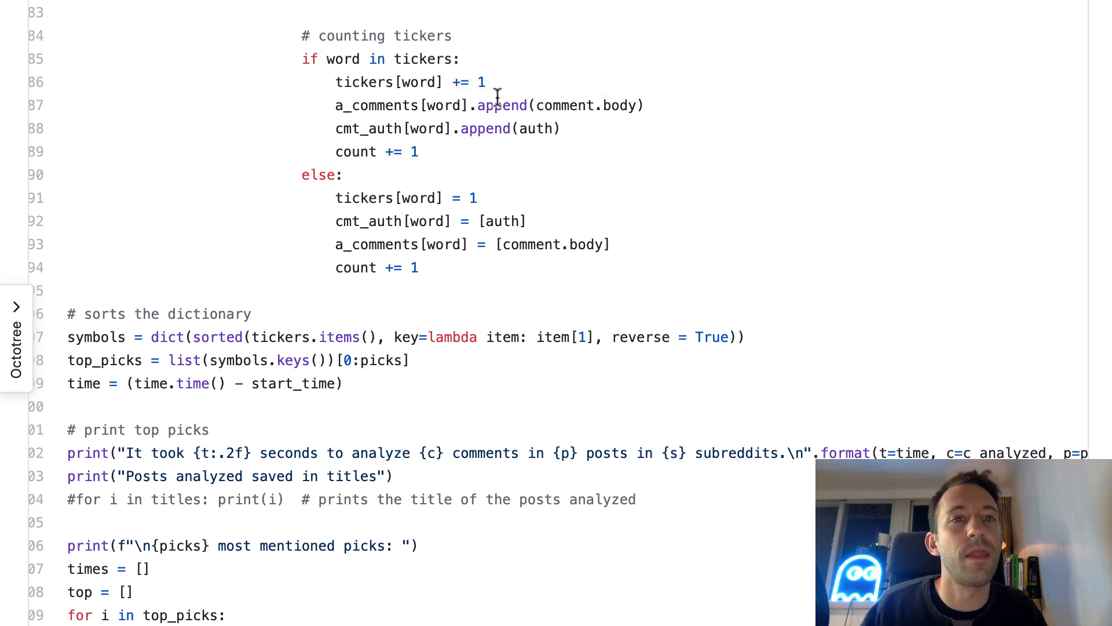
scroll(down, 3)
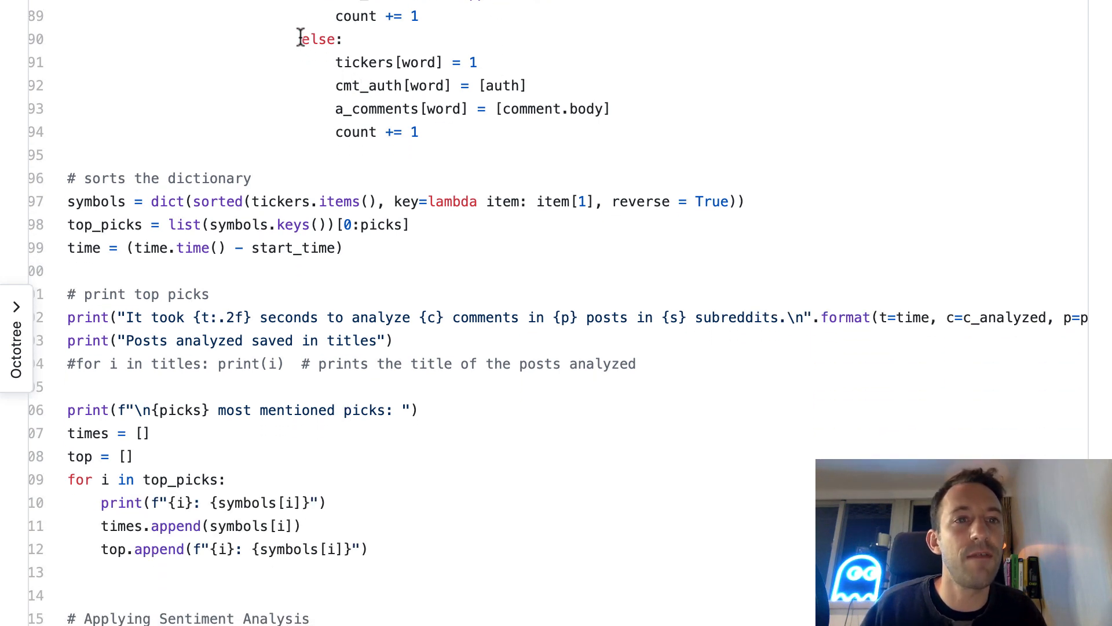
drag(298, 38, 440, 132)
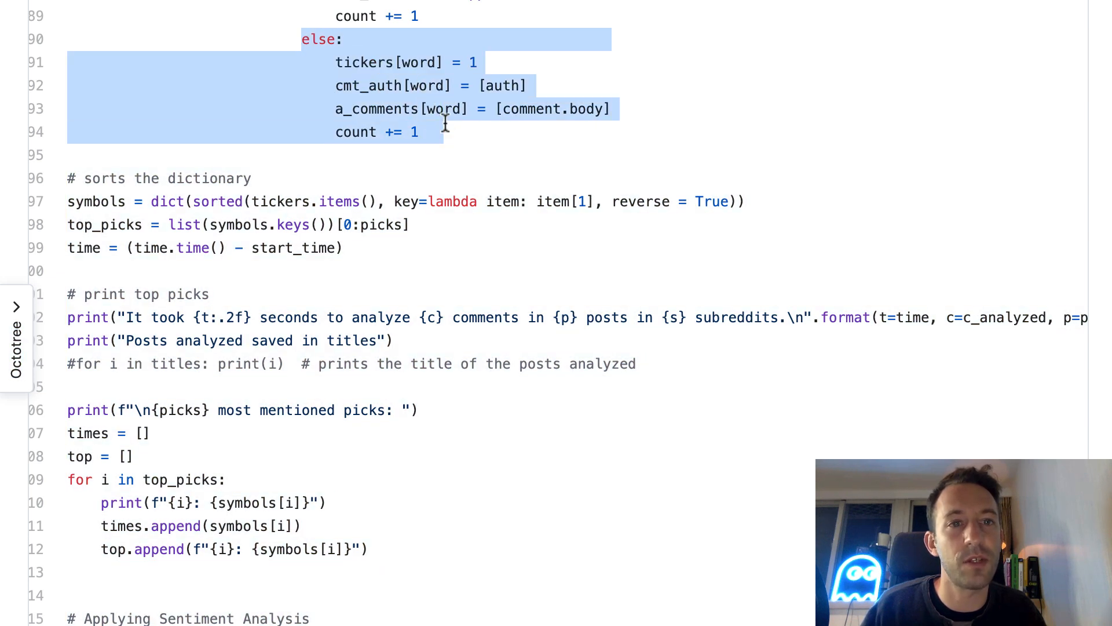
click(439, 132)
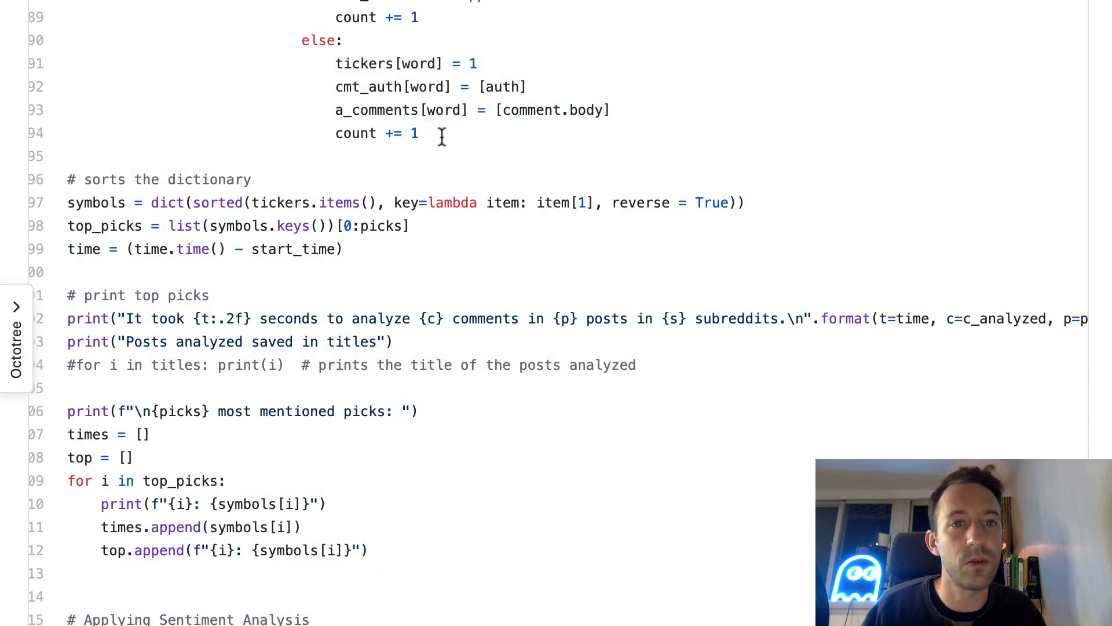
scroll(down, 3)
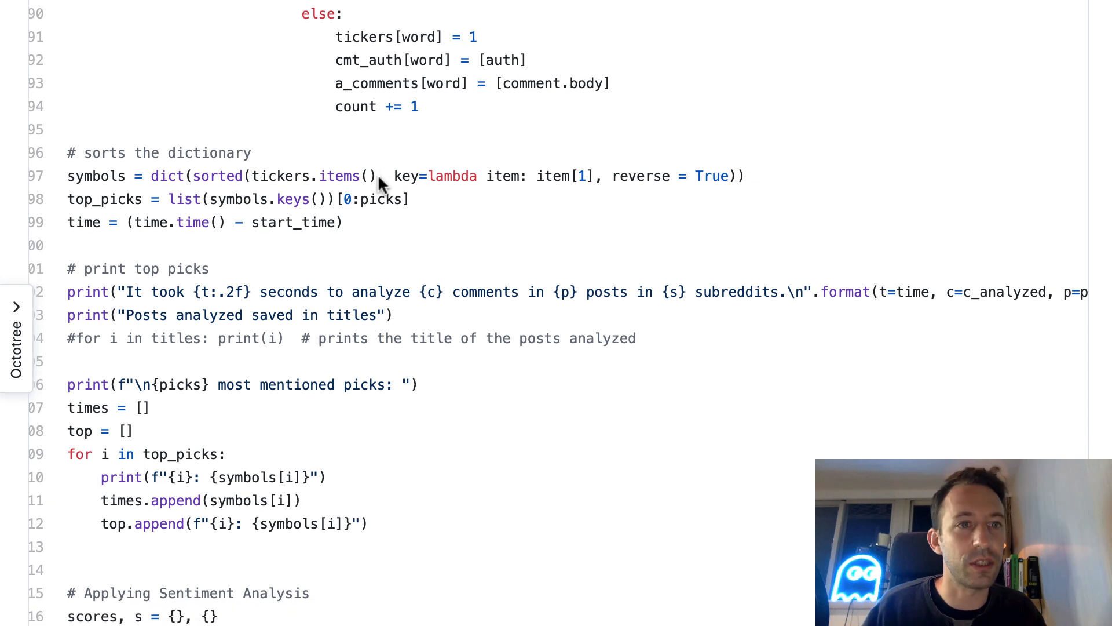
scroll(down, 3)
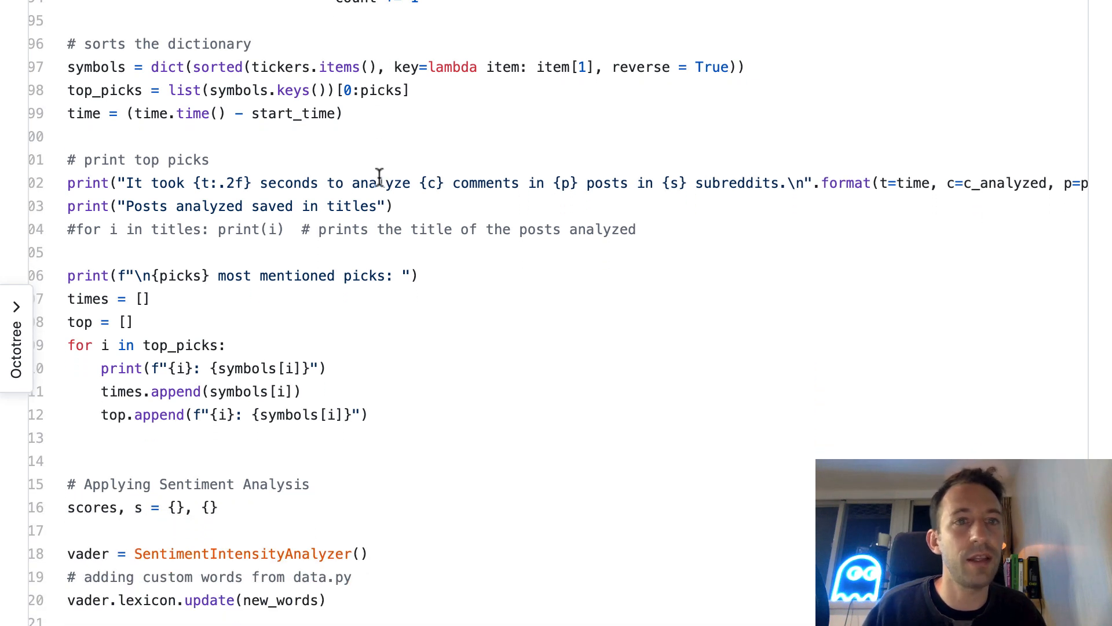
mouse_move(310, 66)
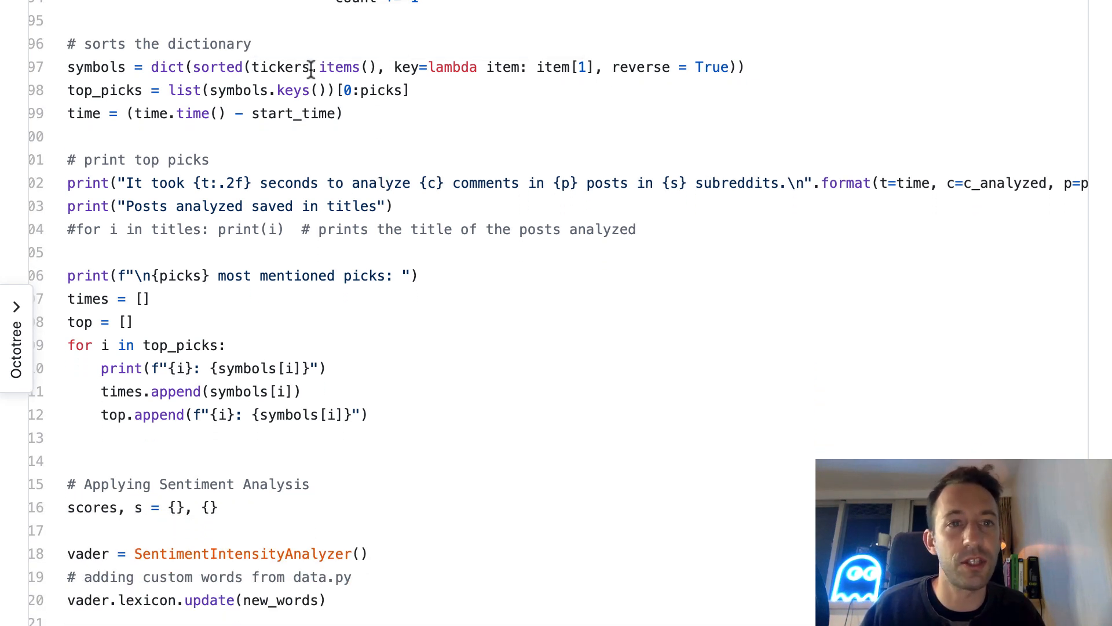
mouse_move(335, 67)
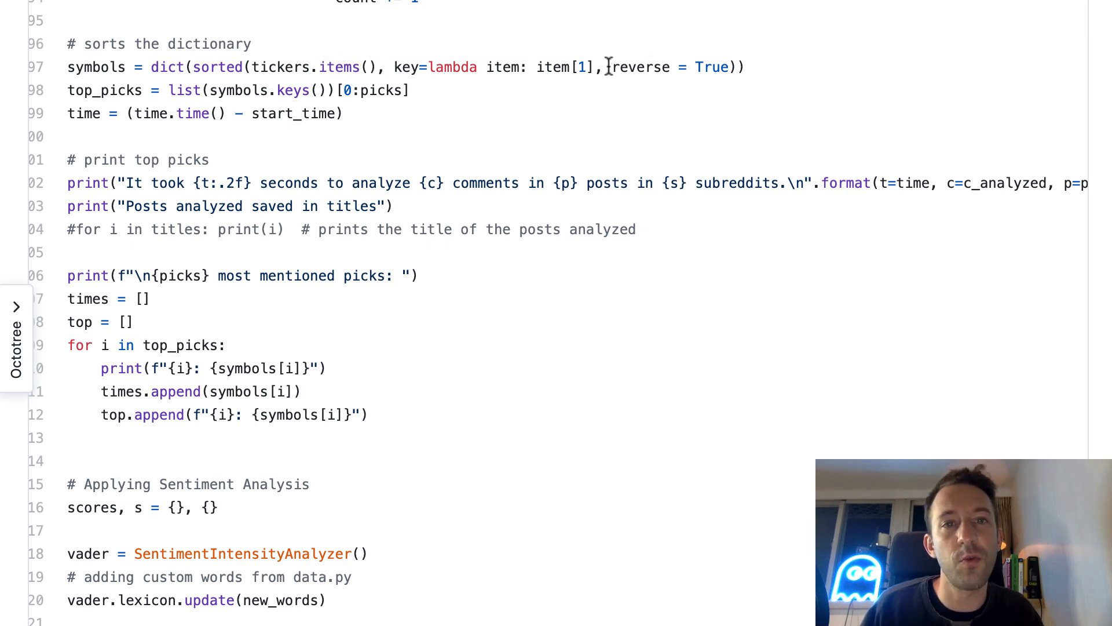
mouse_move(779, 73)
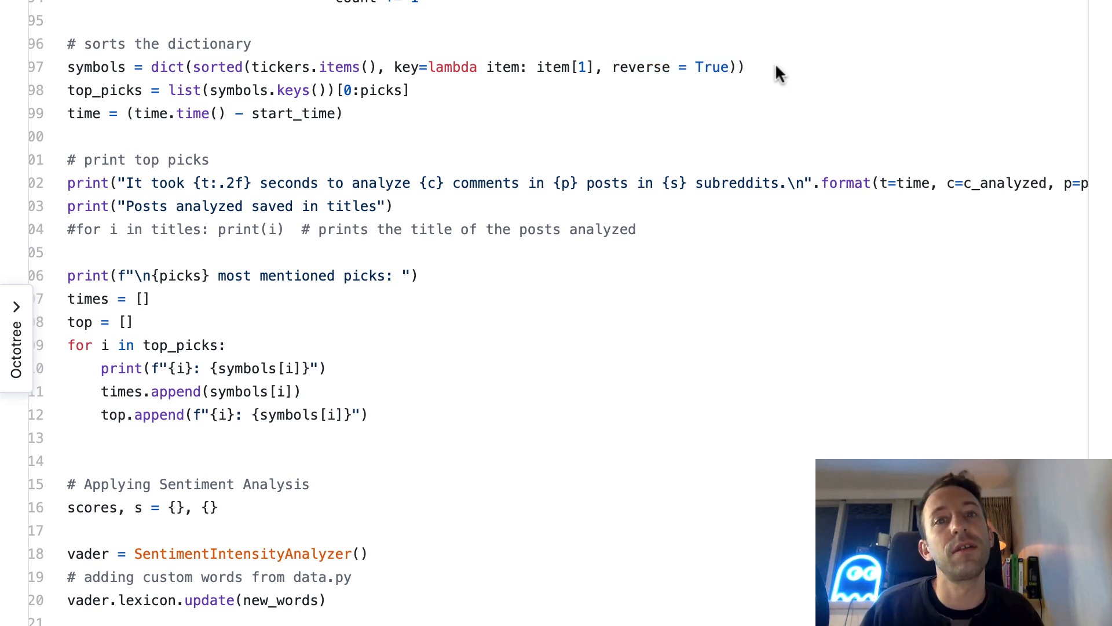
mouse_move(491, 114)
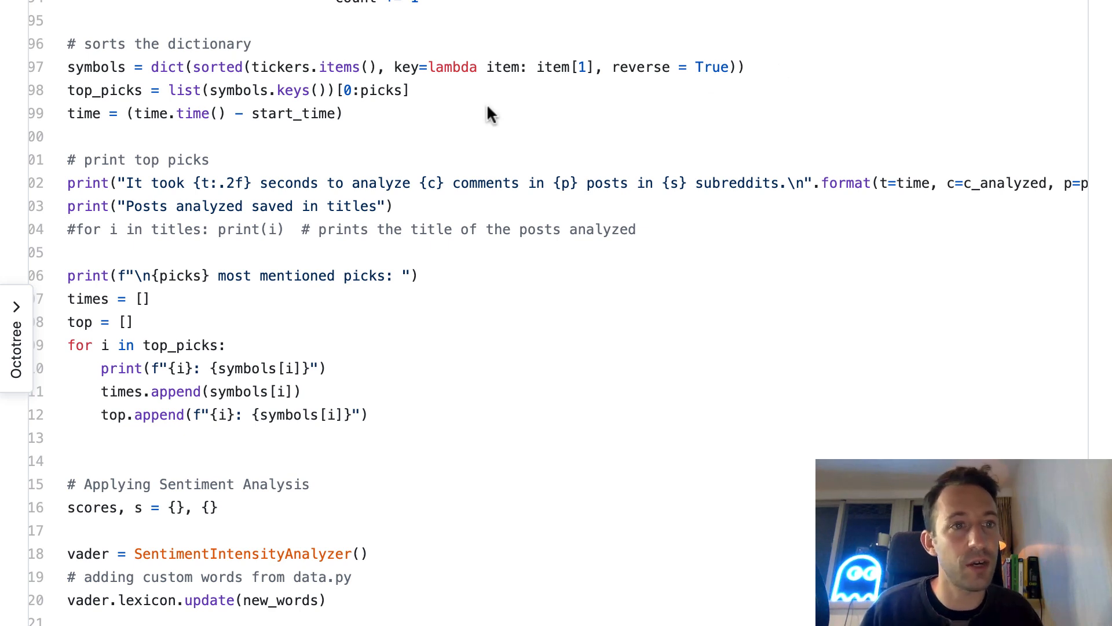
double_click(105, 90)
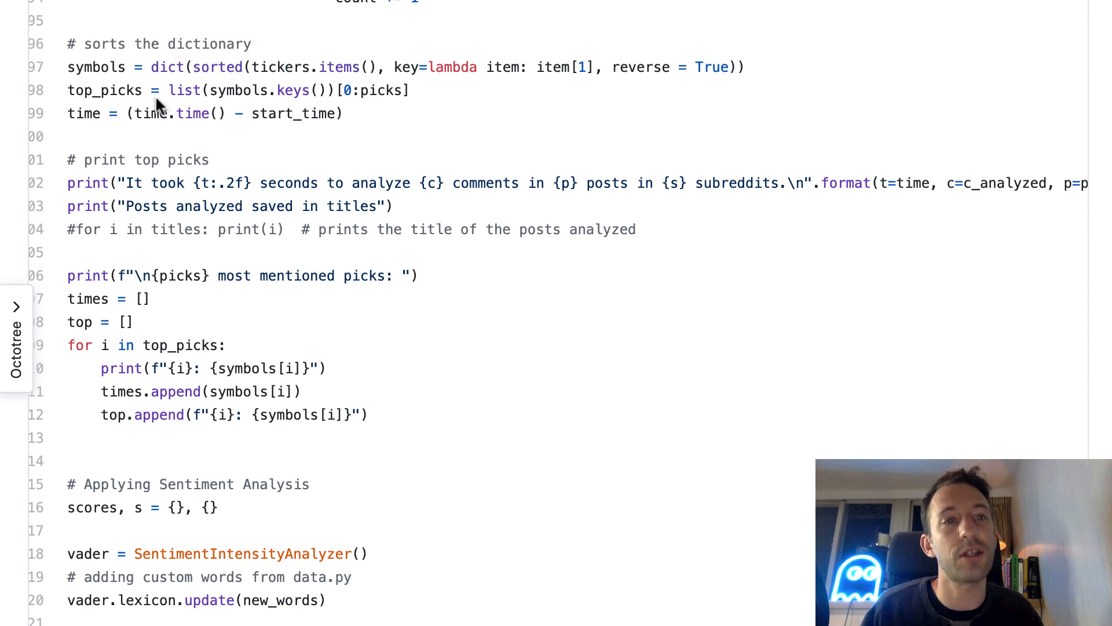
mouse_move(167, 90)
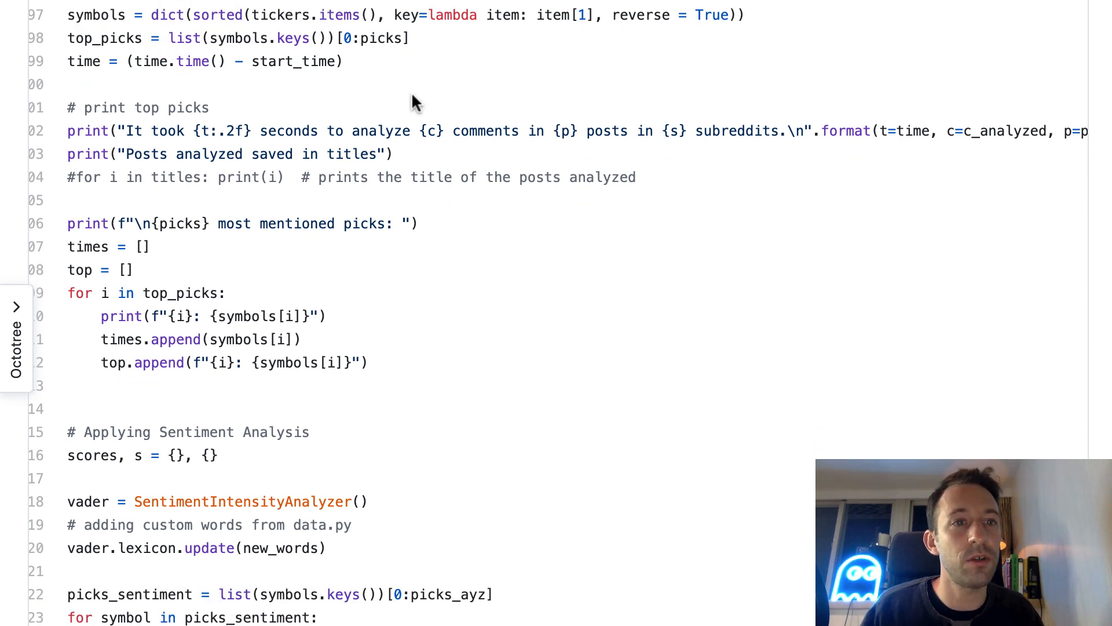
scroll(down, 3)
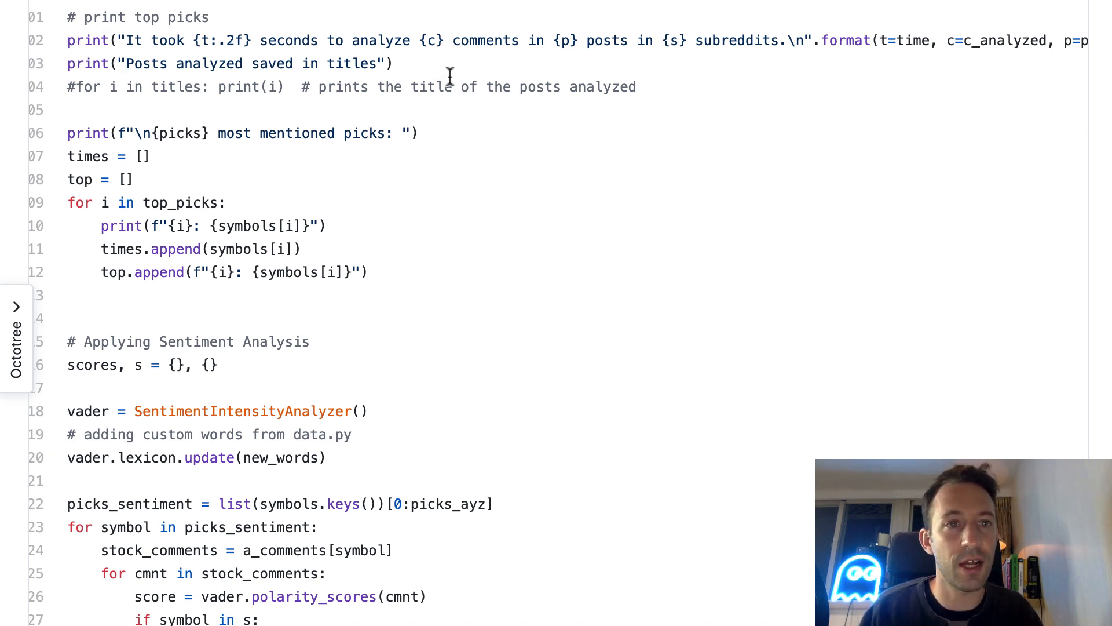
scroll(down, 3)
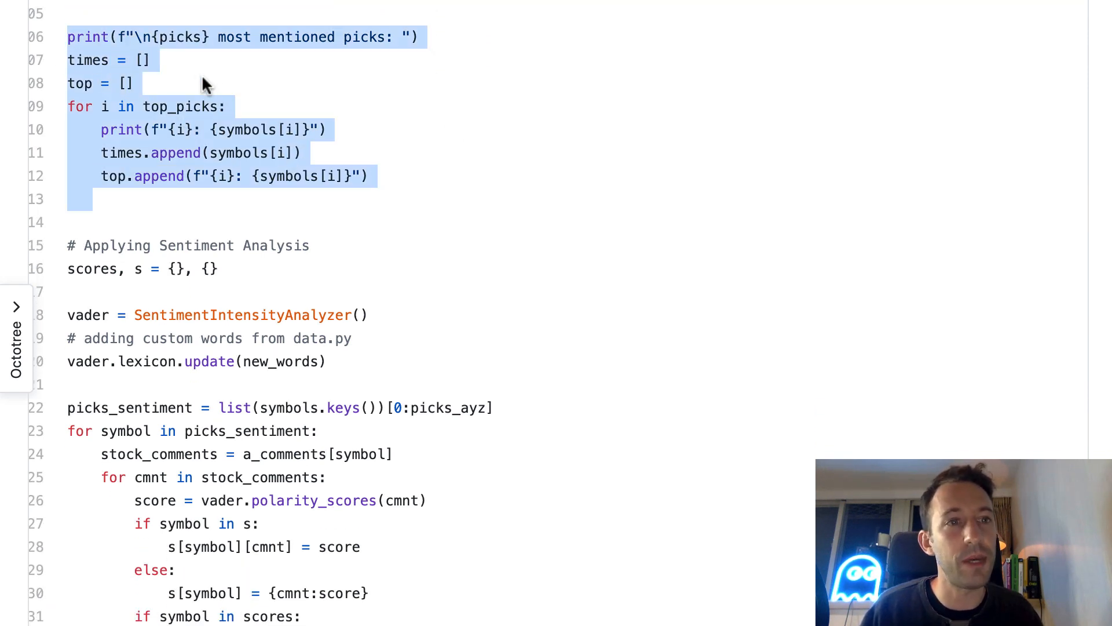
scroll(down, 3)
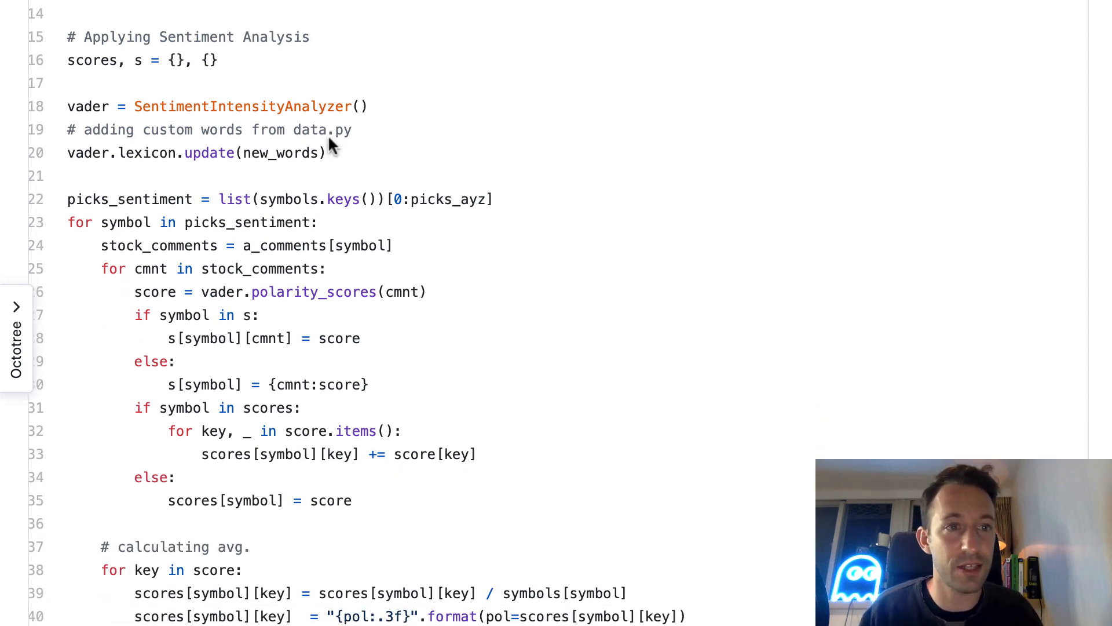
scroll(down, 3)
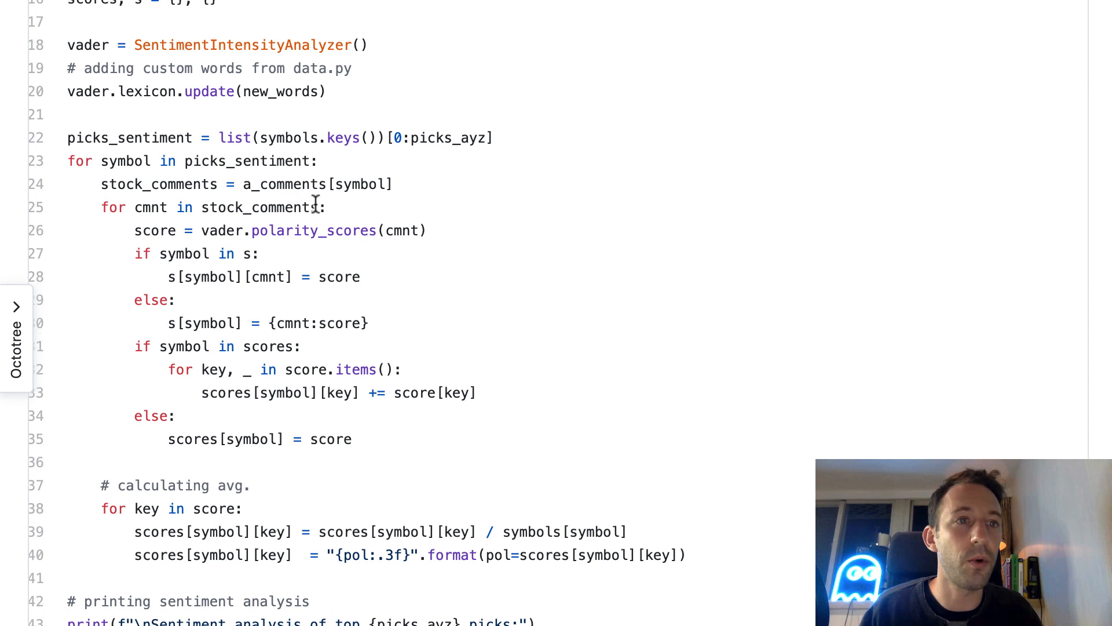
scroll(up, 3)
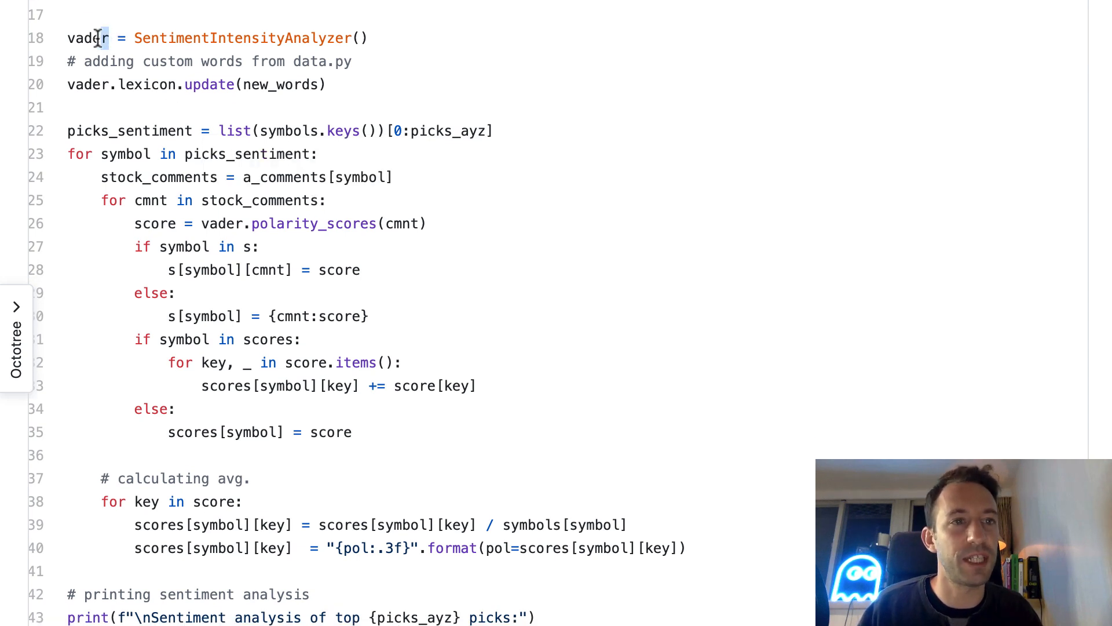
mouse_move(395, 93)
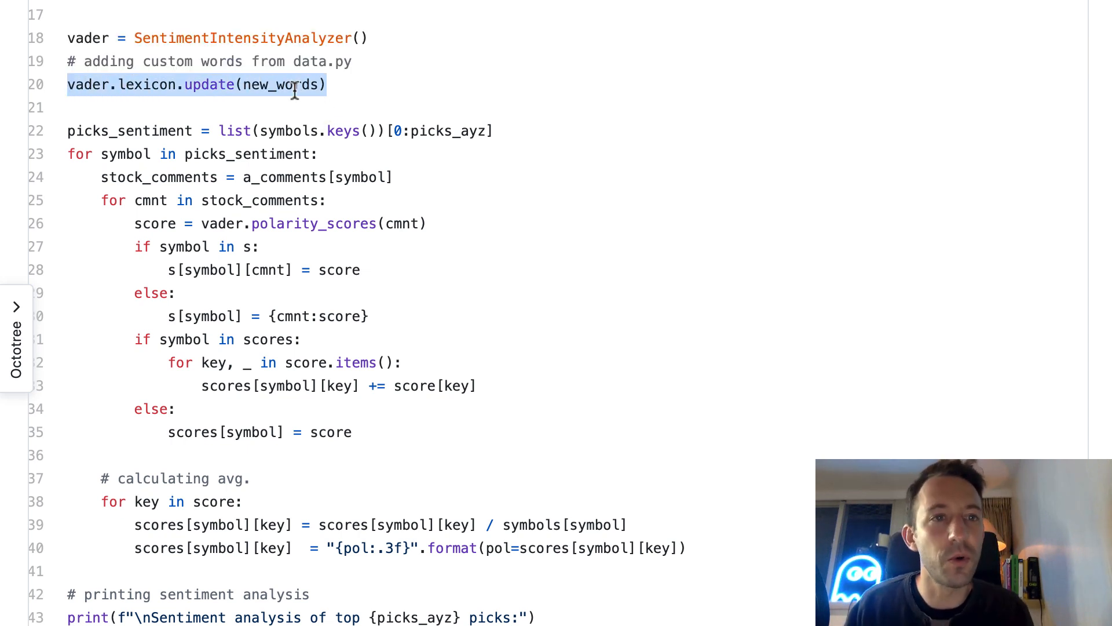
mouse_move(362, 91)
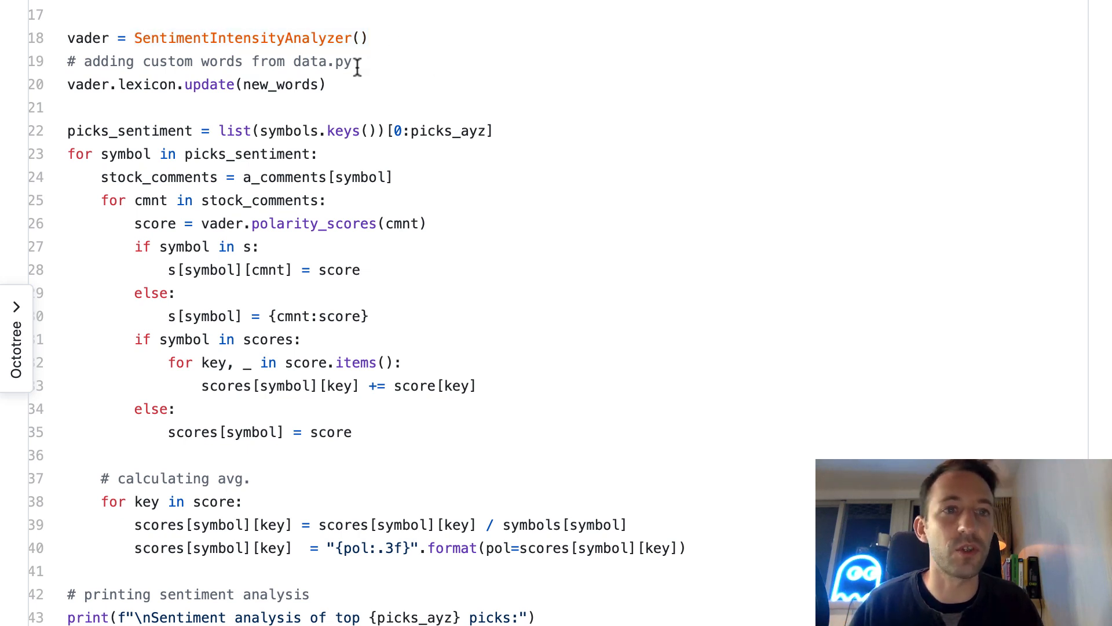
mouse_move(368, 87)
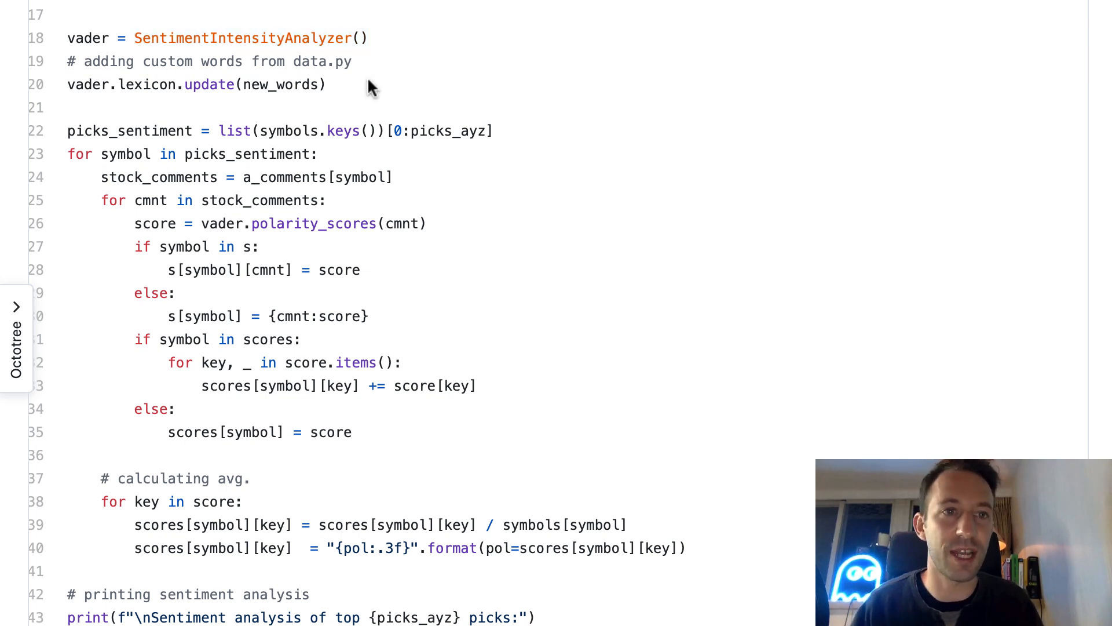
mouse_move(338, 94)
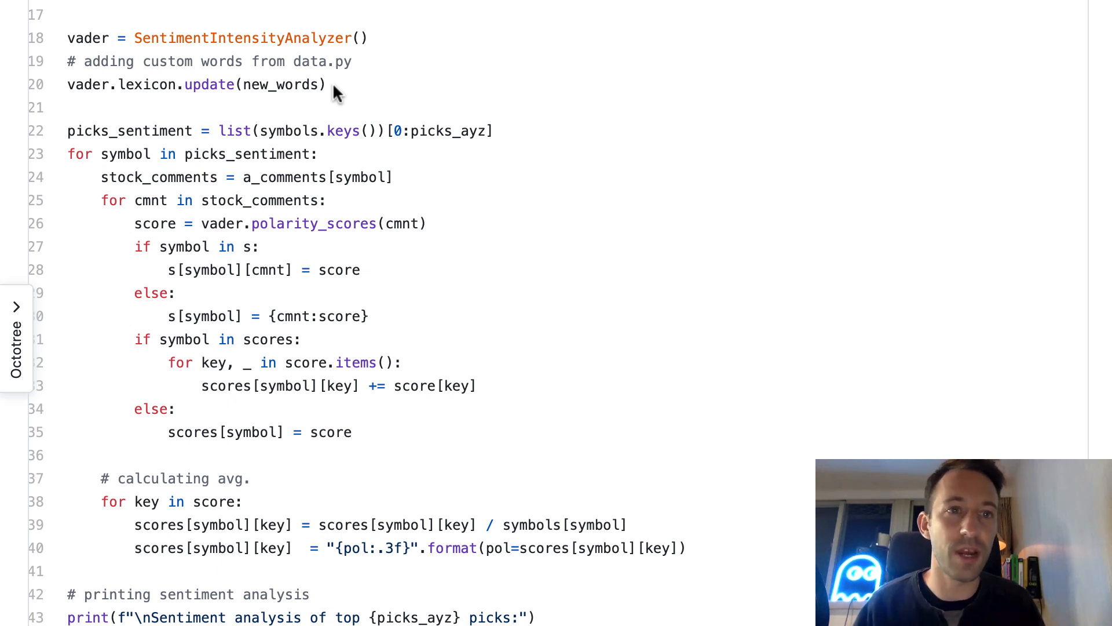
scroll(down, 3)
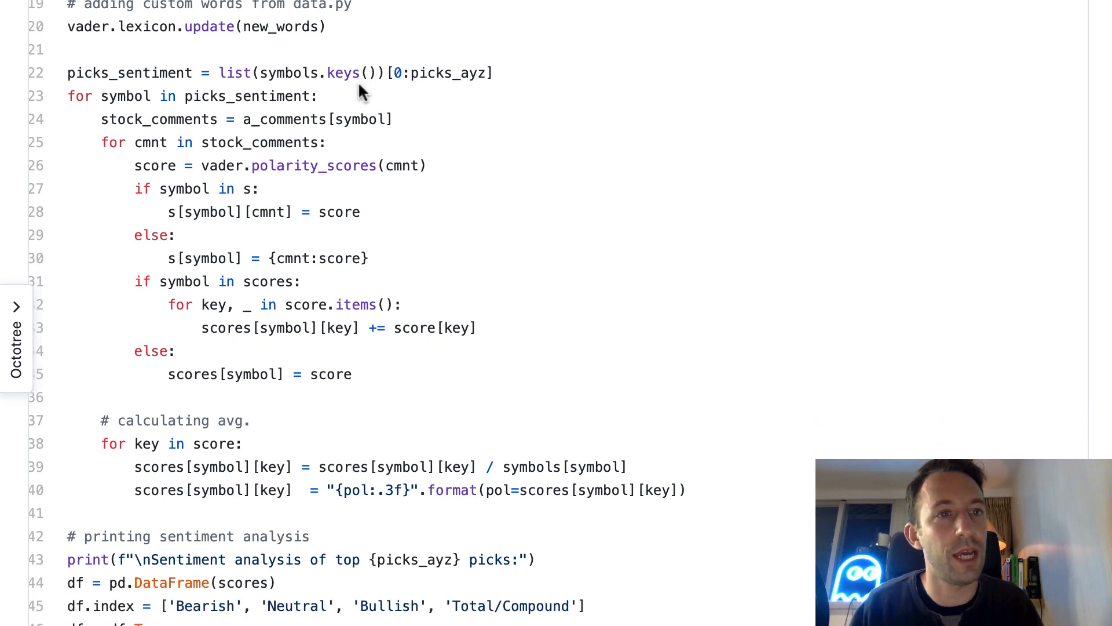
scroll(down, 3)
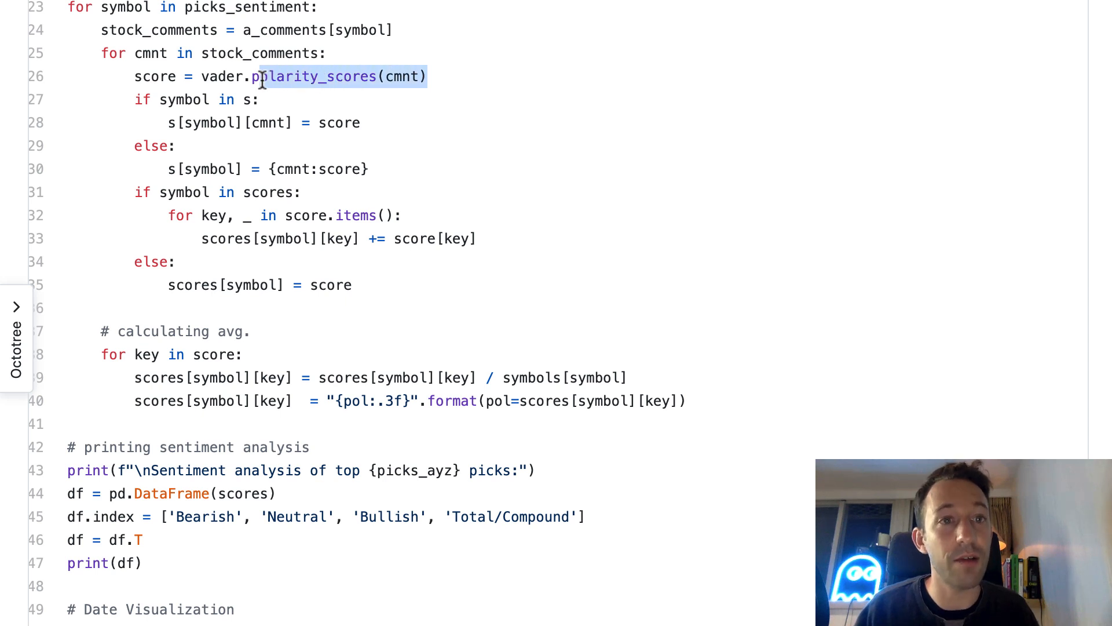
mouse_move(312, 76)
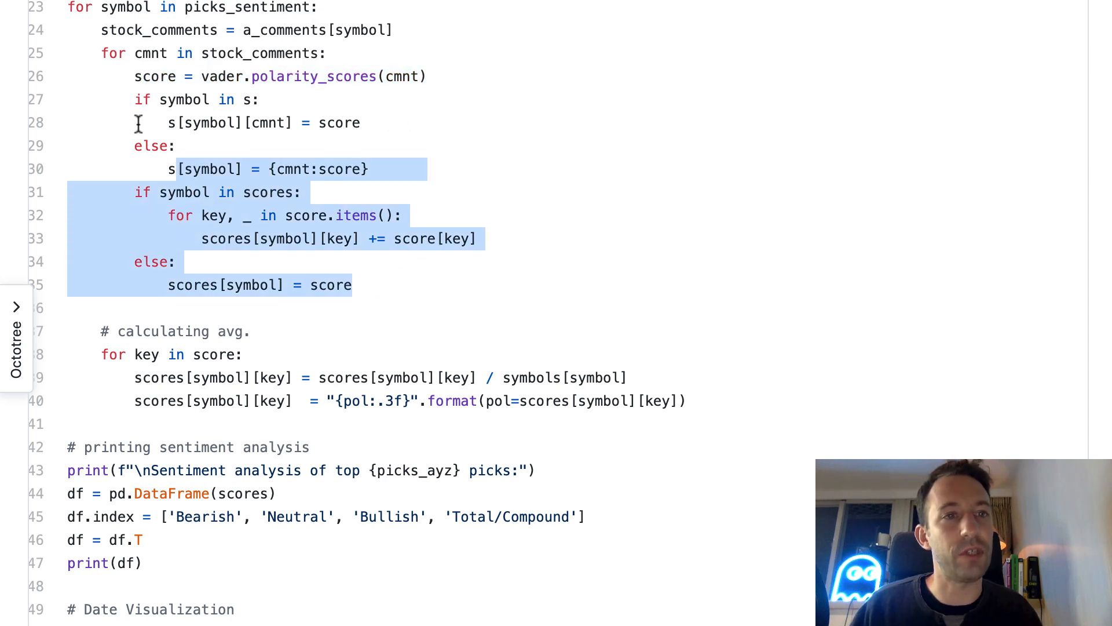
scroll(down, 3)
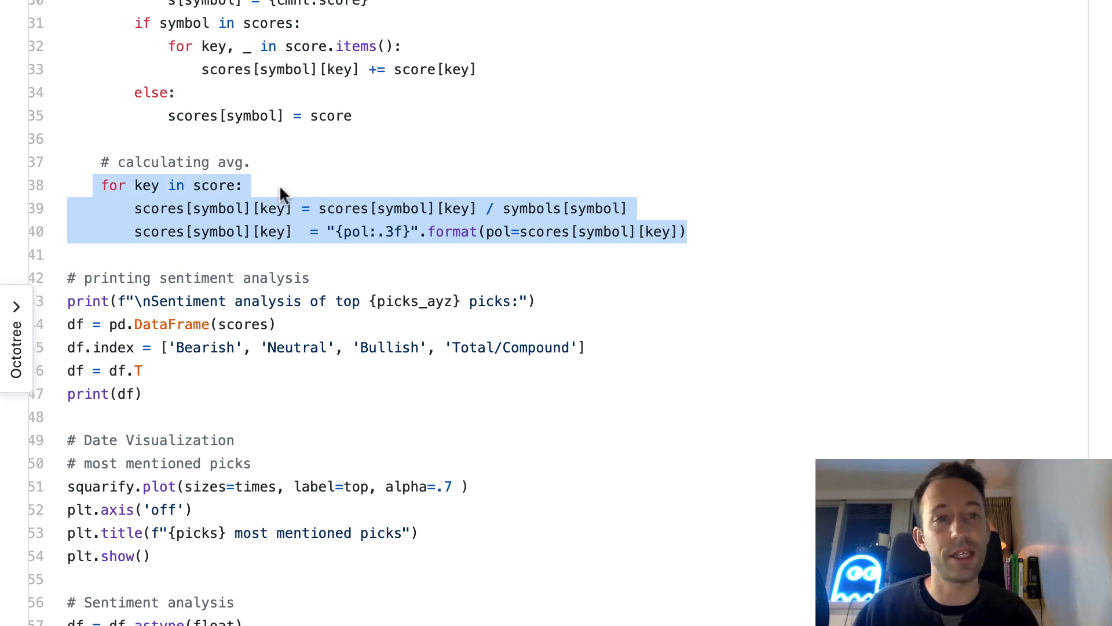
click(312, 186)
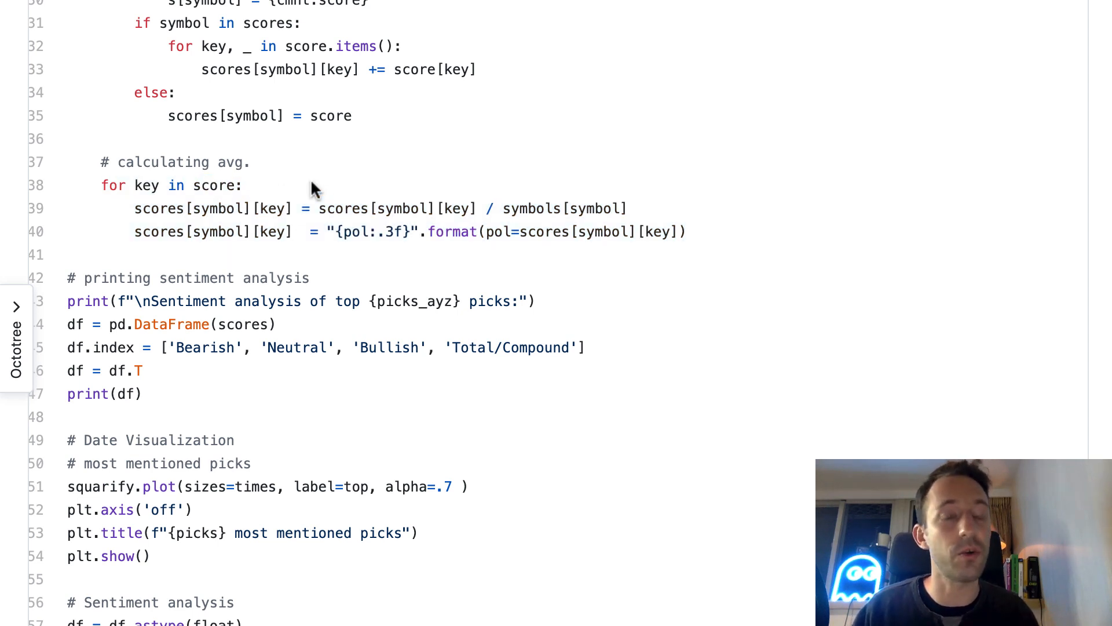
mouse_move(85, 209)
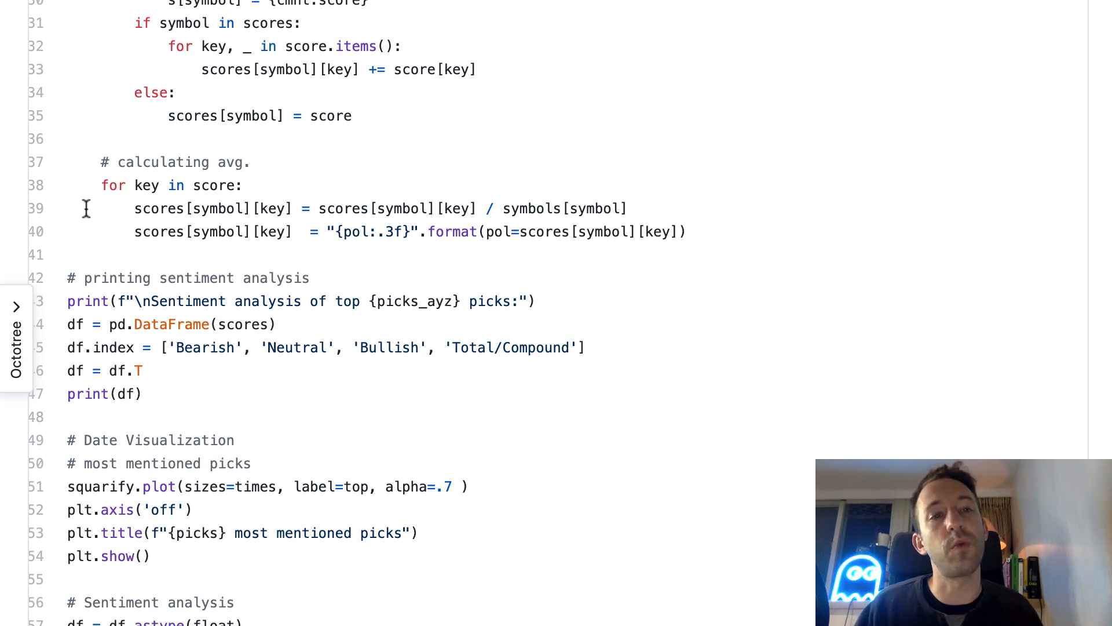
scroll(down, 3)
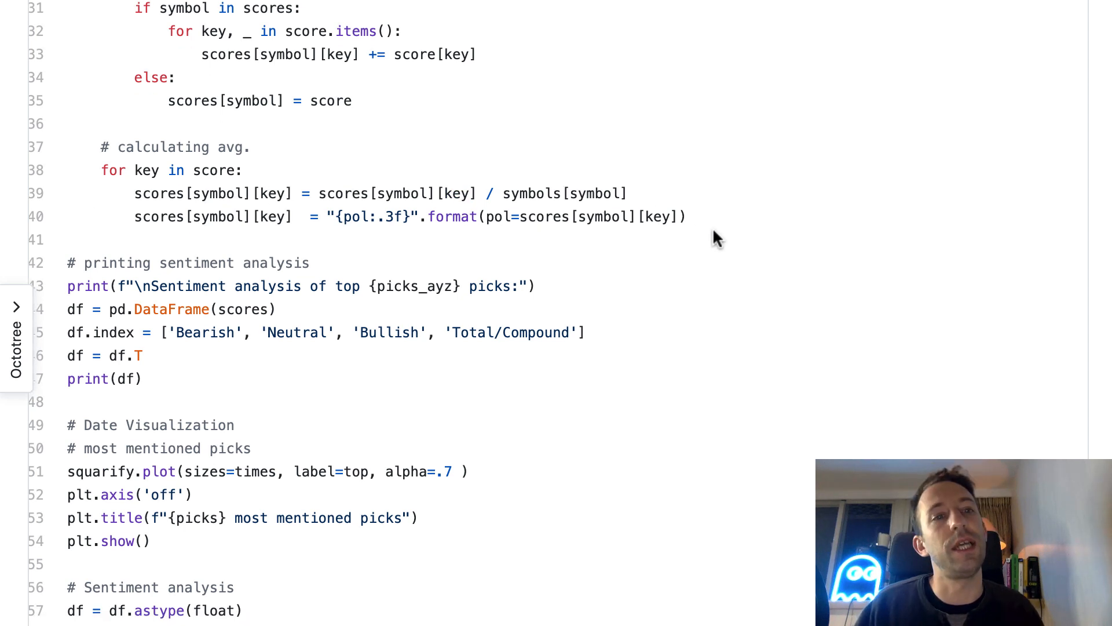
scroll(down, 3)
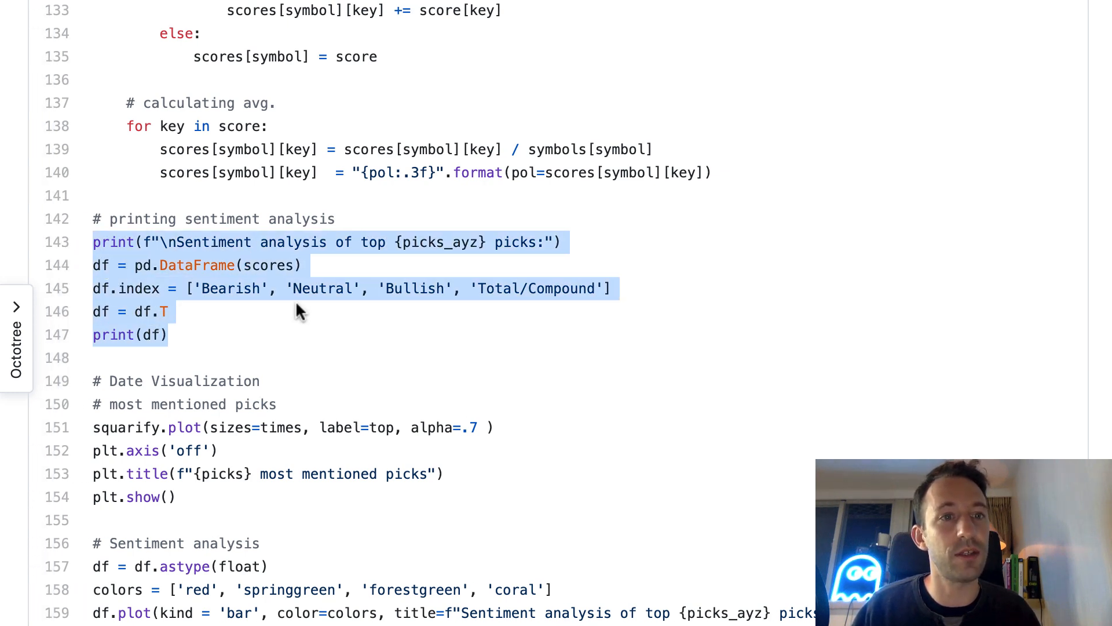
click(114, 264)
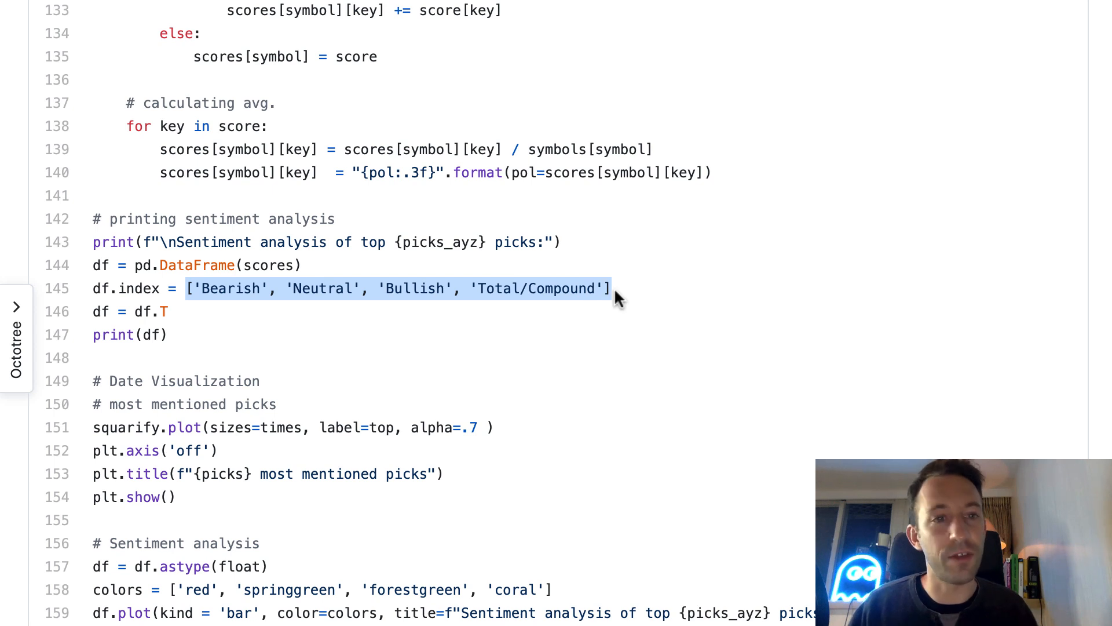
mouse_move(443, 328)
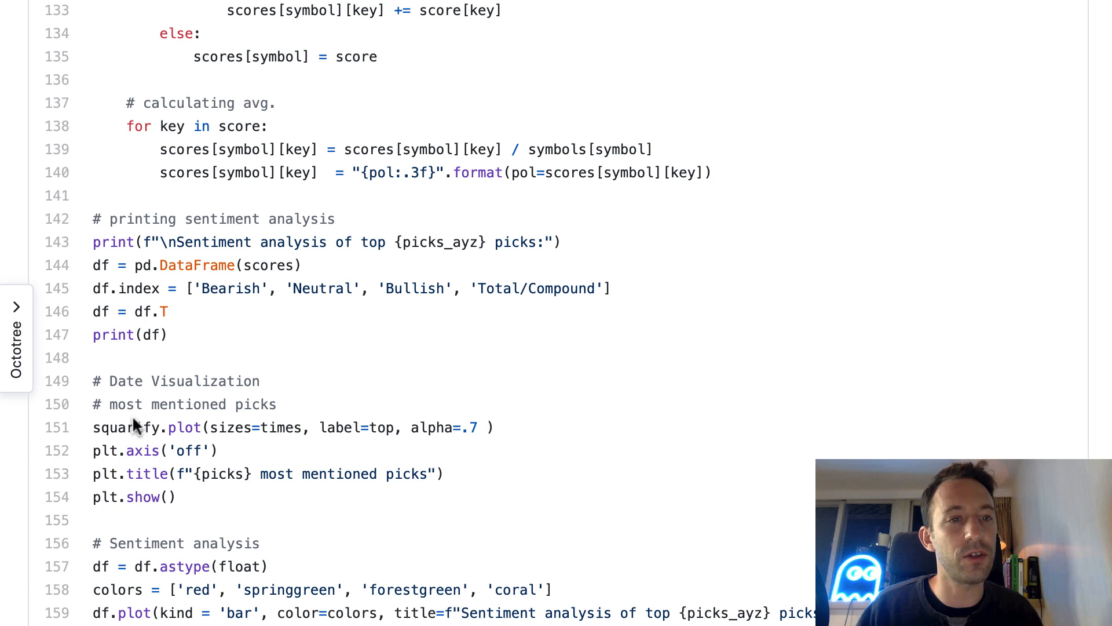
mouse_move(212, 498)
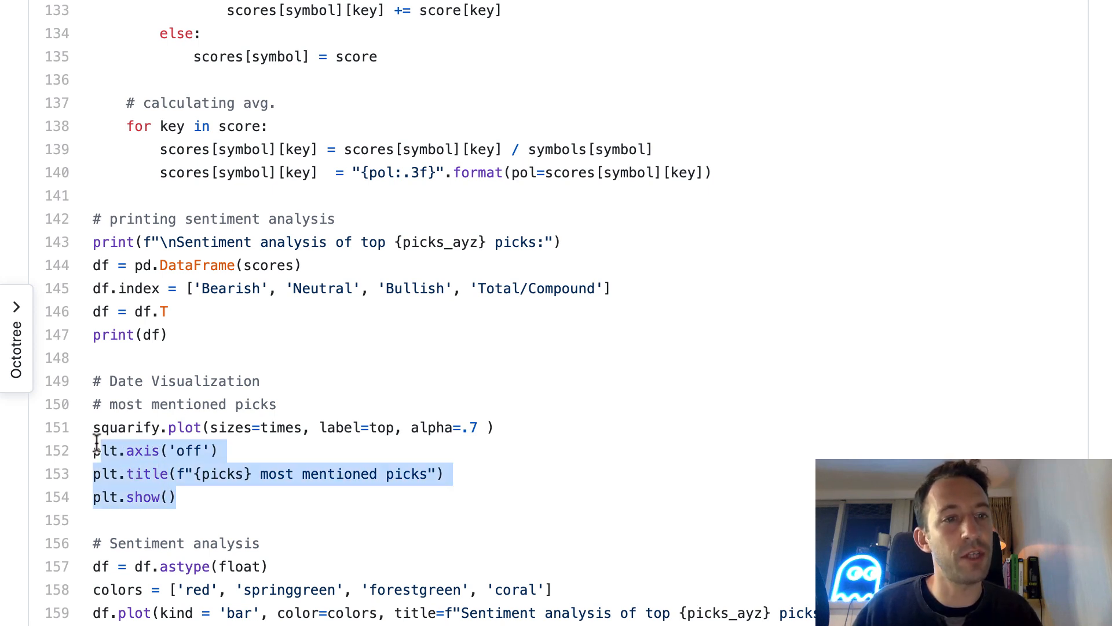
click(175, 334)
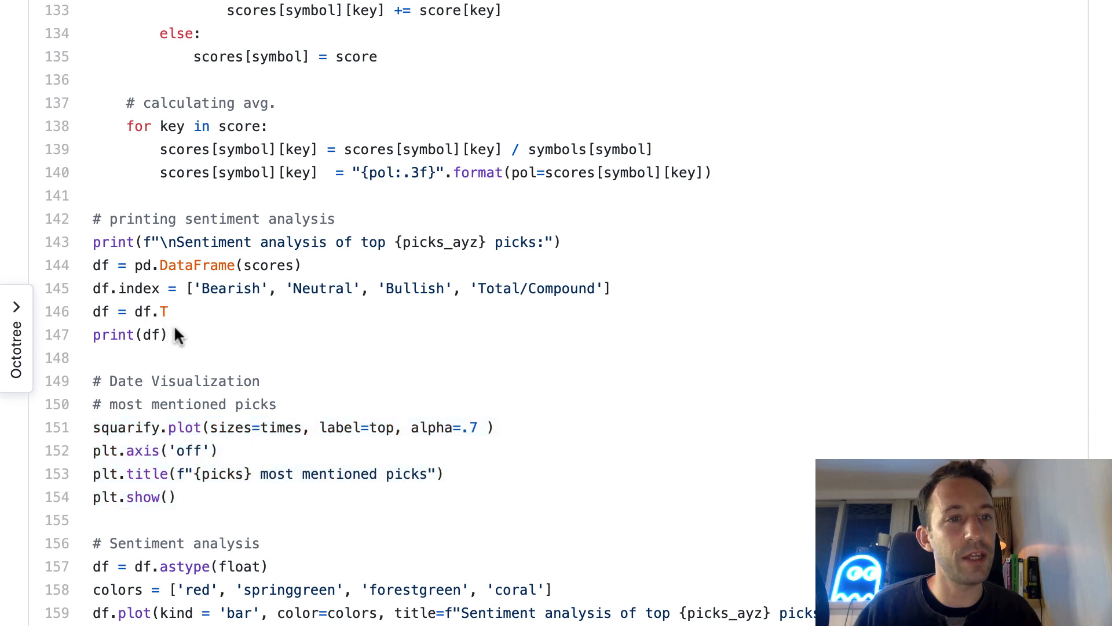
mouse_move(214, 402)
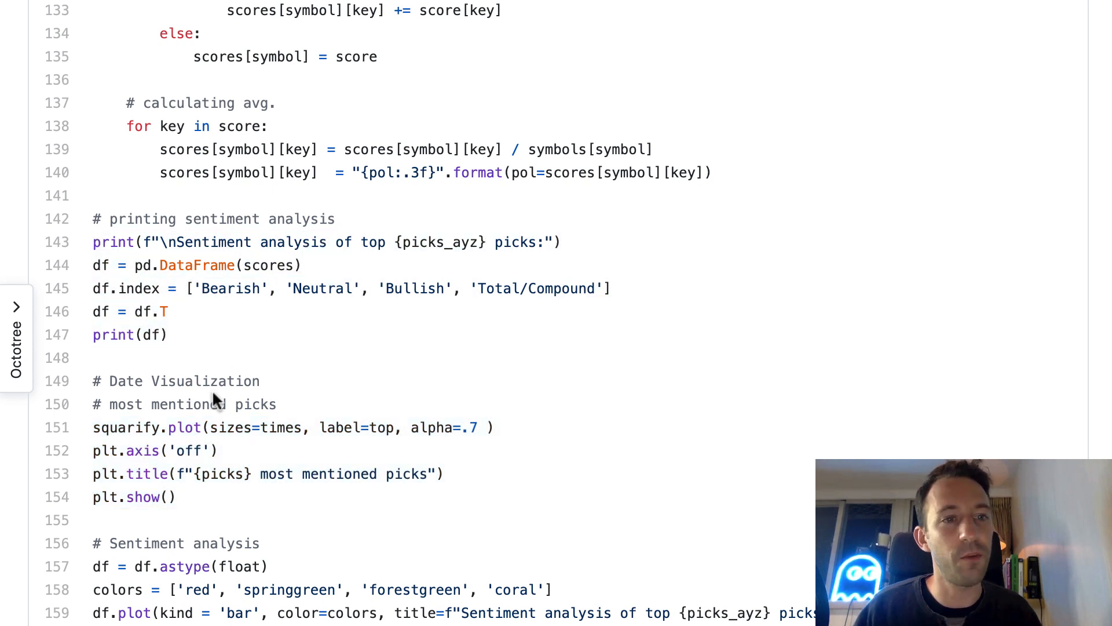
mouse_move(199, 497)
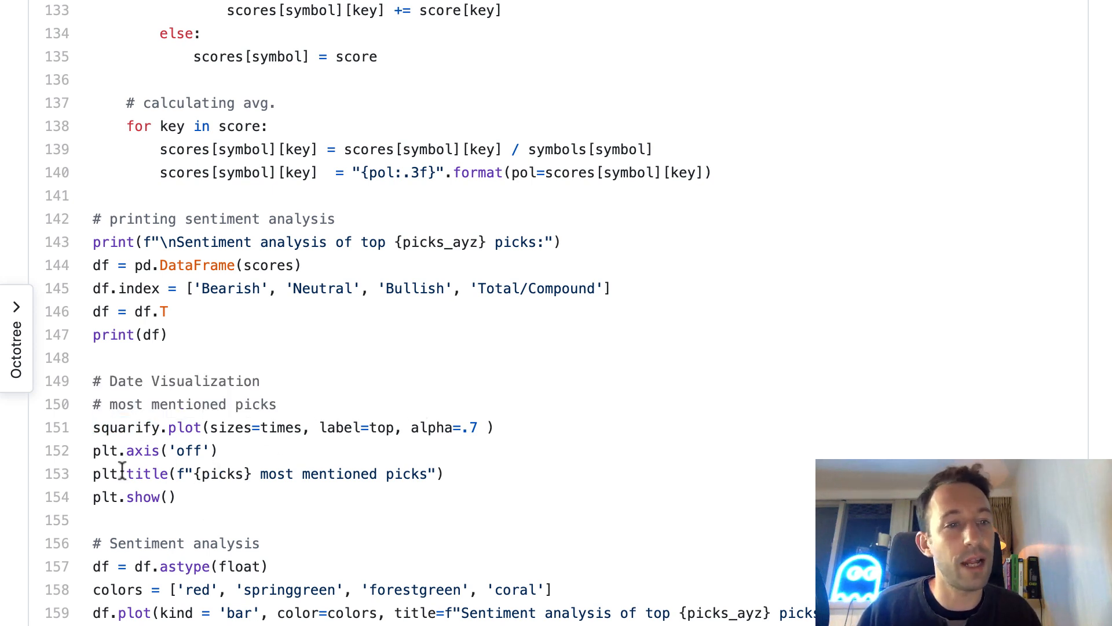
mouse_move(275, 544)
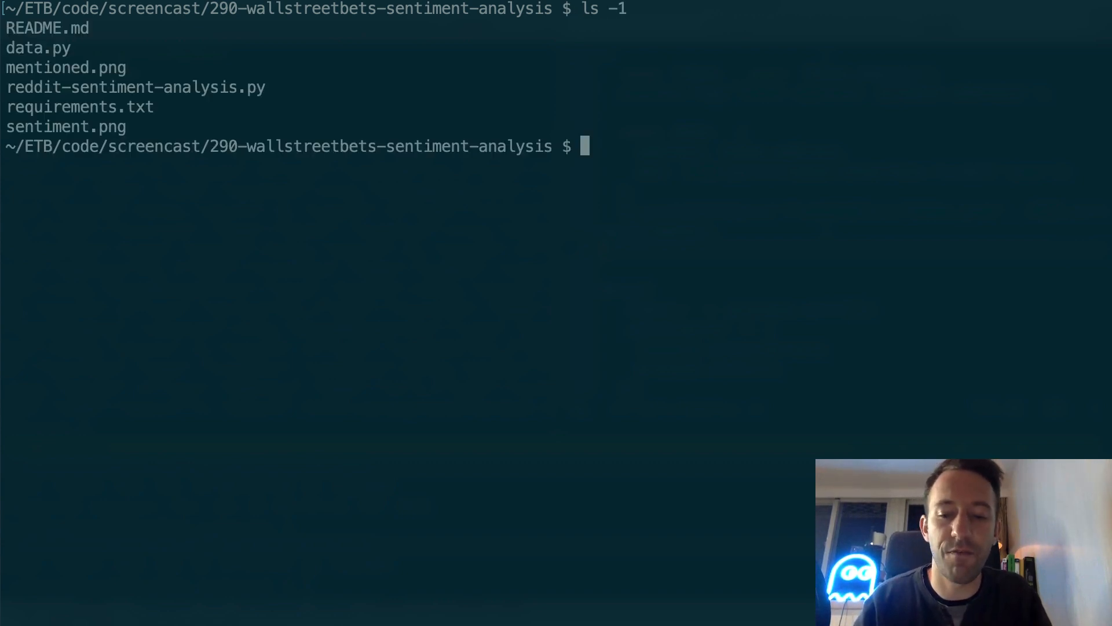
Step: Create a virtual environment named venv with 'python3 -m venv venv'
text(pyth)
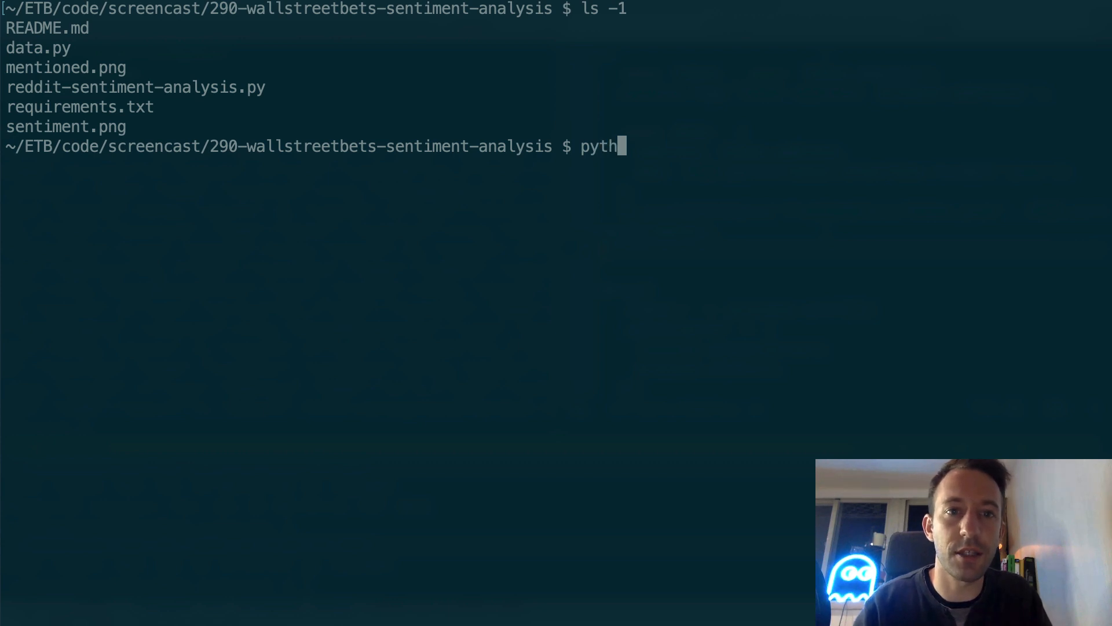
text(on3)
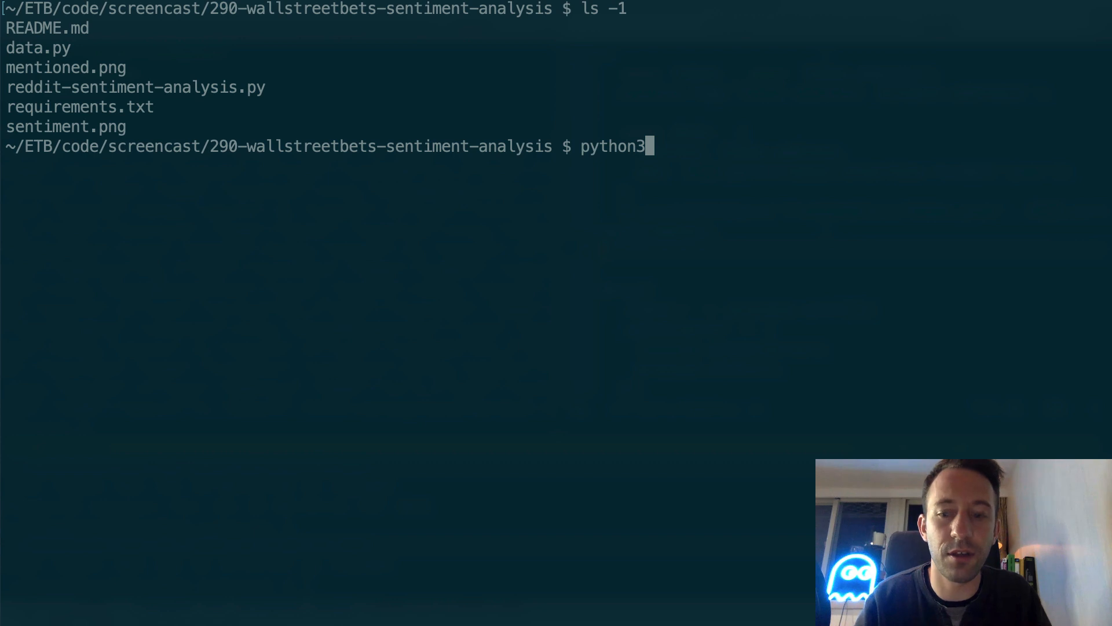
text(-m)
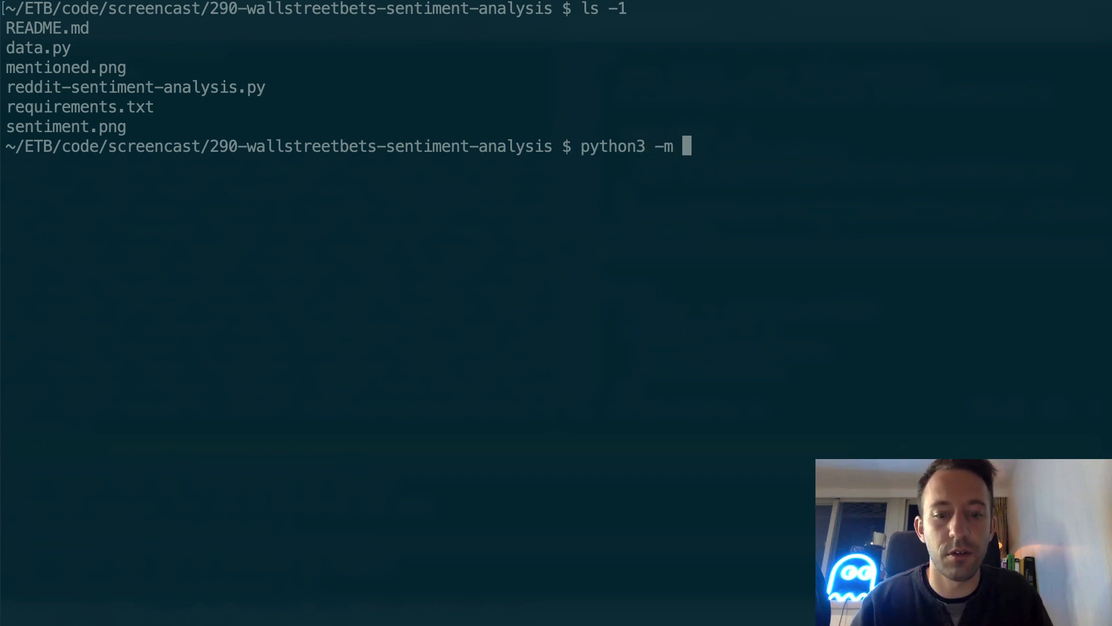
text(venv venv)
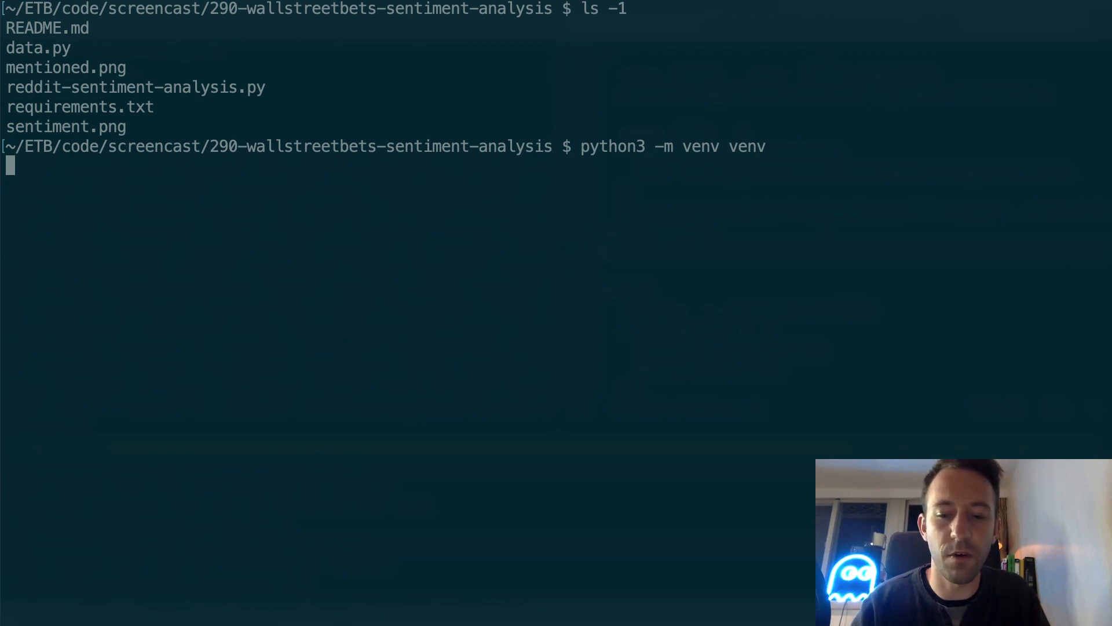
key(Return)
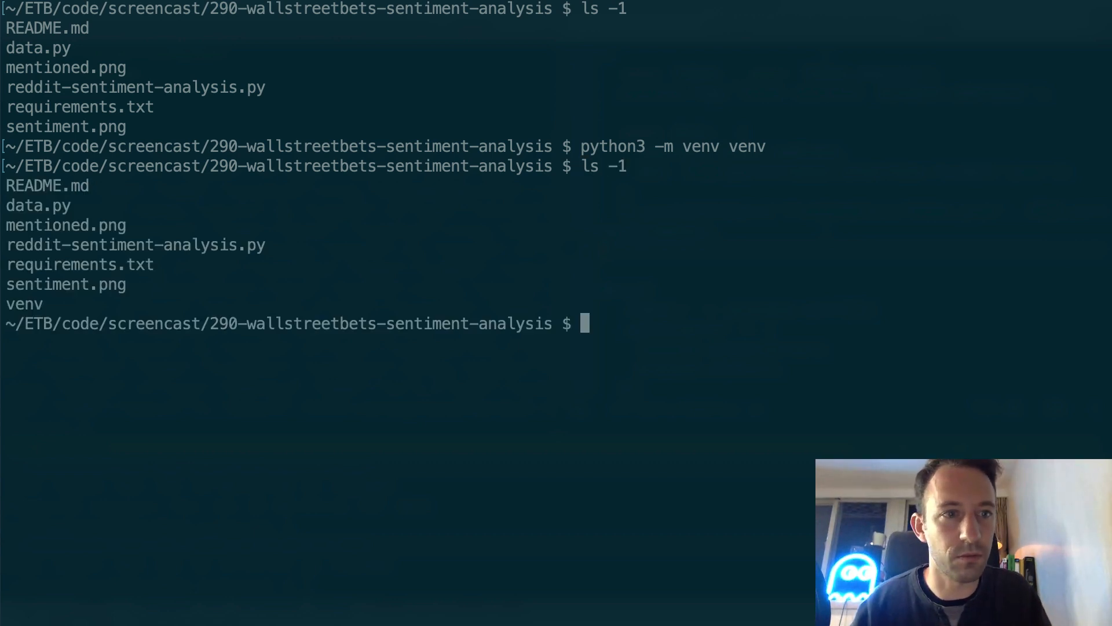
mouse_move(613, 328)
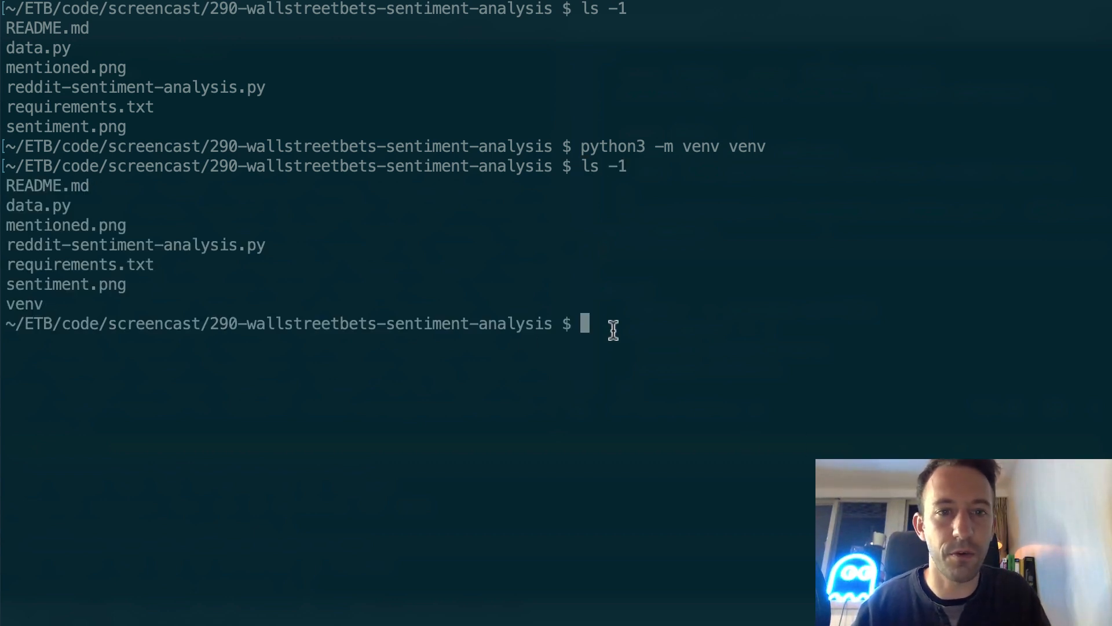
Step: Activate the venv with 'source venv/bin/activate'
text(source)
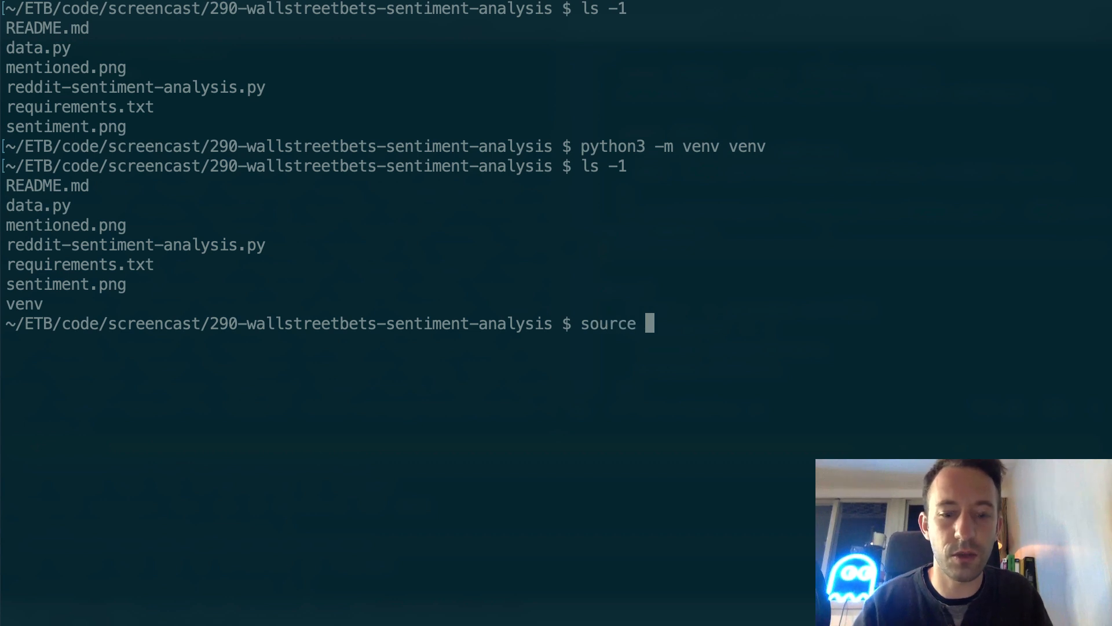
text(venv/bin/activate)
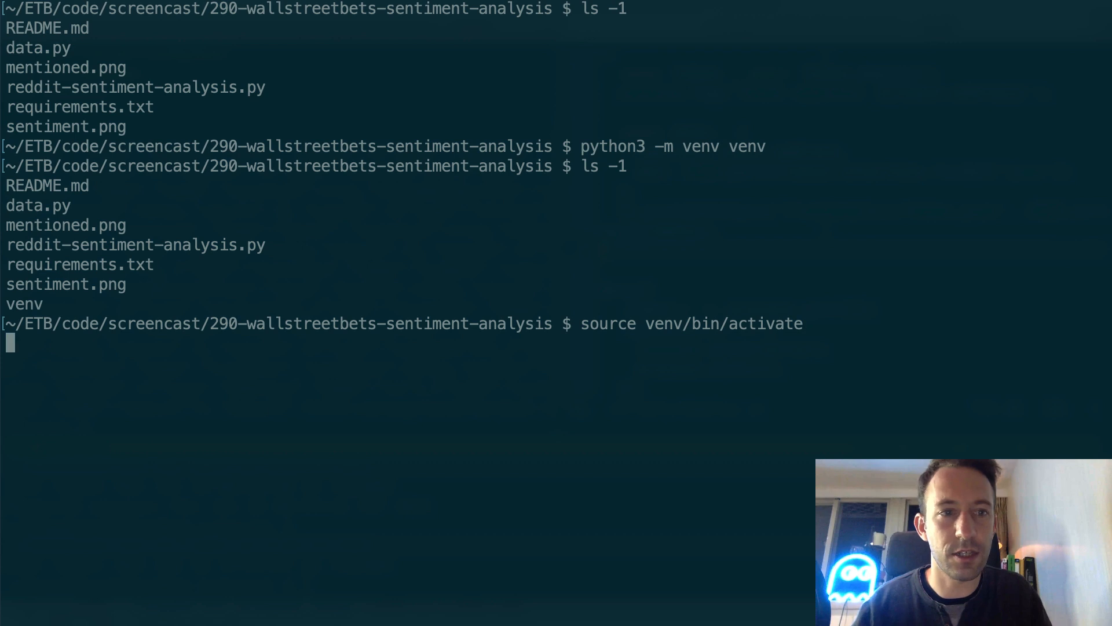
key(Return)
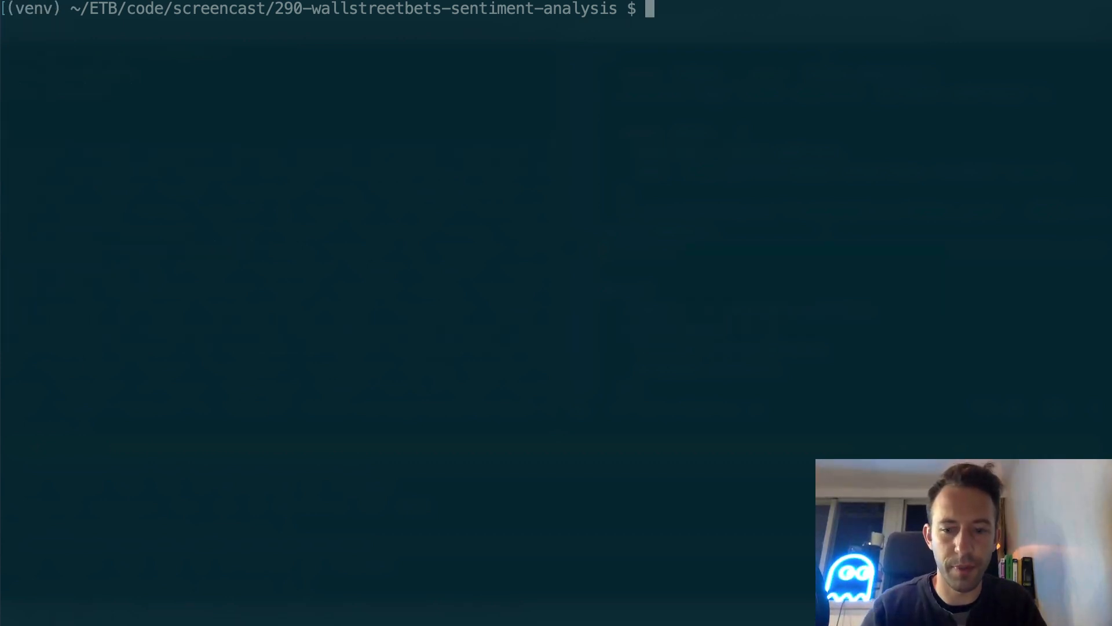
Step: Install requirements.txt packages into the venv, clear the output, and begin the vim command
text(pip in)
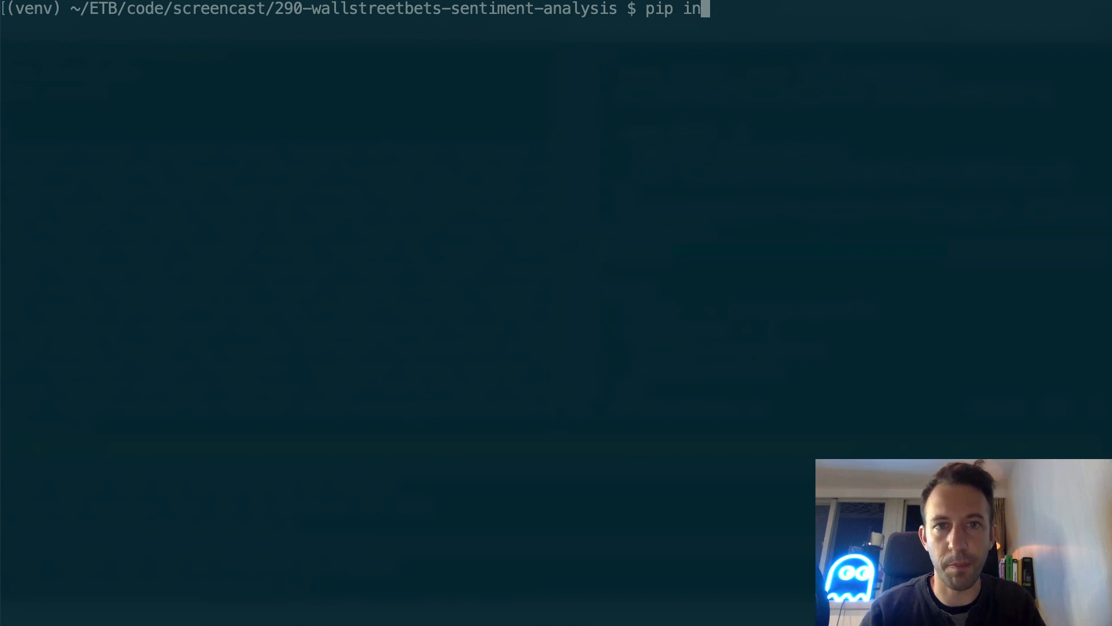
text(stall -)
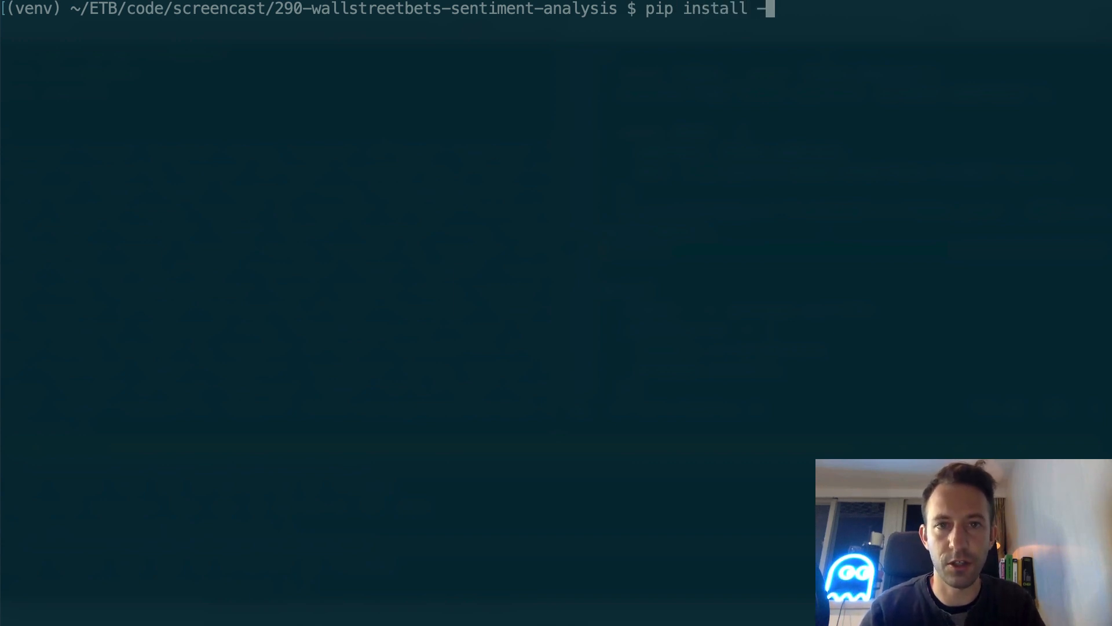
text(r require)
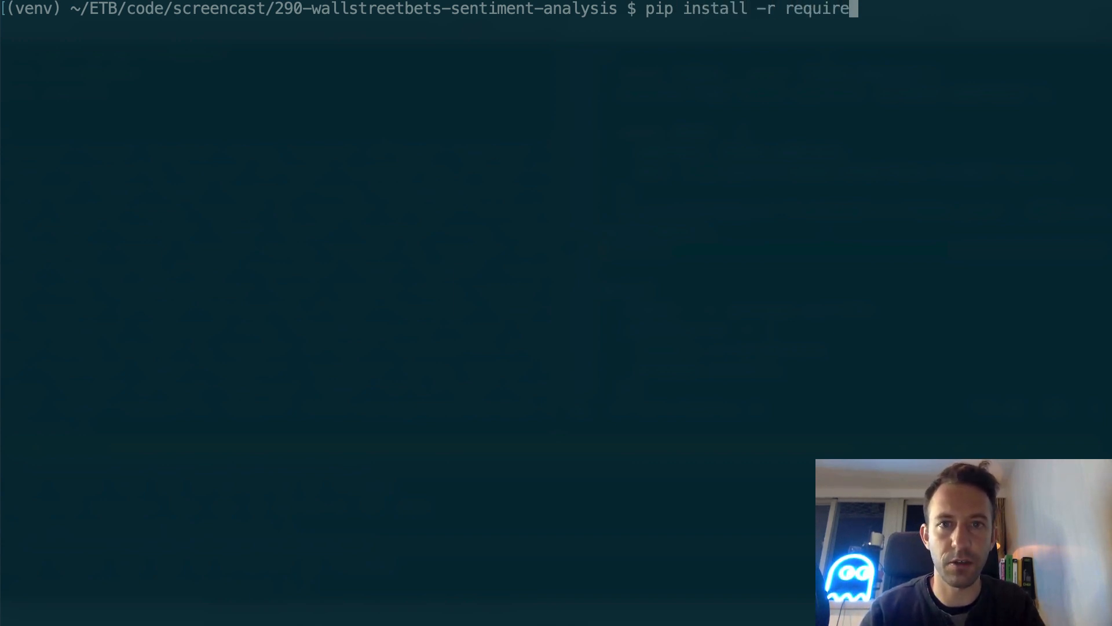
text(ments.txt)
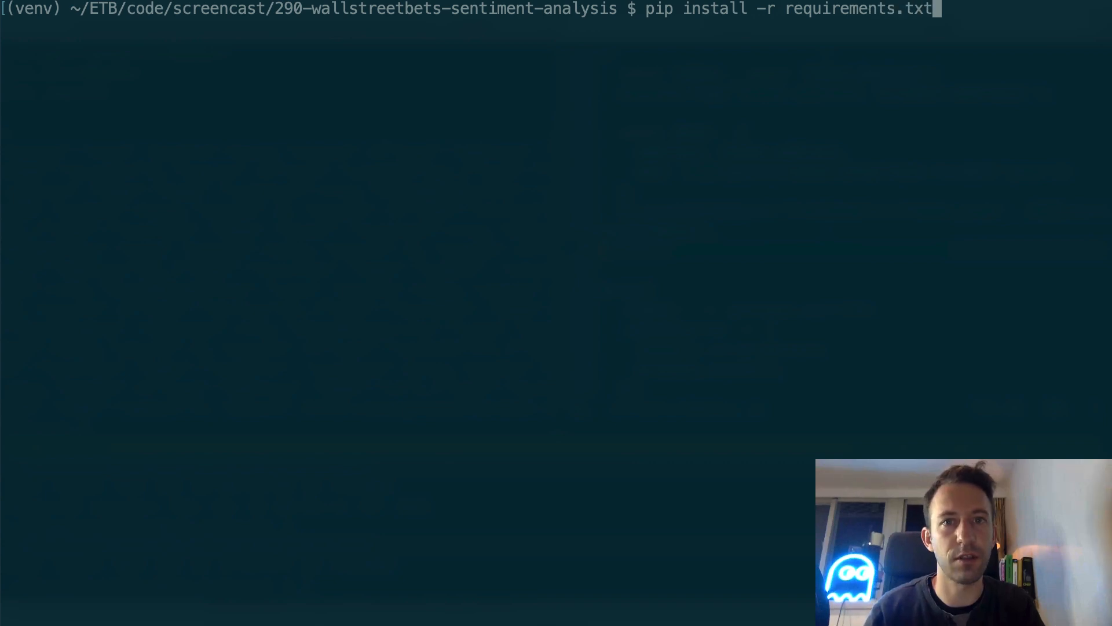
key(Return)
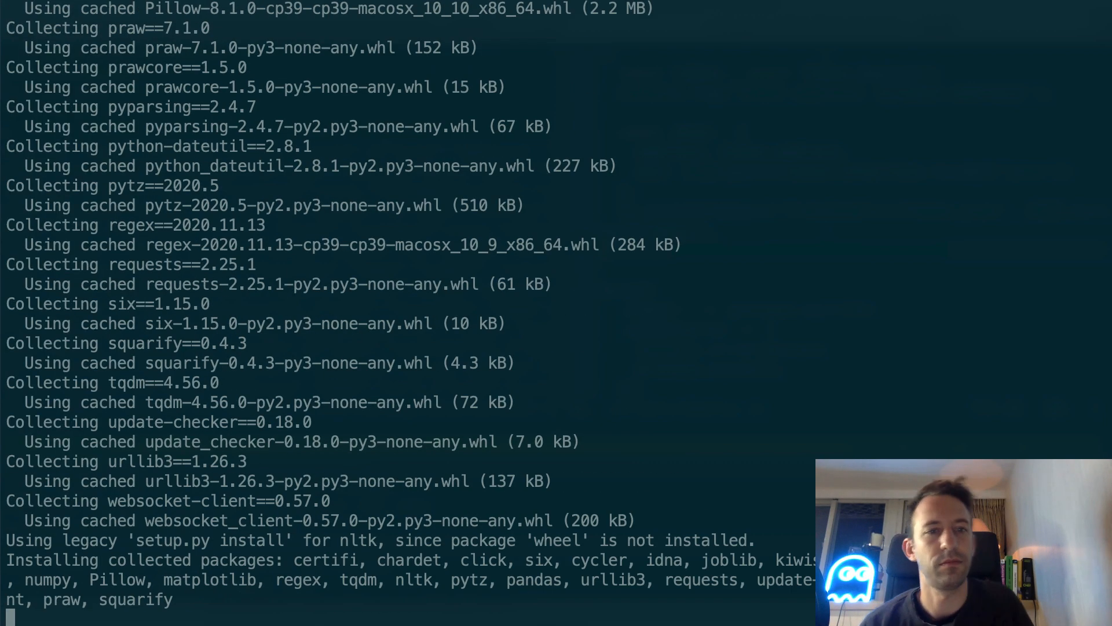
scroll(down, 3)
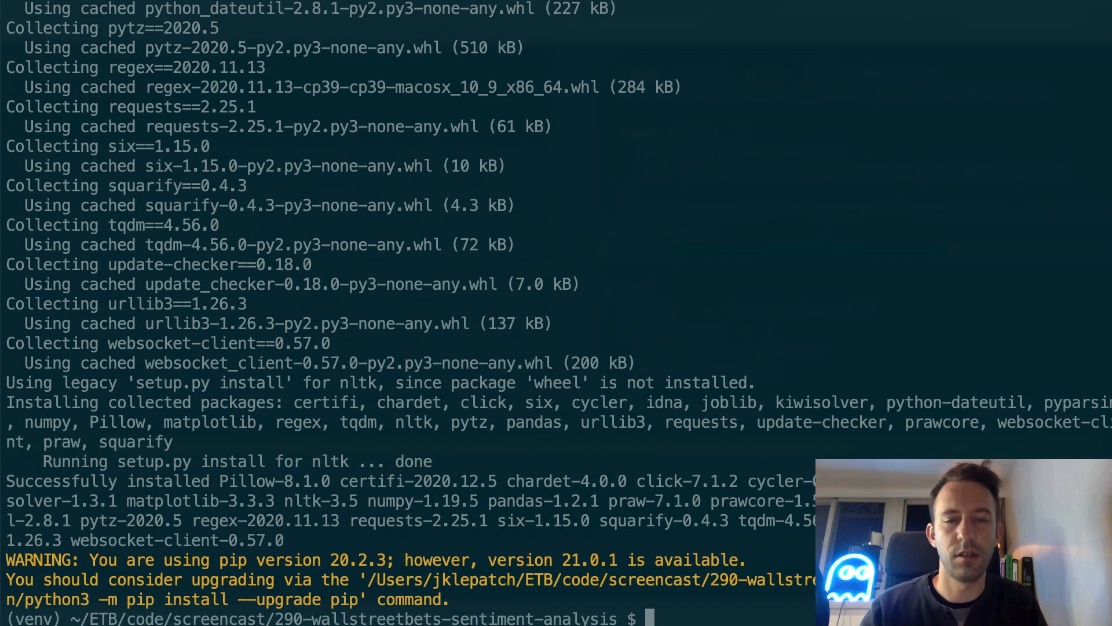
key(ctrl+l)
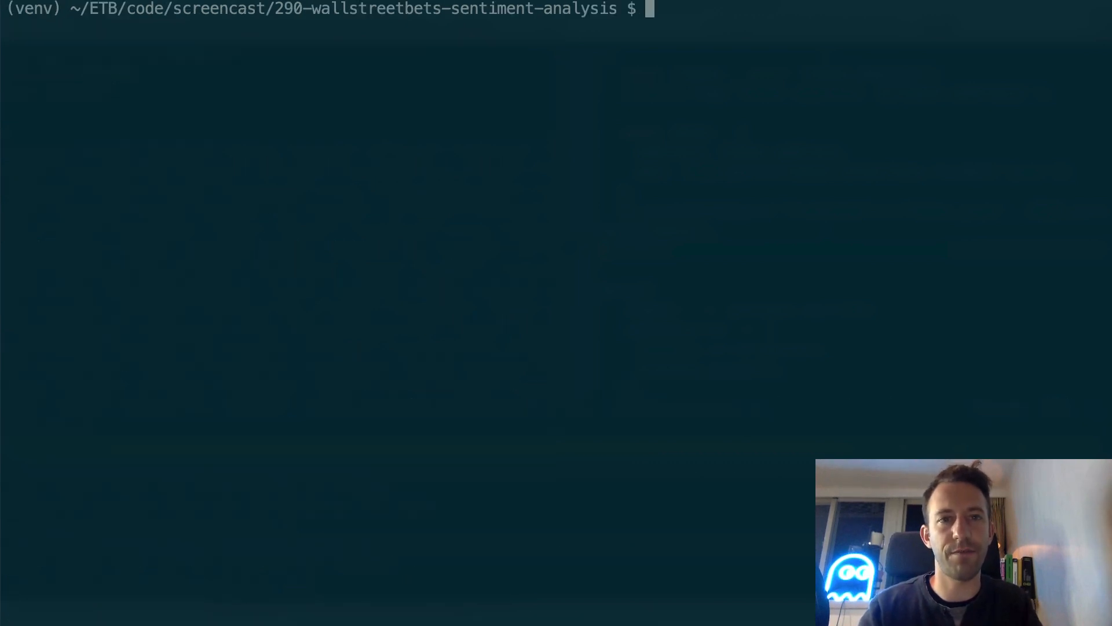
text(vim red)
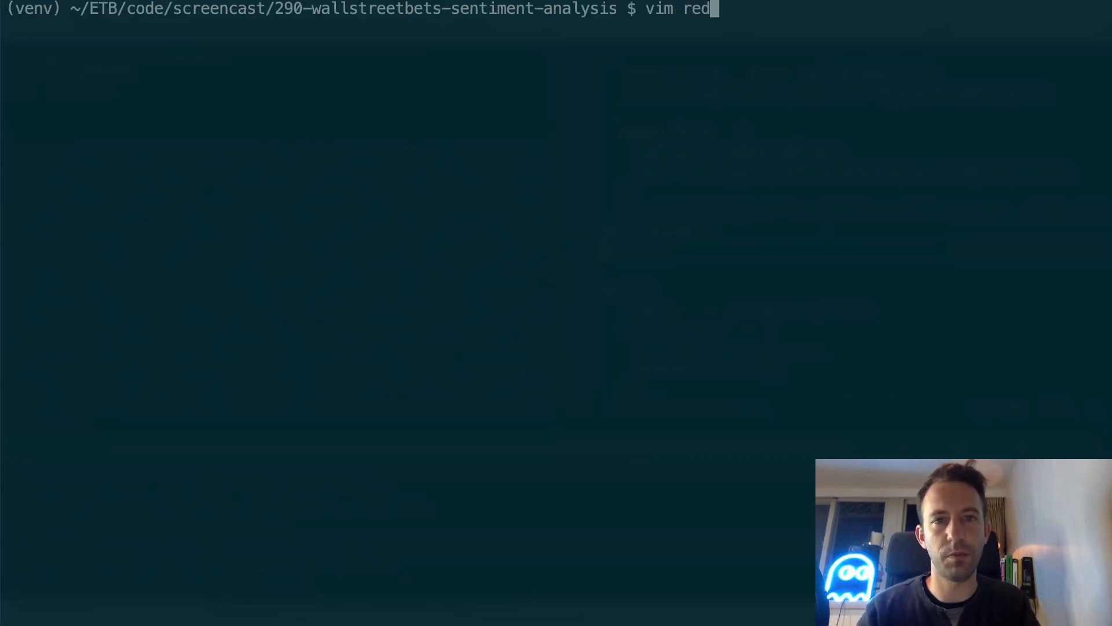
Step: Open reddit-sentiment-analysis.py in vim, then scroll Reddit's apps page to the create-application form
text(dit-sentiment-analysis.py)
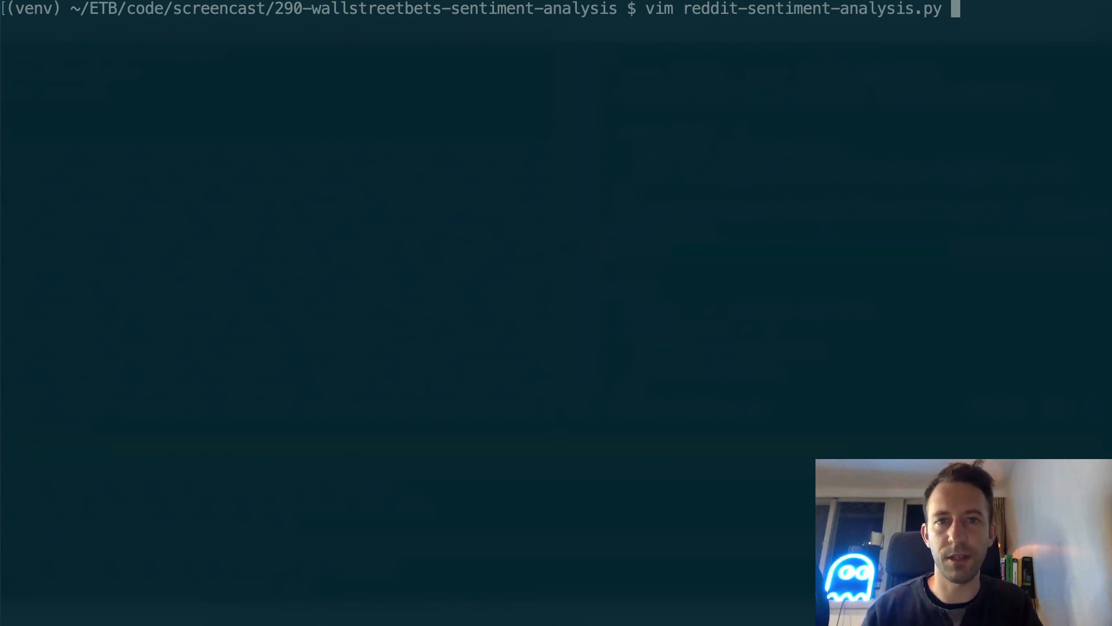
key(Return)
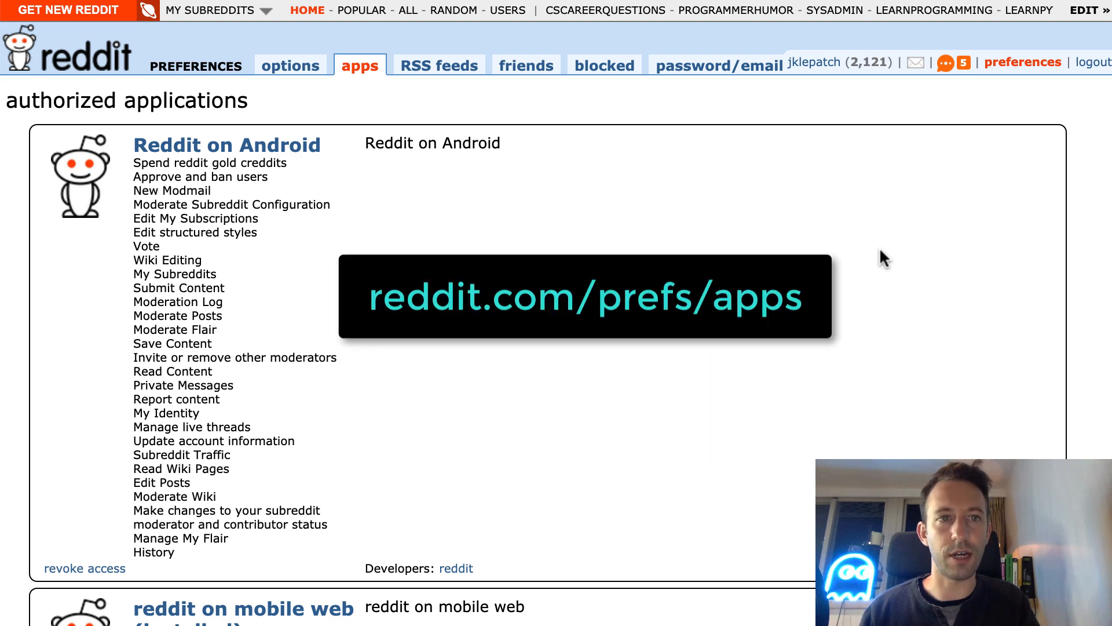
mouse_move(772, 149)
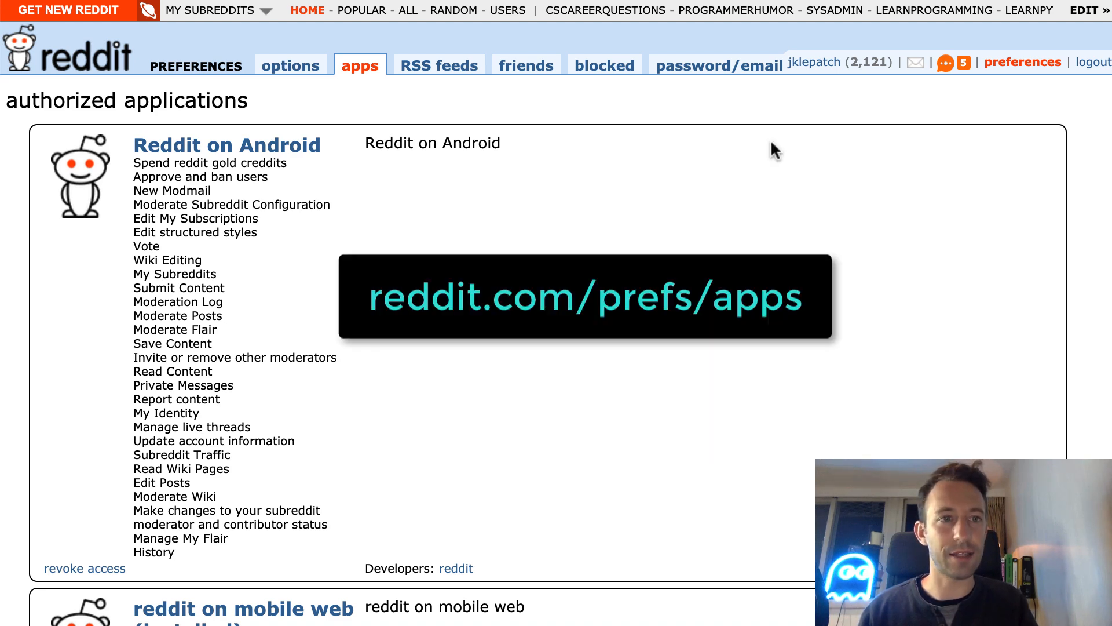
scroll(down, 3)
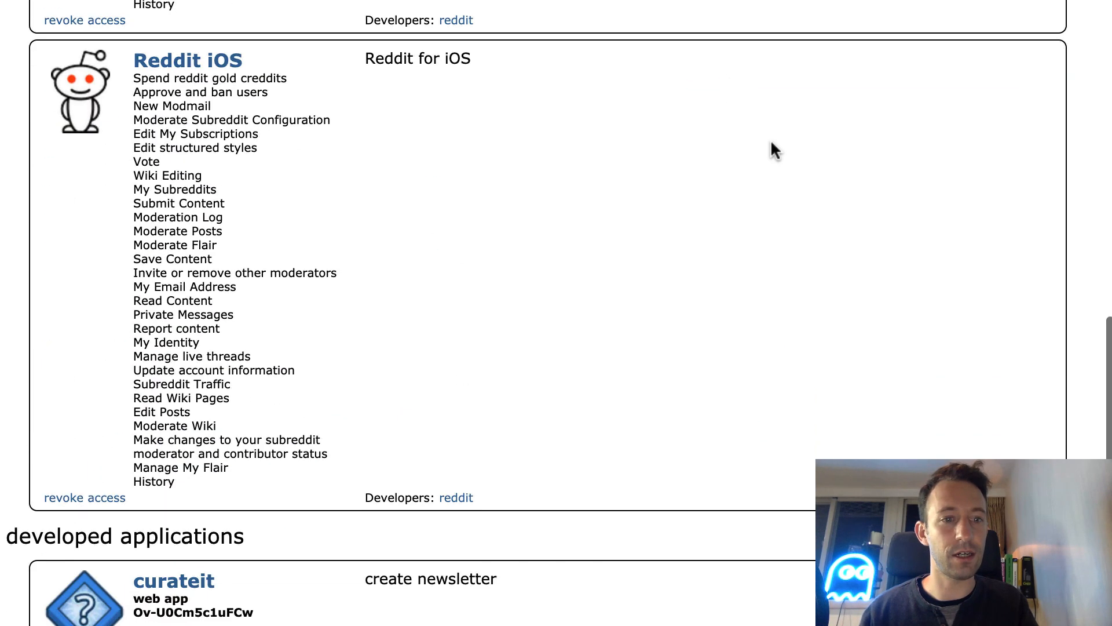
scroll(down, 3)
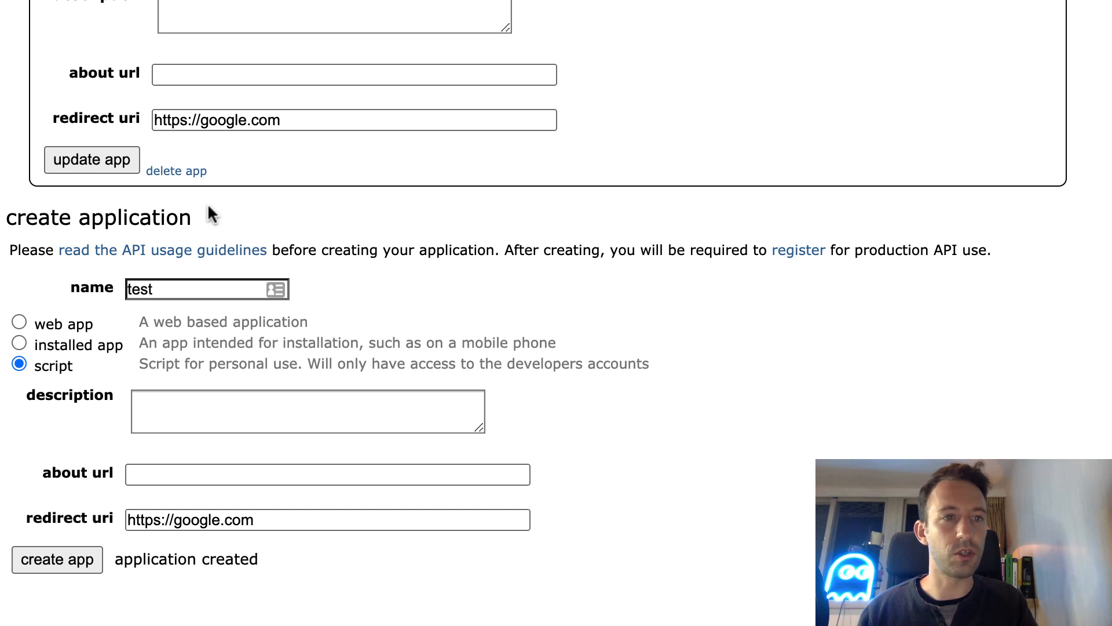
mouse_move(104, 215)
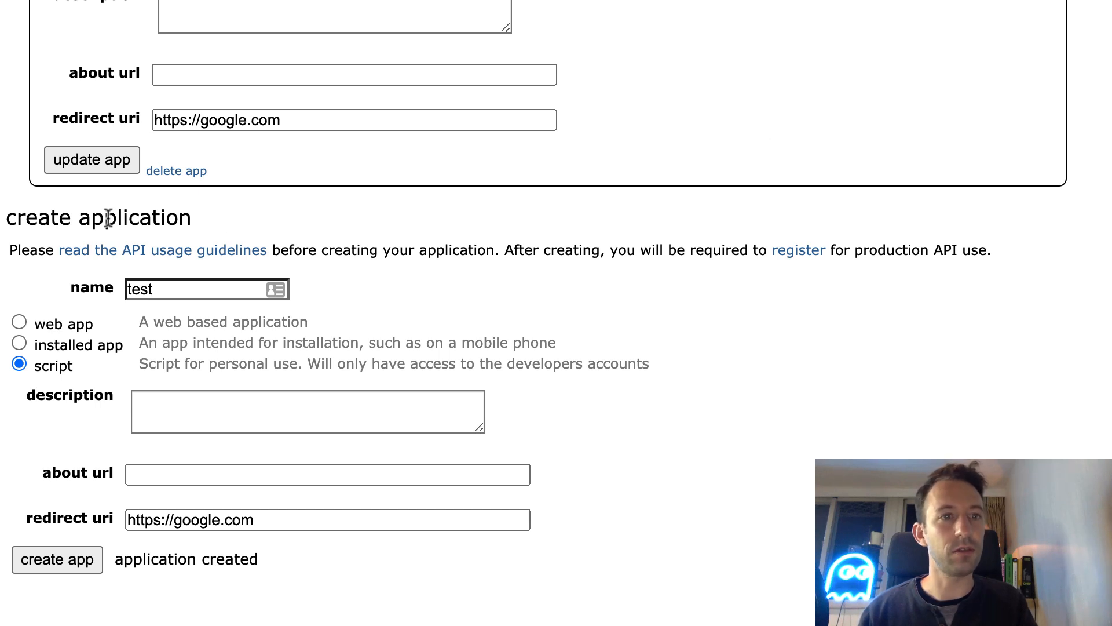
mouse_move(259, 402)
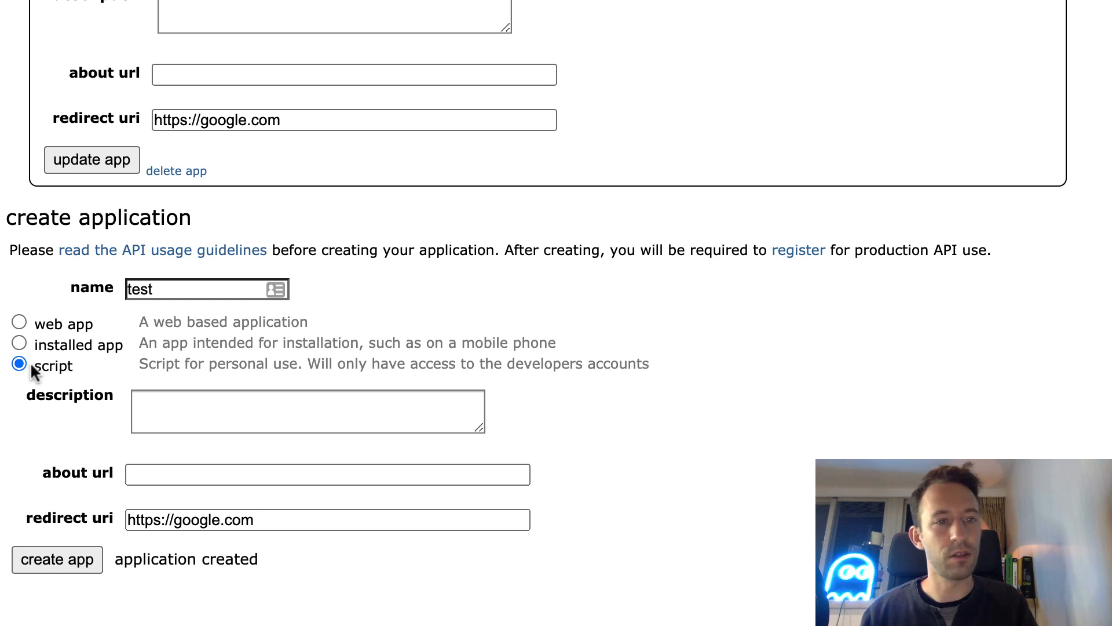
mouse_move(60, 518)
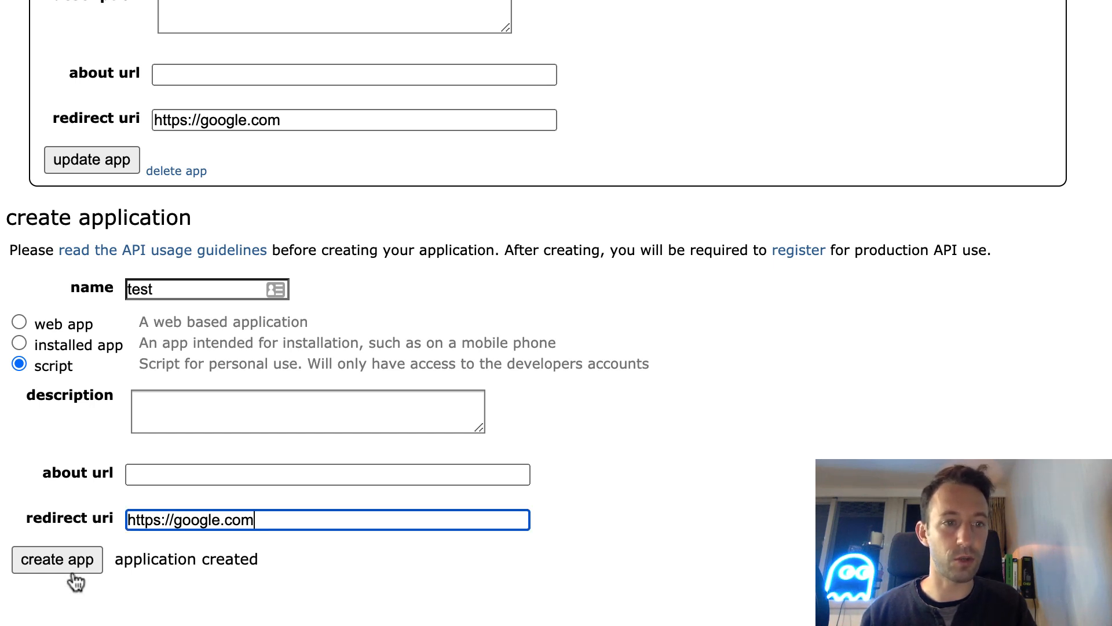
click(57, 559)
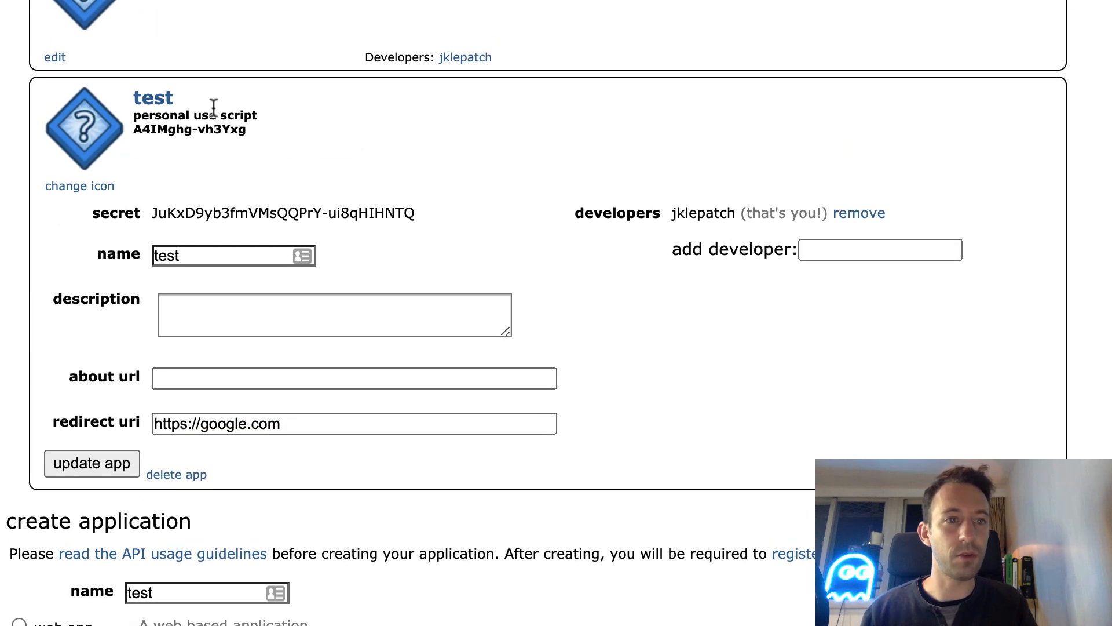
mouse_move(253, 140)
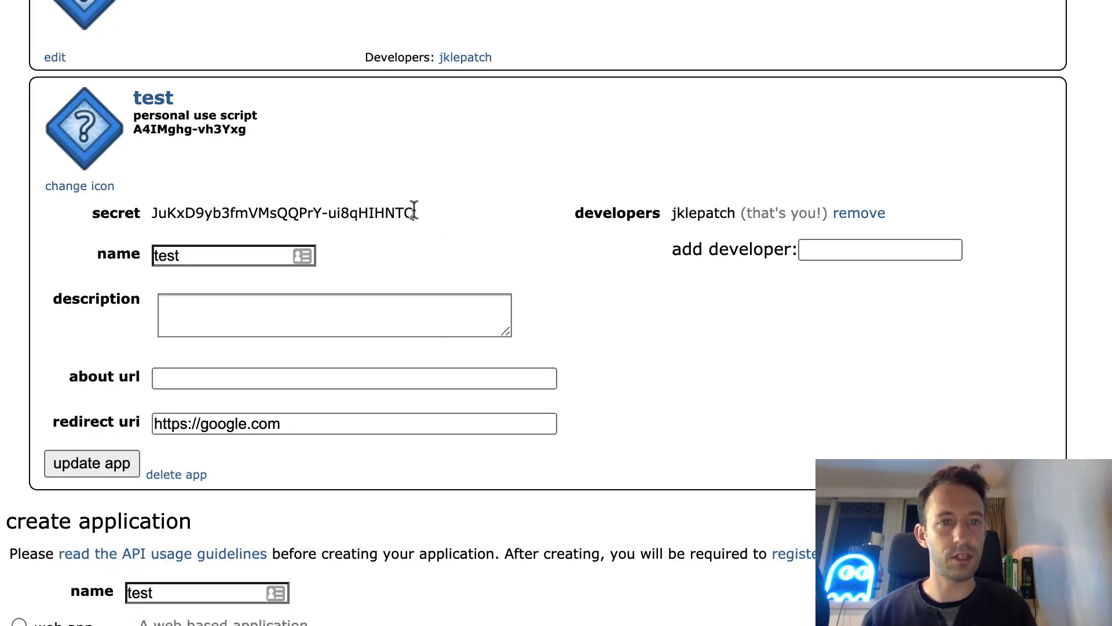
double_click(284, 212)
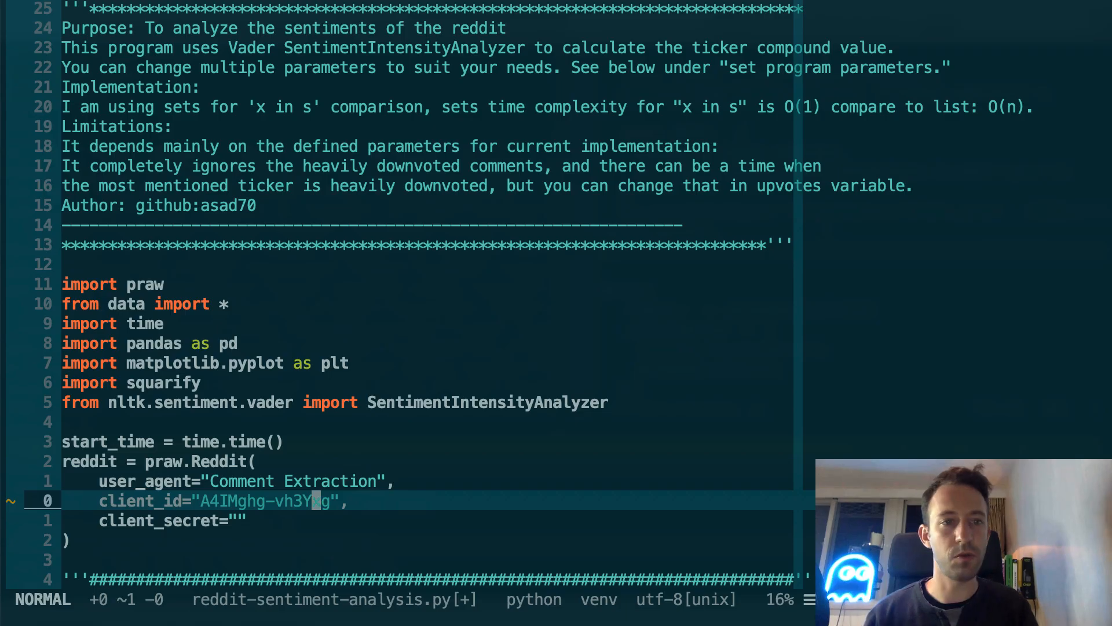
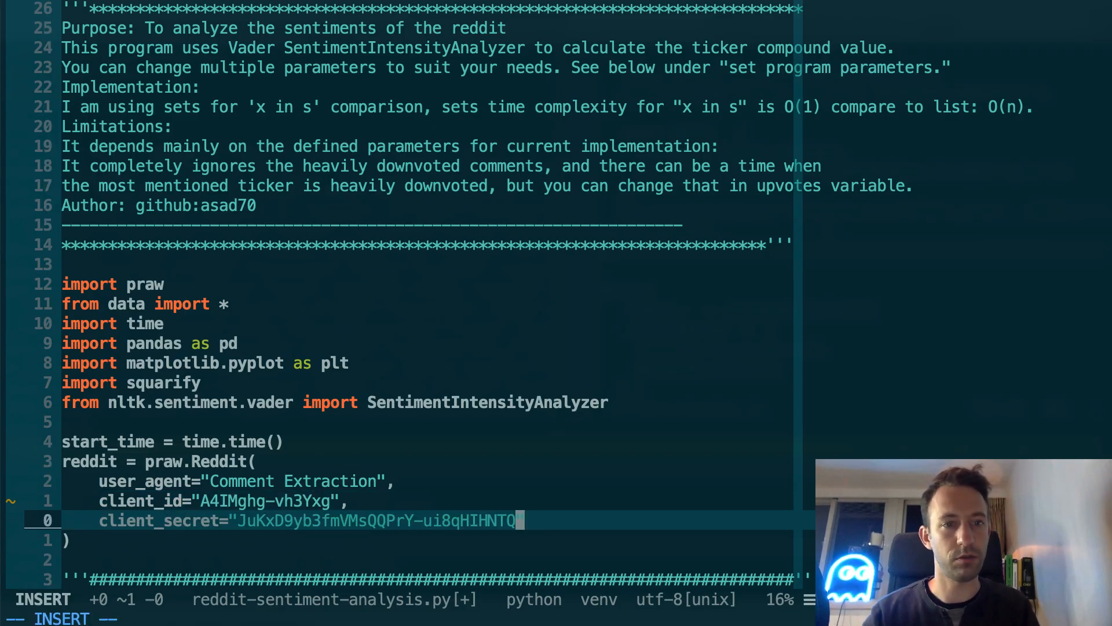
key(Escape)
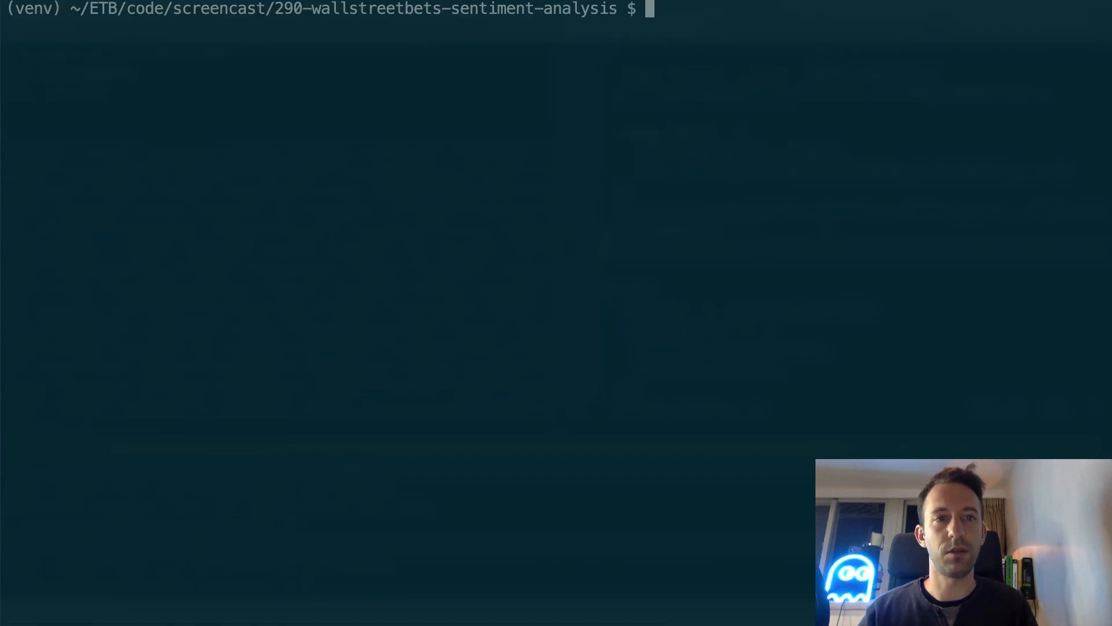
Step: Run 'python reddit-sentiment-analysis.py' to print the top ten tickers and top-five sentiment
text(pyt)
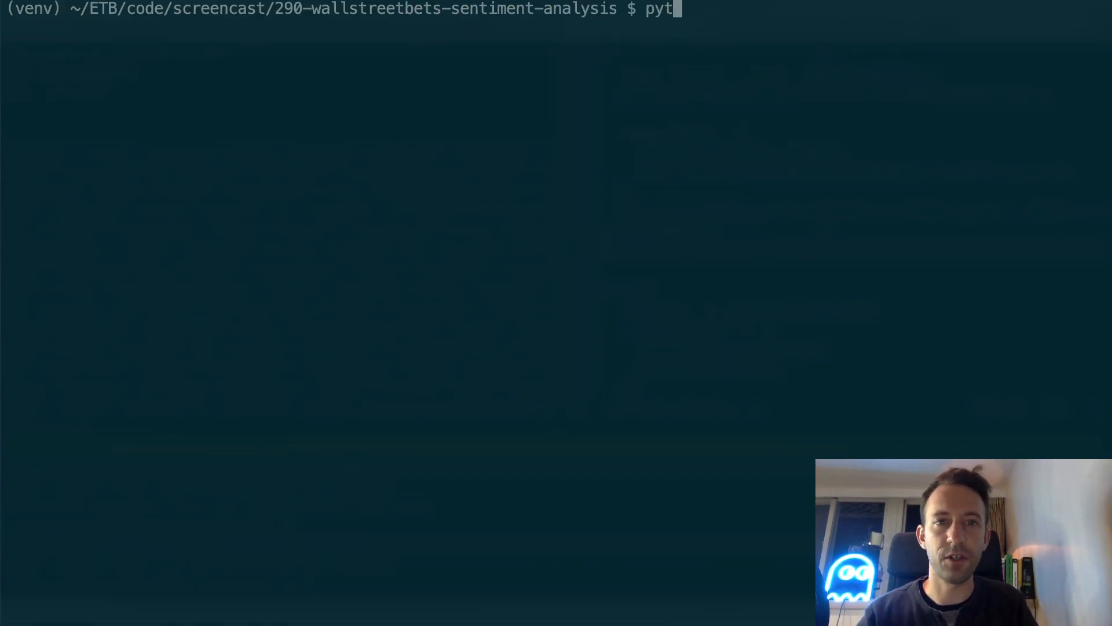
text(hon)
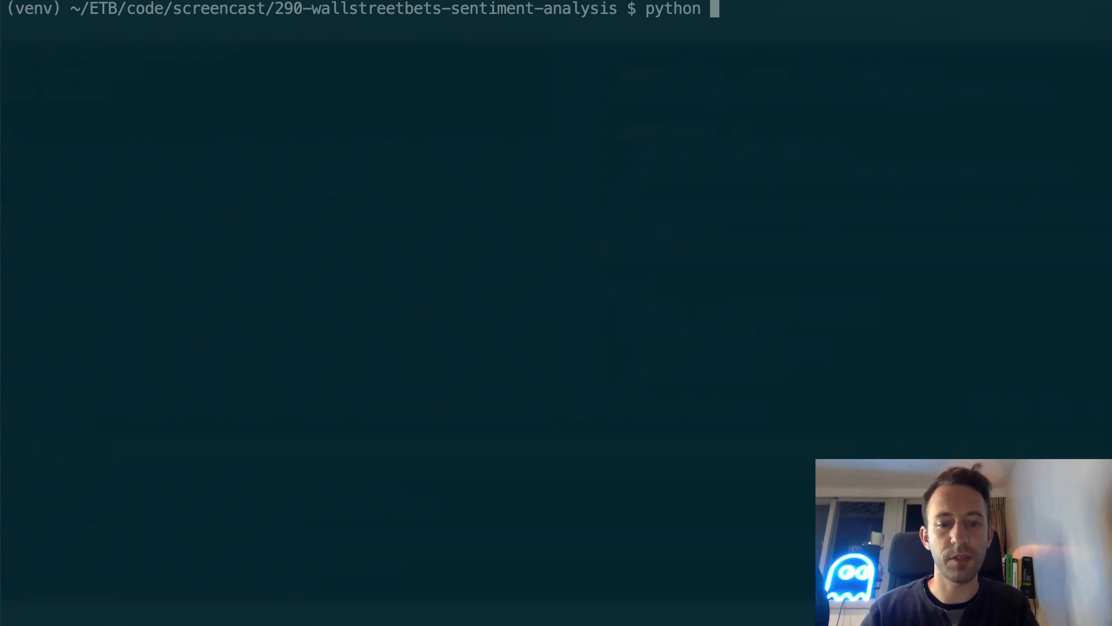
text(reddit-sentiment-analysis.py)
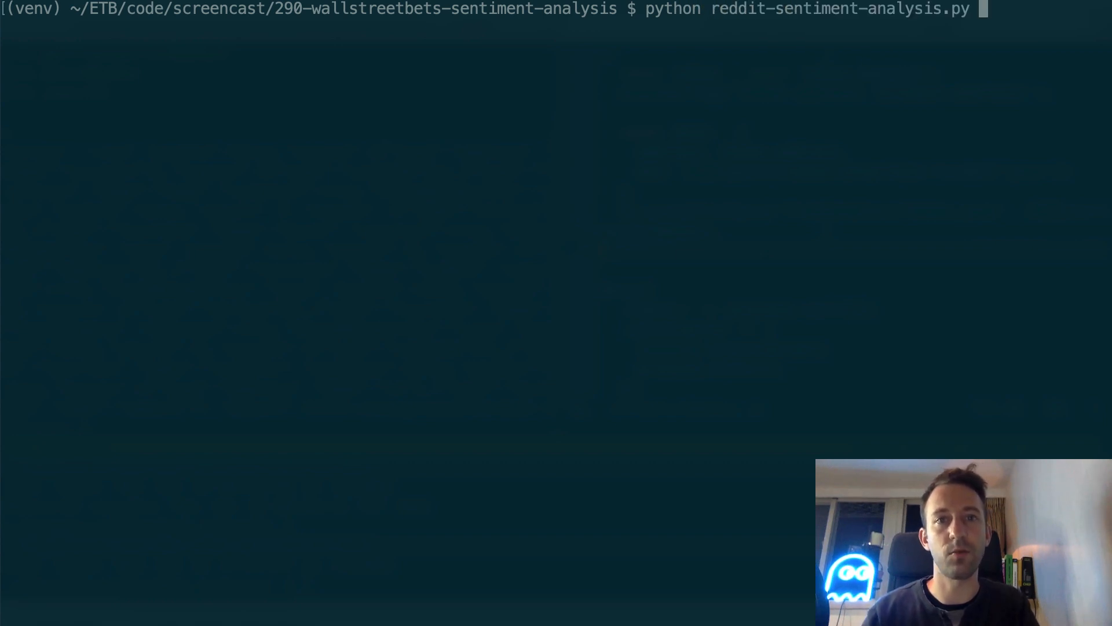
key(Return)
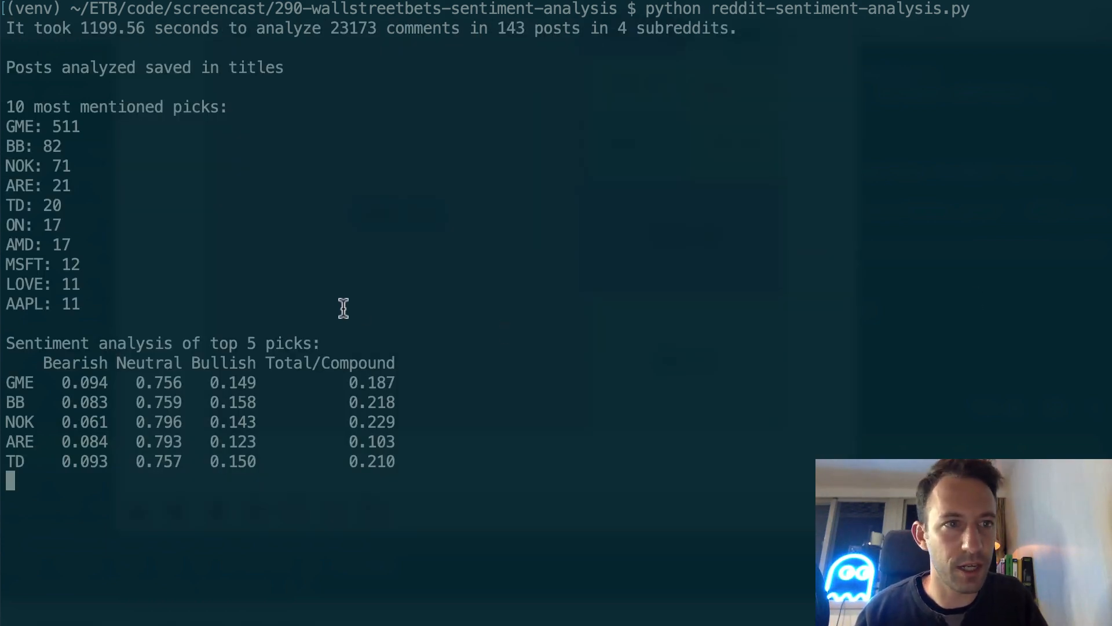
mouse_move(9, 117)
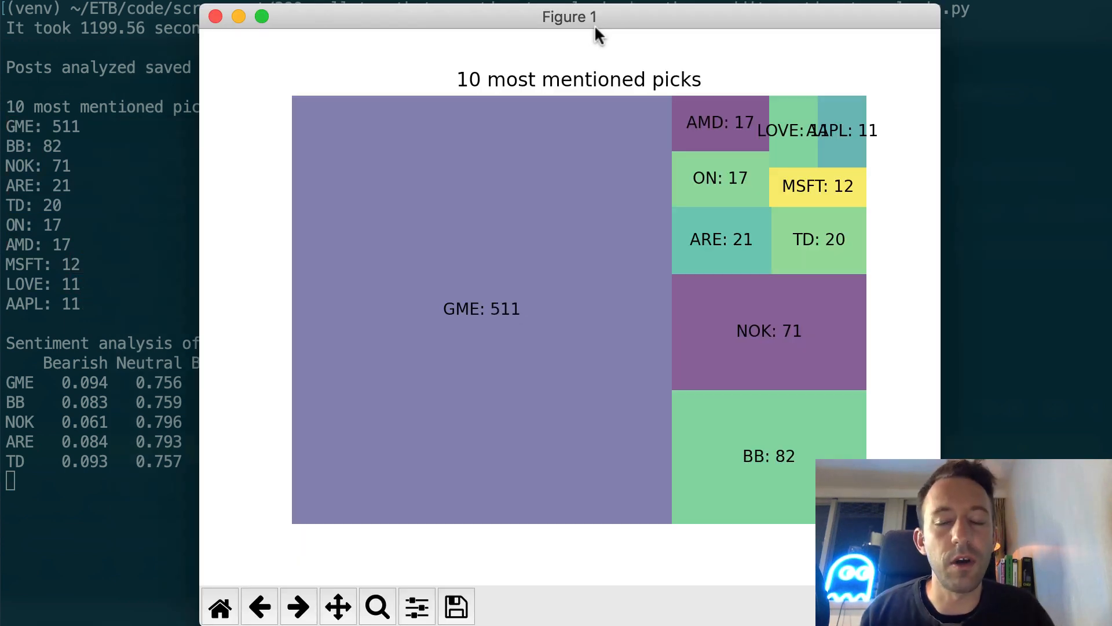
mouse_move(616, 94)
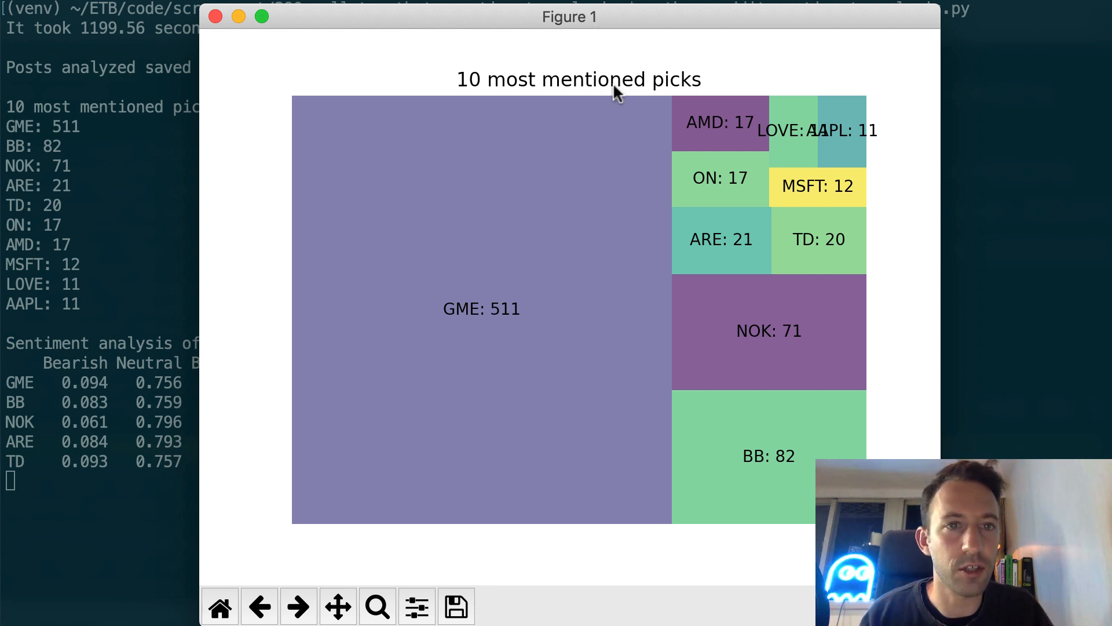
mouse_move(310, 66)
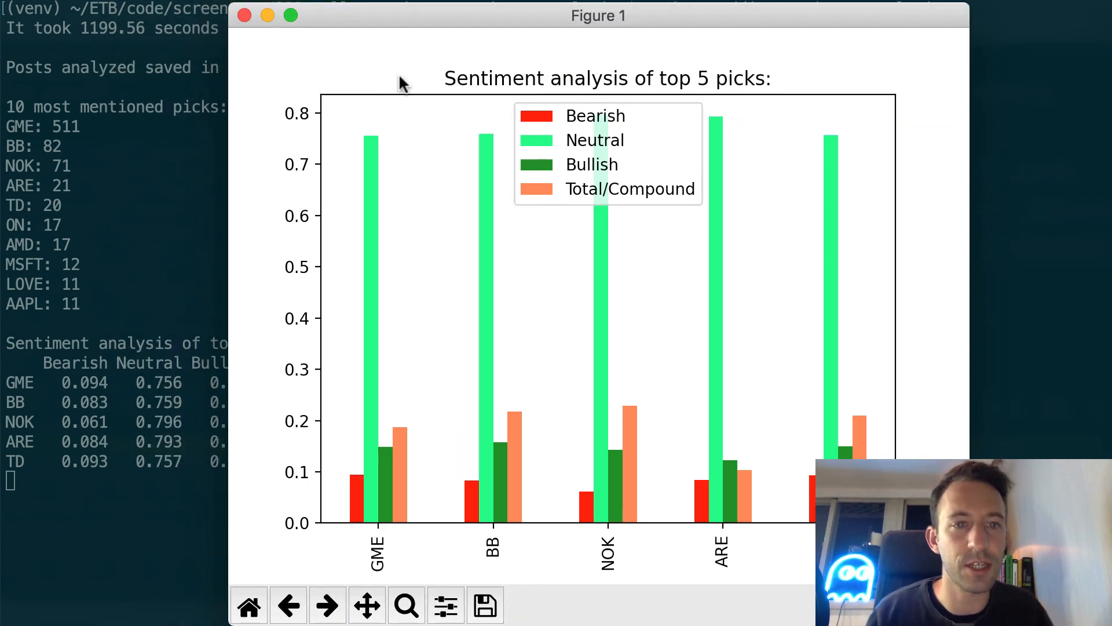
mouse_move(429, 579)
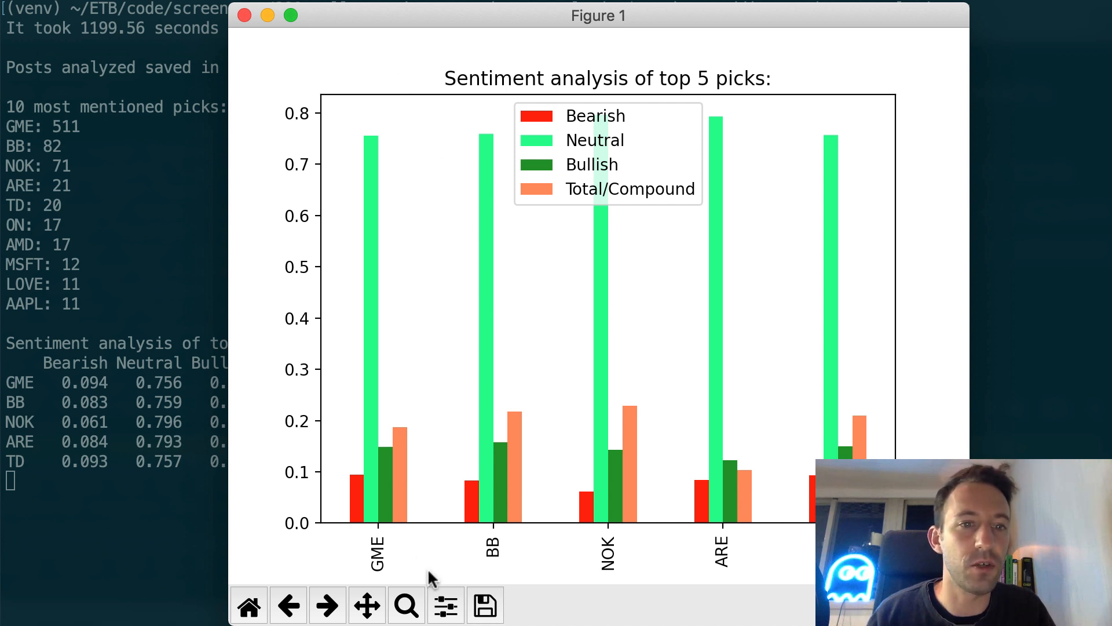
mouse_move(418, 560)
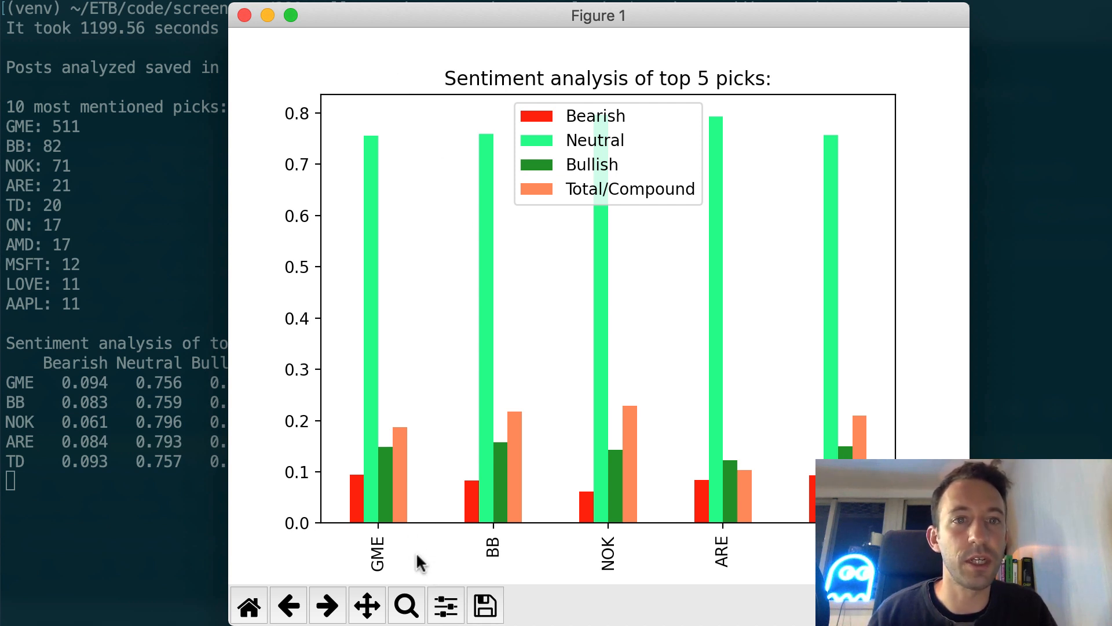
mouse_move(275, 122)
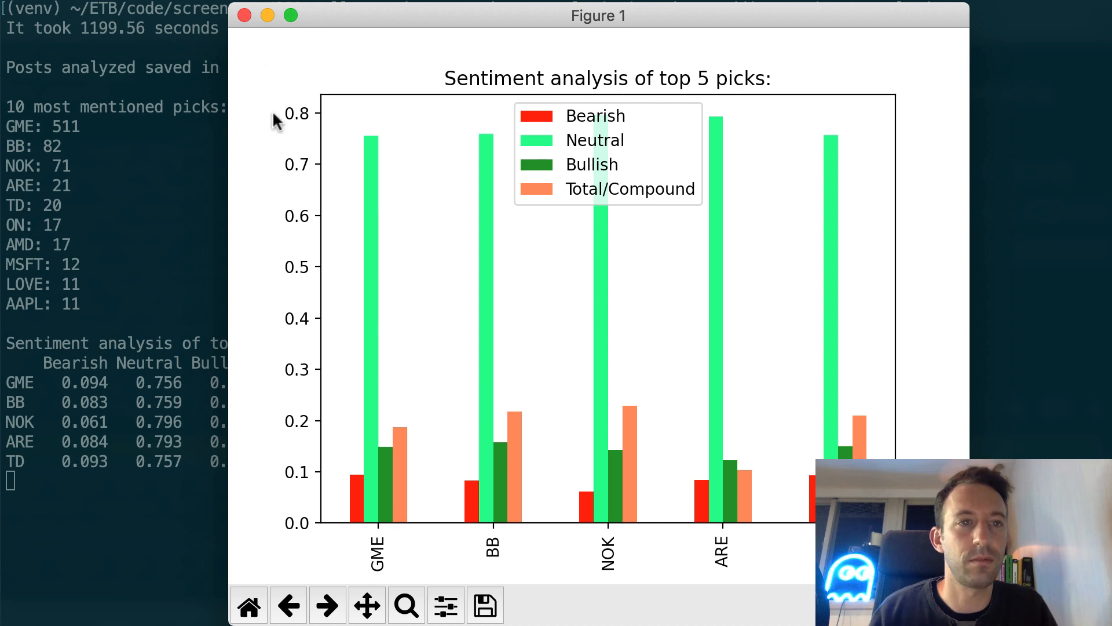
Step: Close the Figure 1 sentiment bar chart window
click(244, 16)
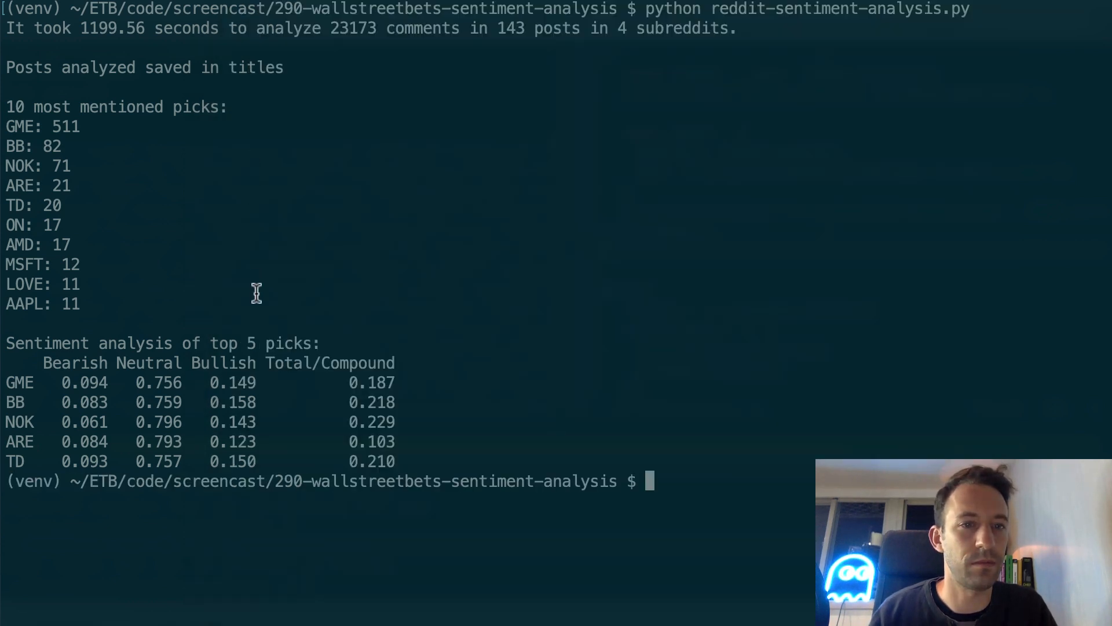